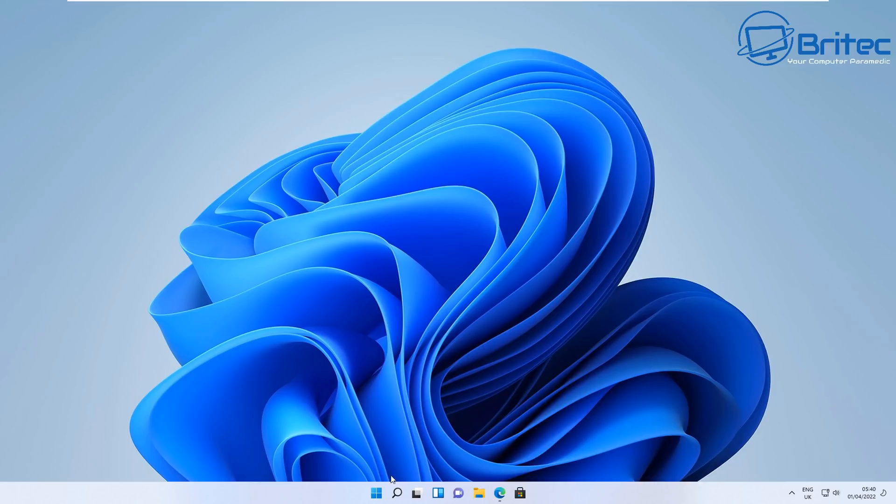
Step: Open Settings from the Start menu's pinned apps
left_click(376, 492)
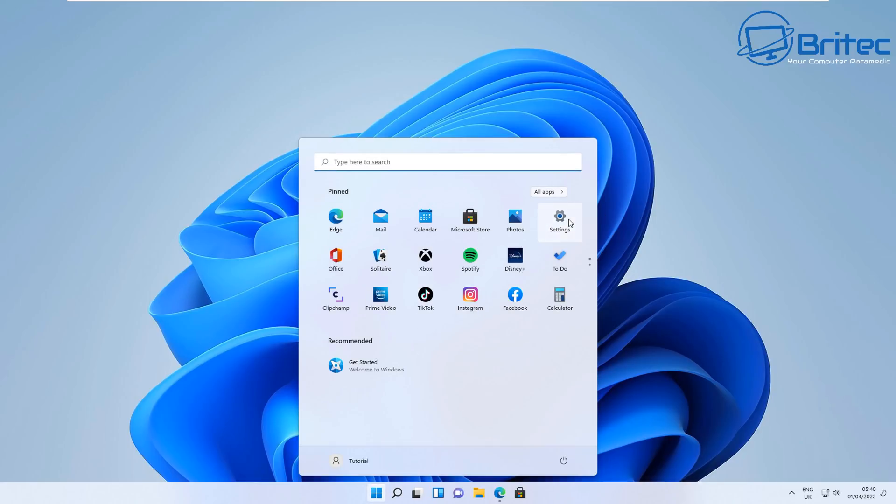
left_click(559, 220)
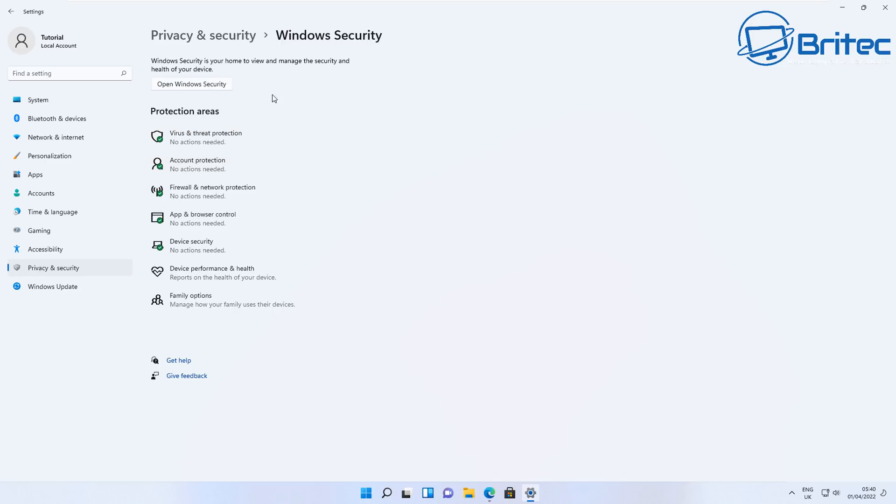
mouse_move(235, 111)
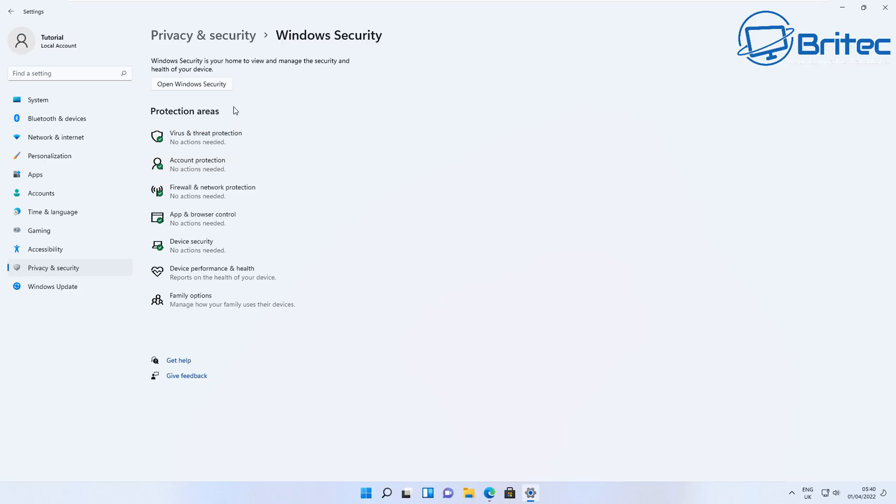
mouse_move(235, 111)
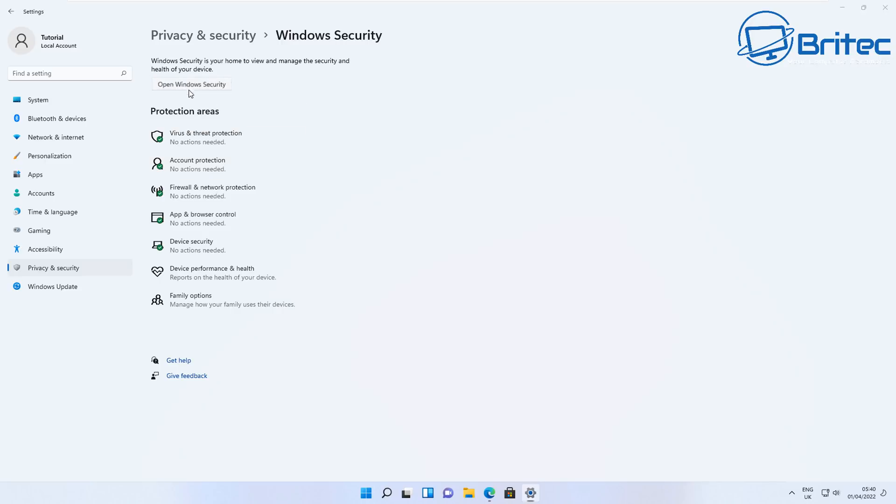
Step: Launch the Windows Security app from the Settings page to reach Security at a glance
left_click(191, 84)
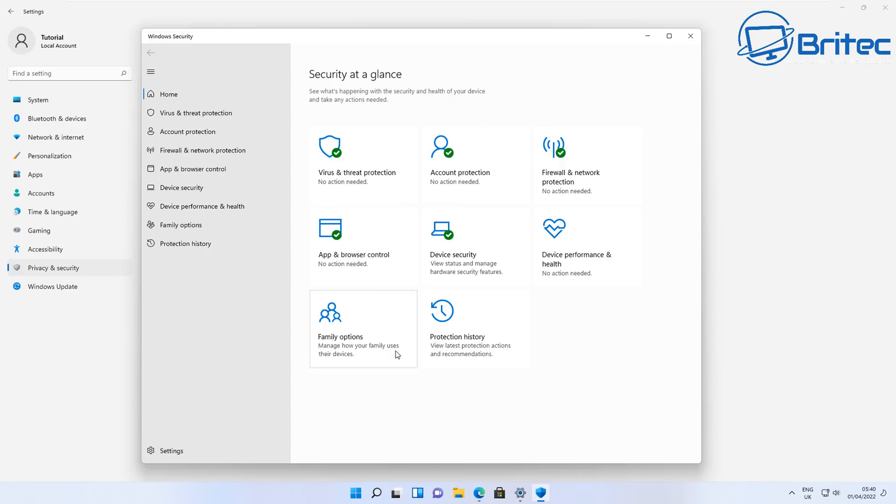
mouse_move(379, 346)
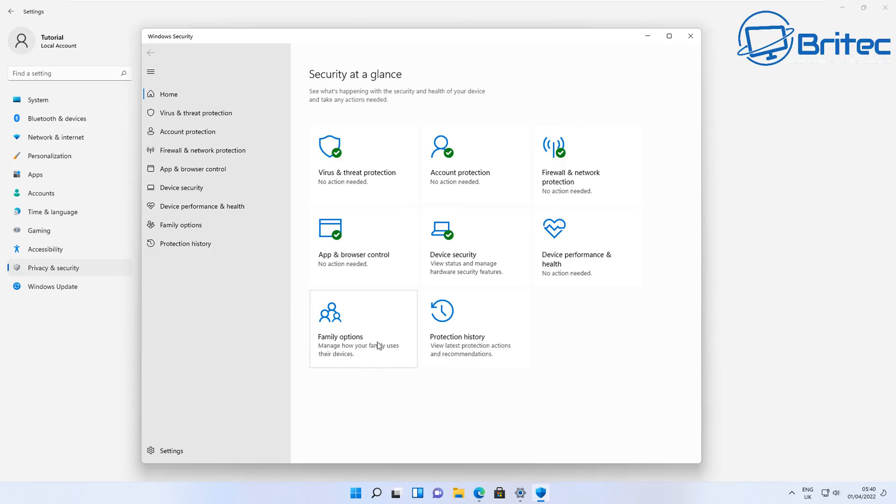
mouse_move(405, 341)
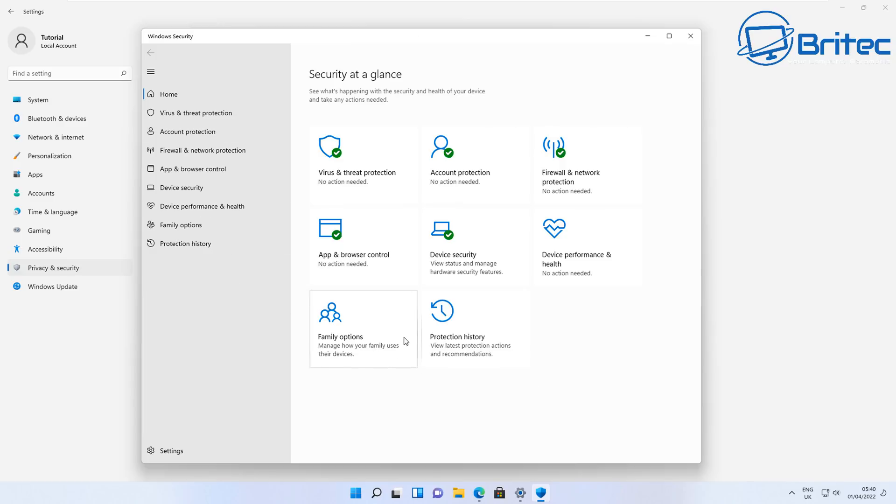
mouse_move(400, 334)
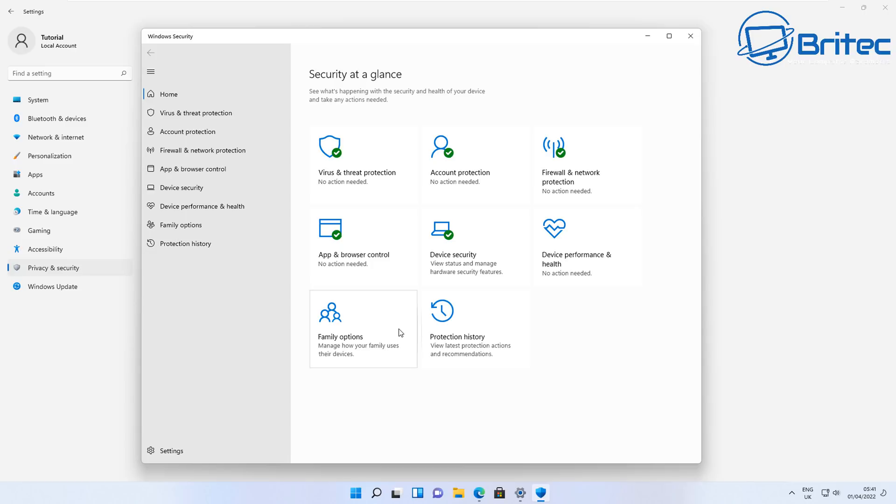
mouse_move(583, 407)
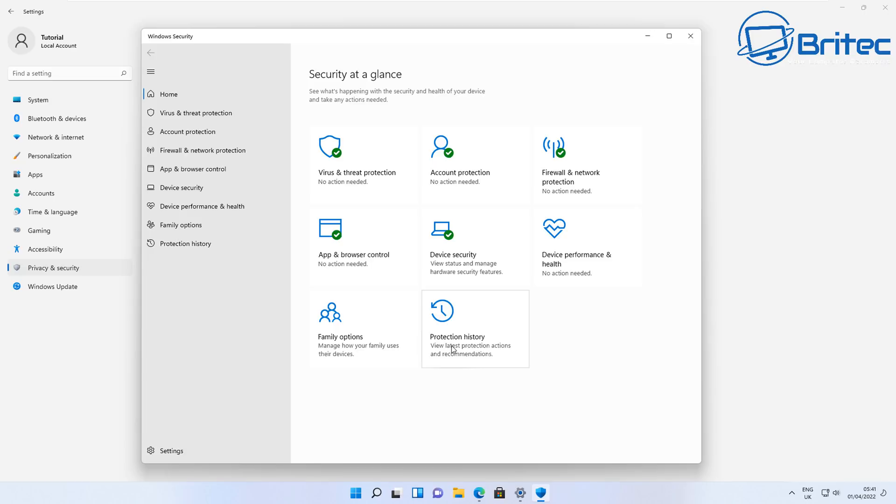
mouse_move(197, 113)
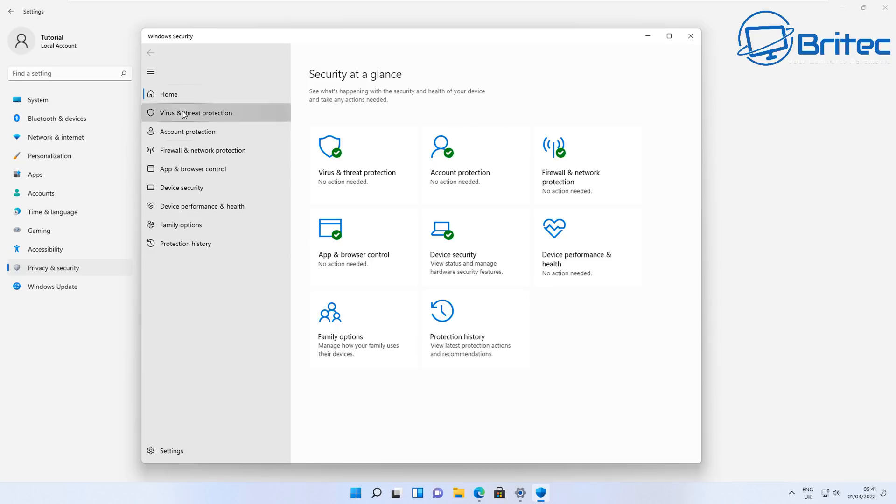
Step: In Scan options, select Full scan, Custom scan, then Microsoft Defender Offline scan
left_click(196, 113)
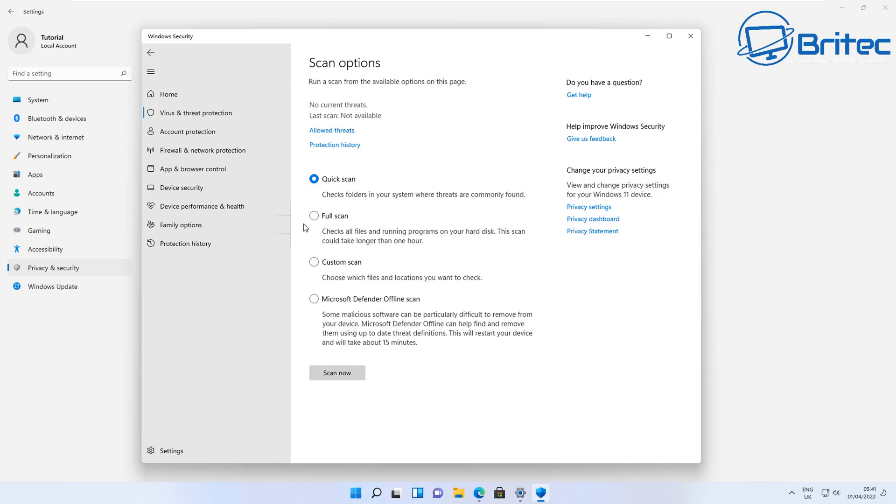
left_click(314, 215)
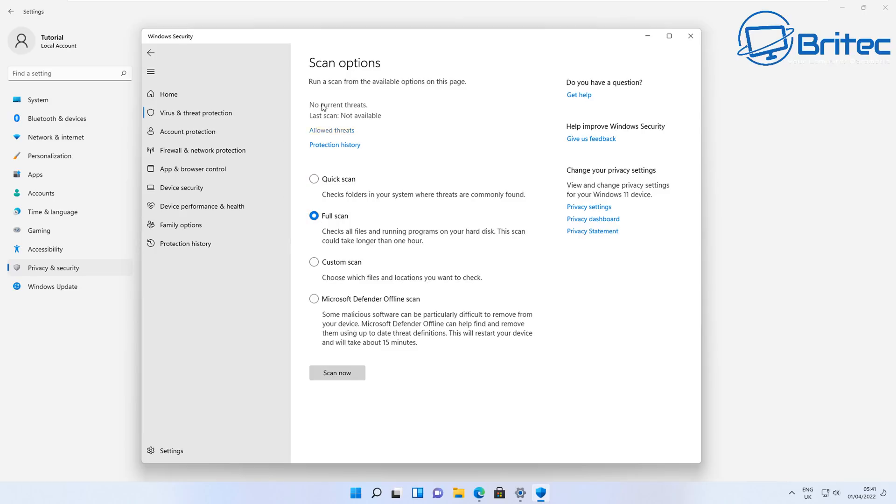
mouse_move(242, 269)
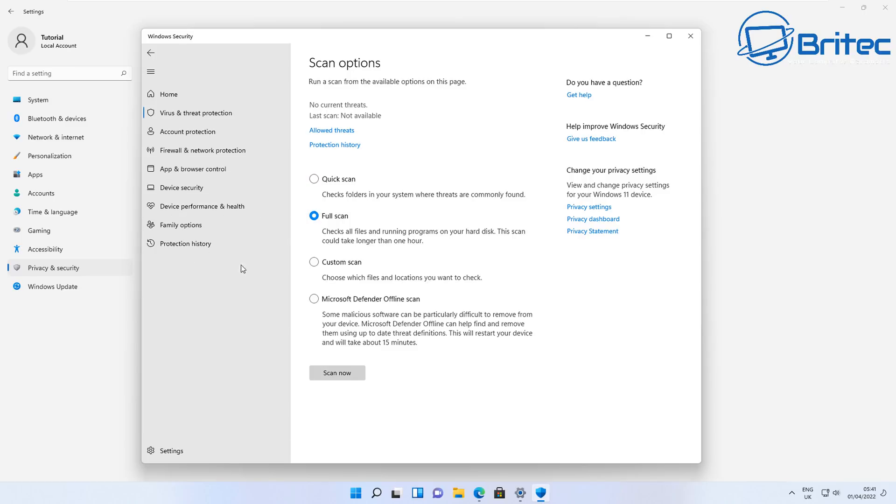
mouse_move(350, 289)
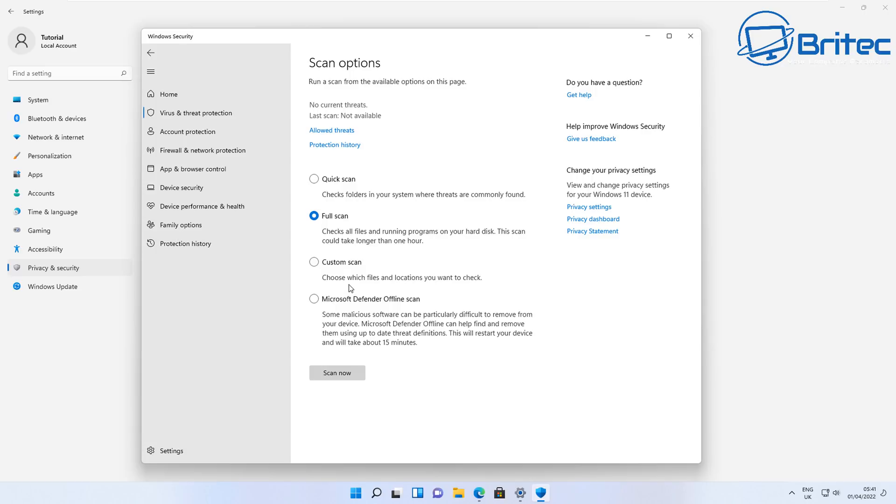
mouse_move(349, 287)
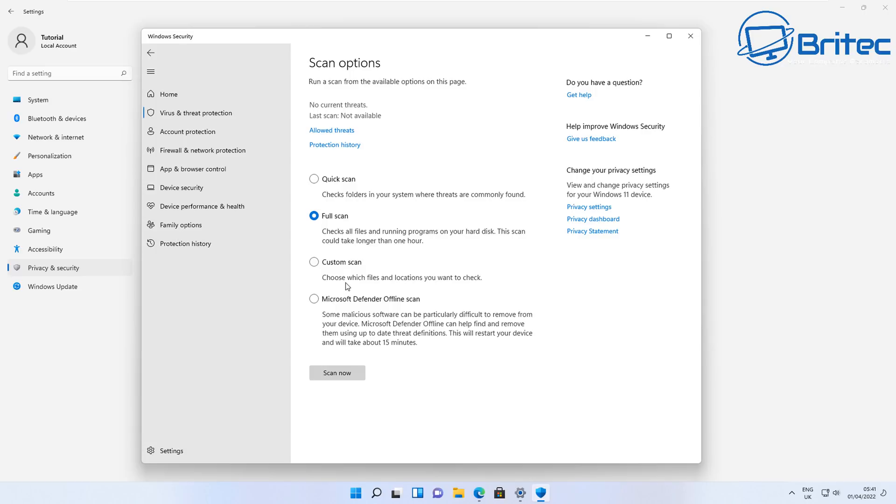
left_click(313, 262)
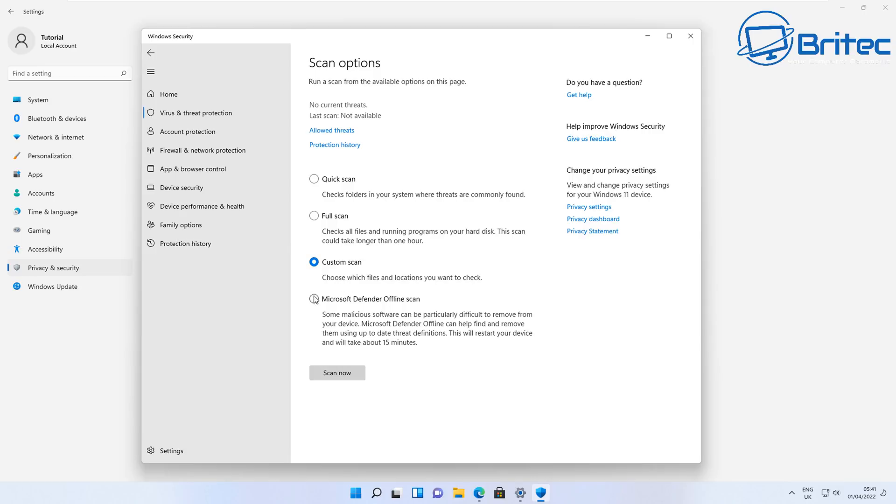
left_click(313, 299)
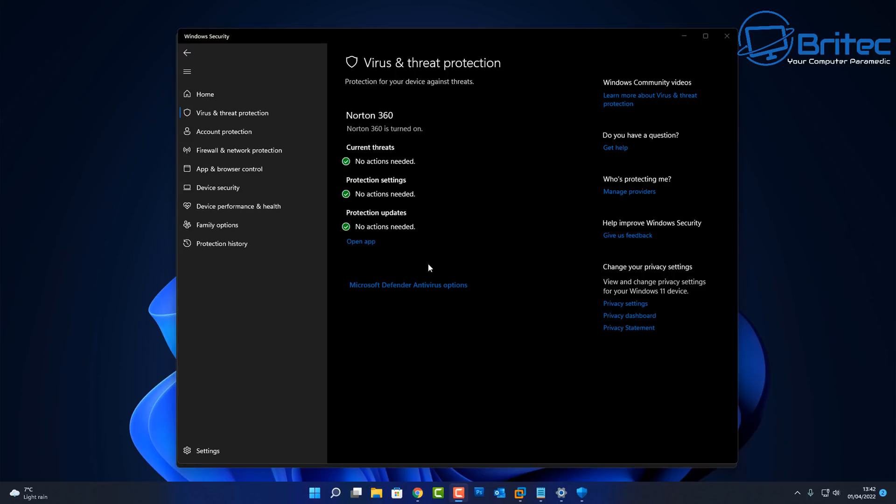
mouse_move(433, 195)
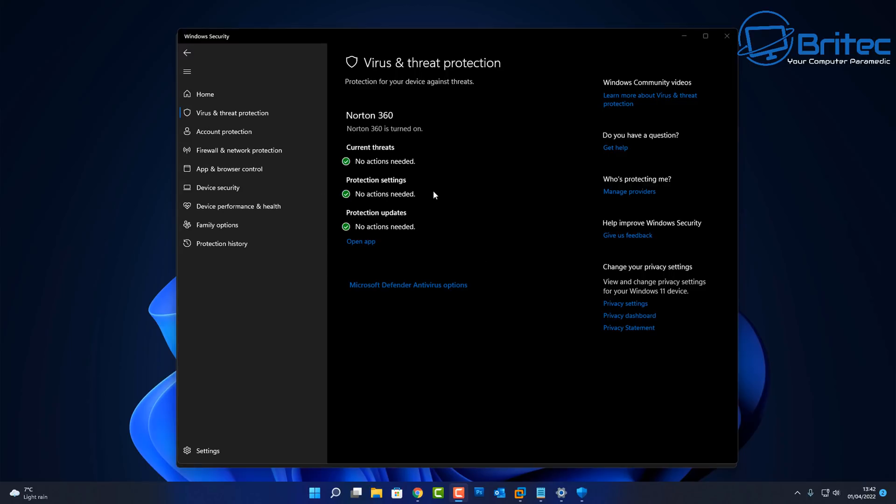
mouse_move(351, 126)
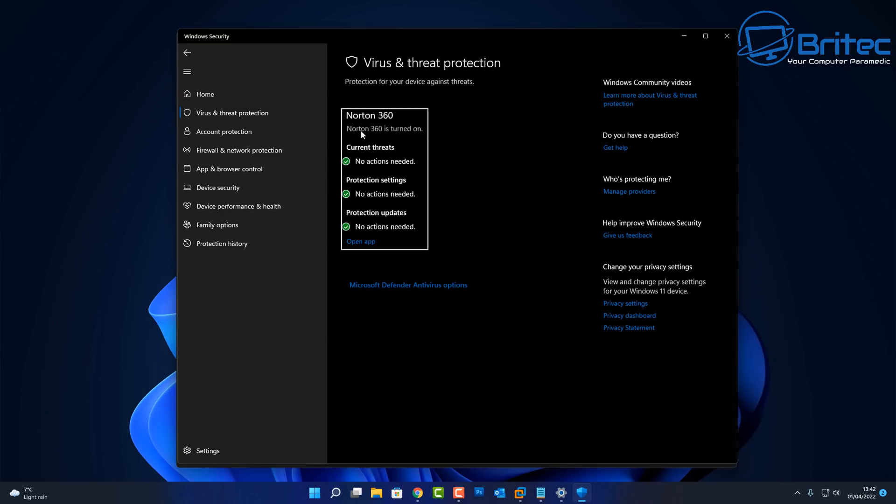
mouse_move(421, 136)
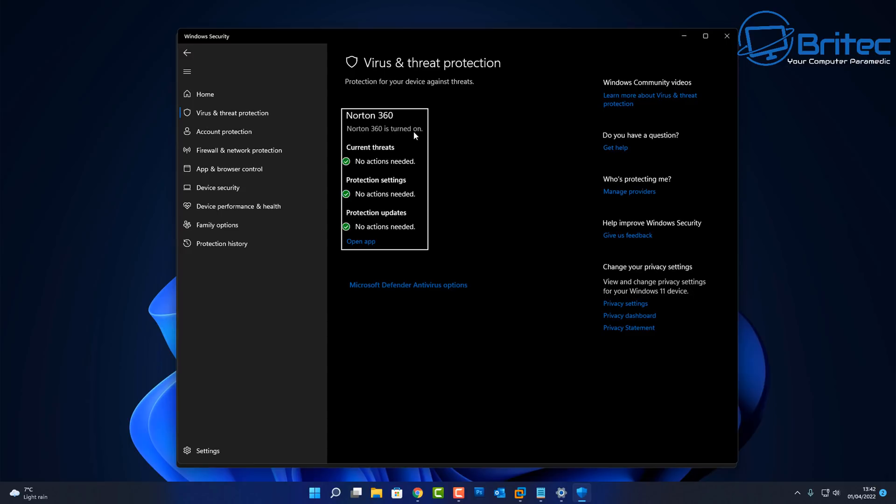
mouse_move(367, 167)
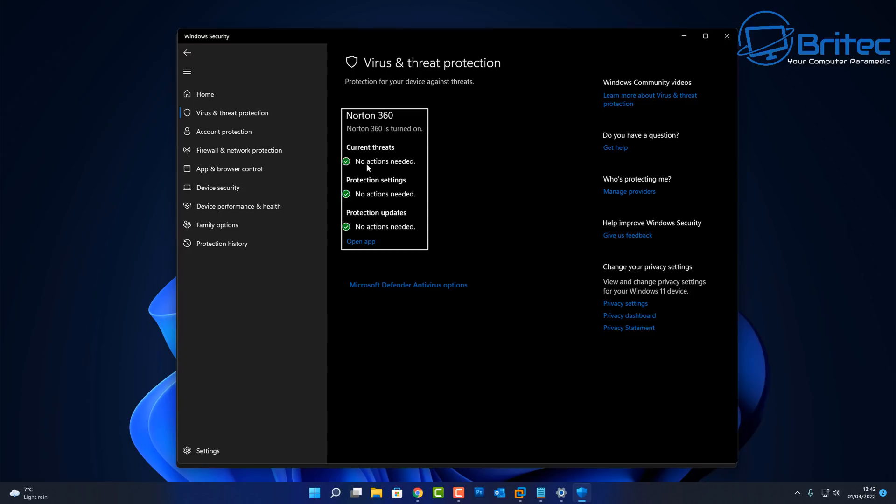
mouse_move(353, 195)
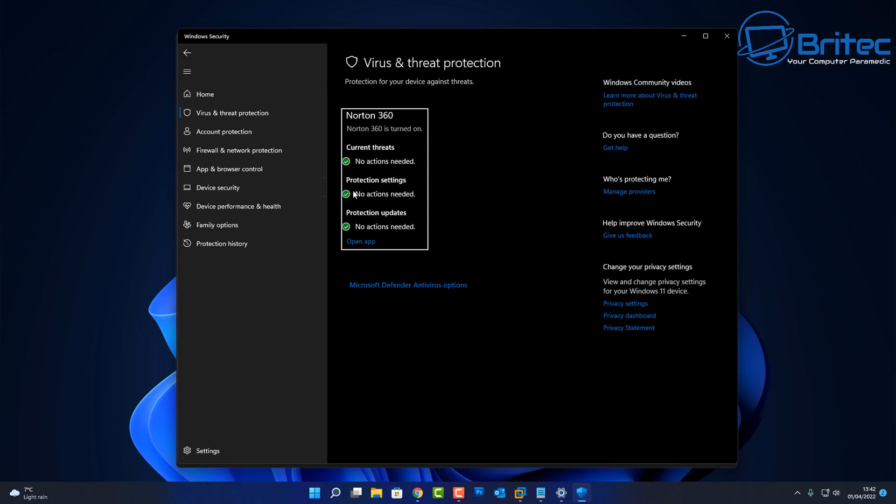
mouse_move(357, 206)
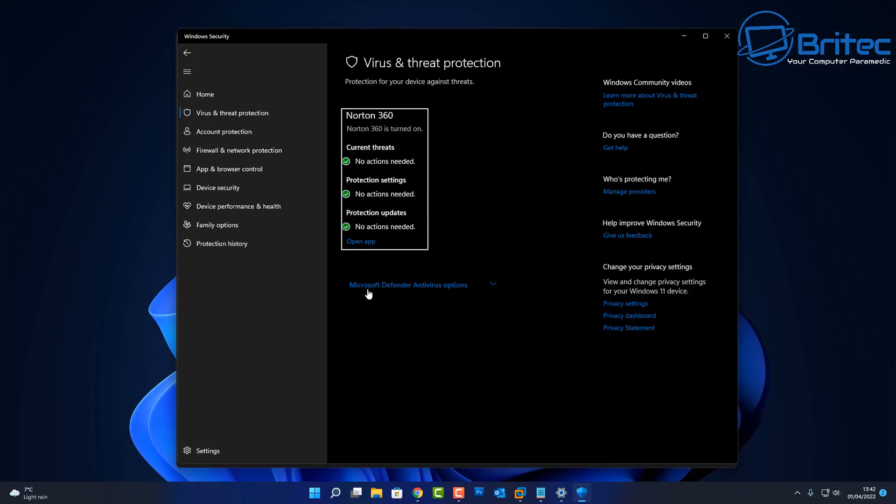
mouse_move(407, 290)
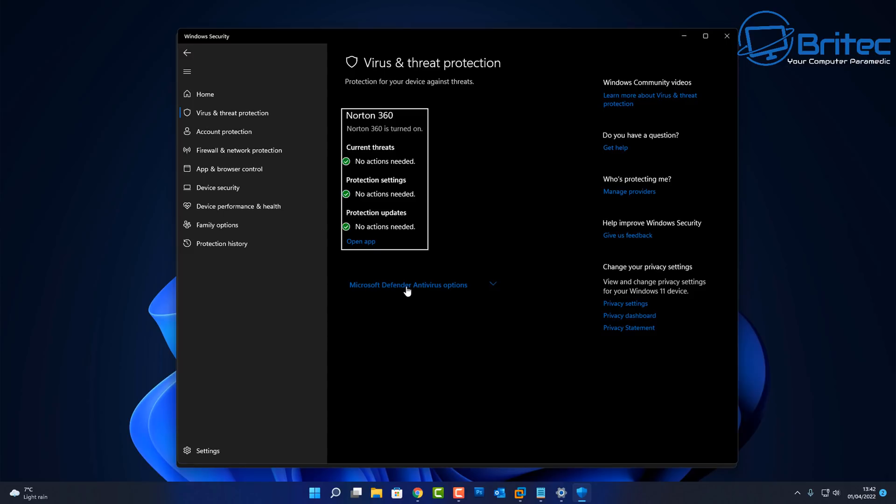
mouse_move(491, 288)
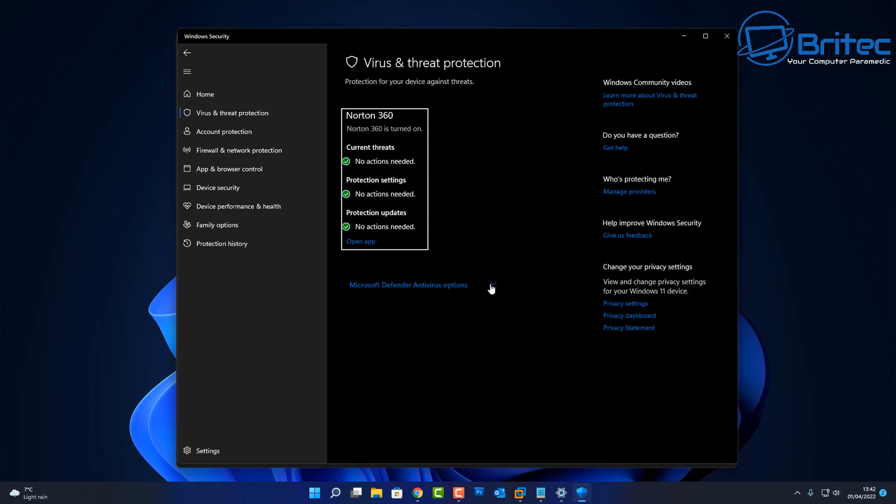
Step: Expand Microsoft Defender Antivirus options to reveal periodic scanning, currently off
left_click(408, 285)
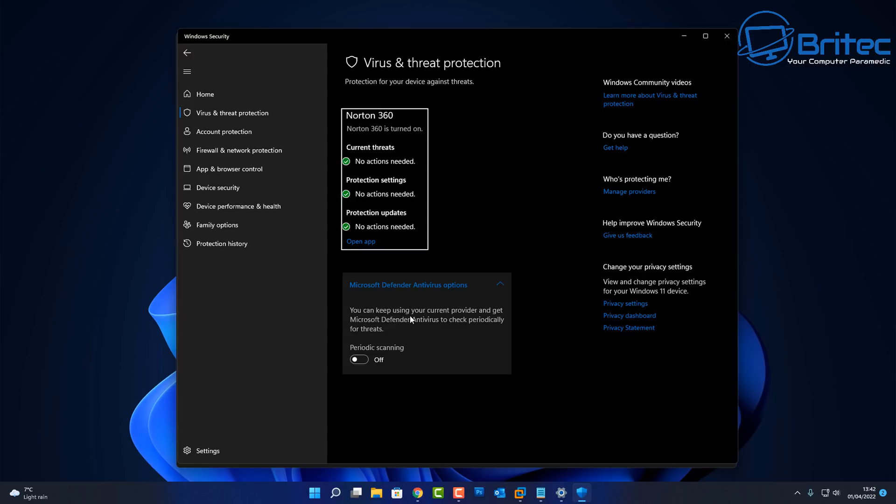
mouse_move(504, 319)
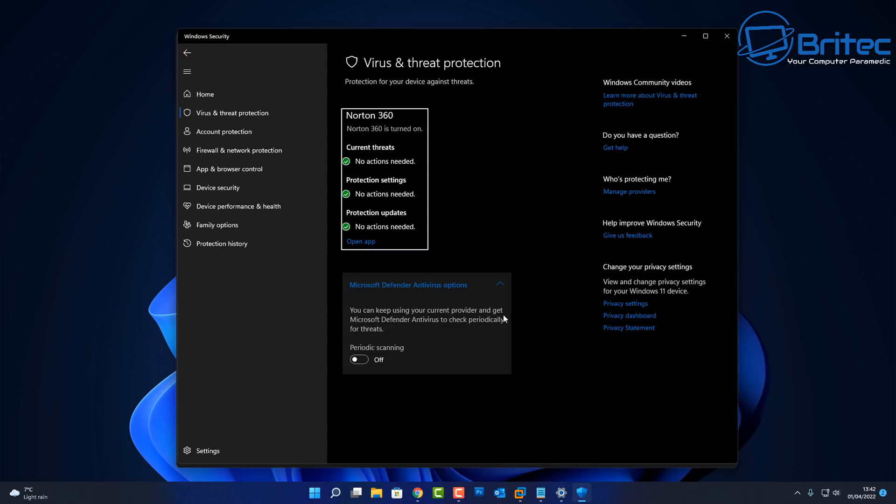
mouse_move(483, 326)
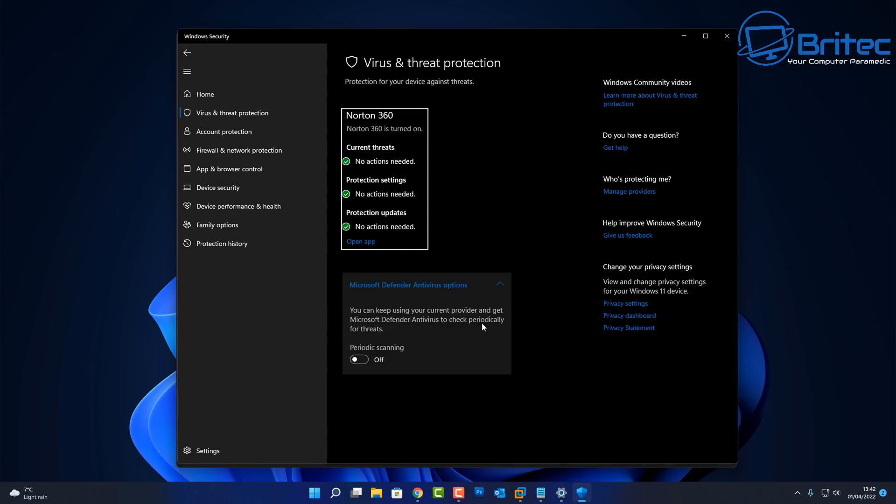
mouse_move(354, 337)
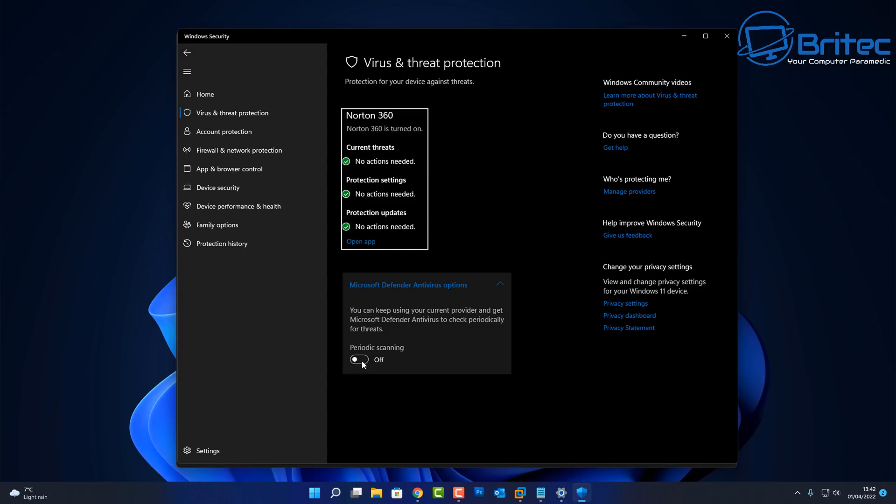
mouse_move(398, 281)
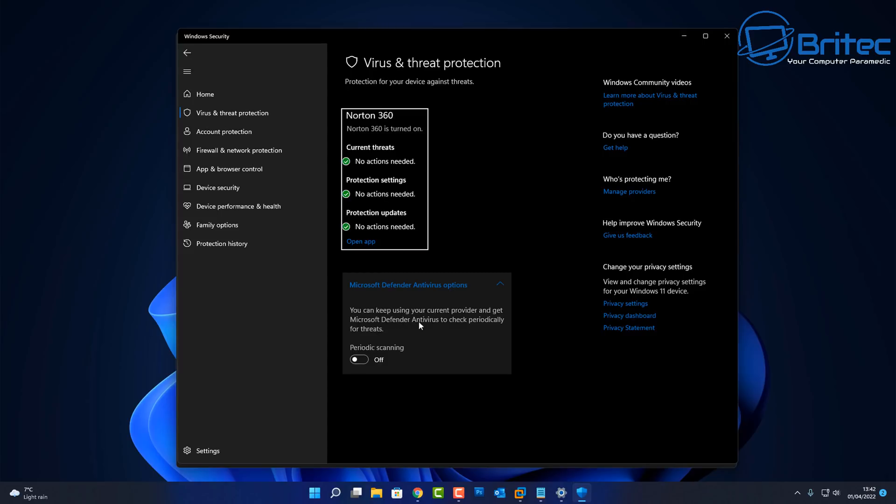
mouse_move(408, 354)
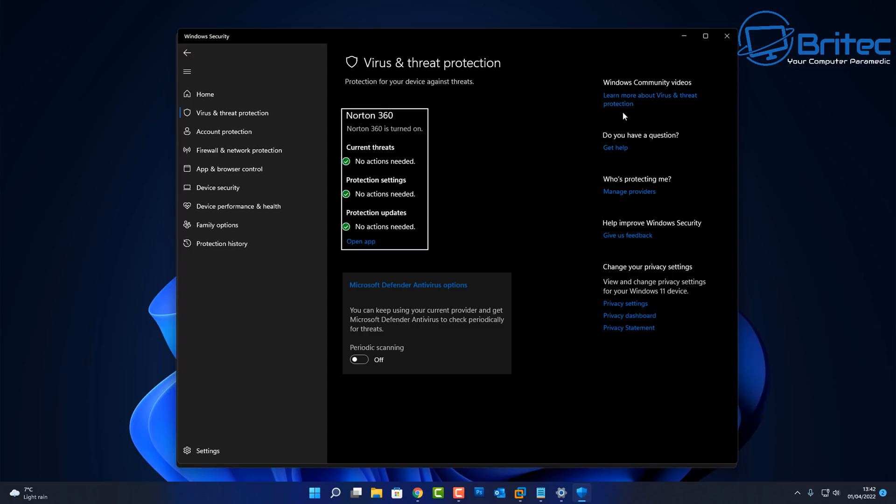
mouse_move(568, 240)
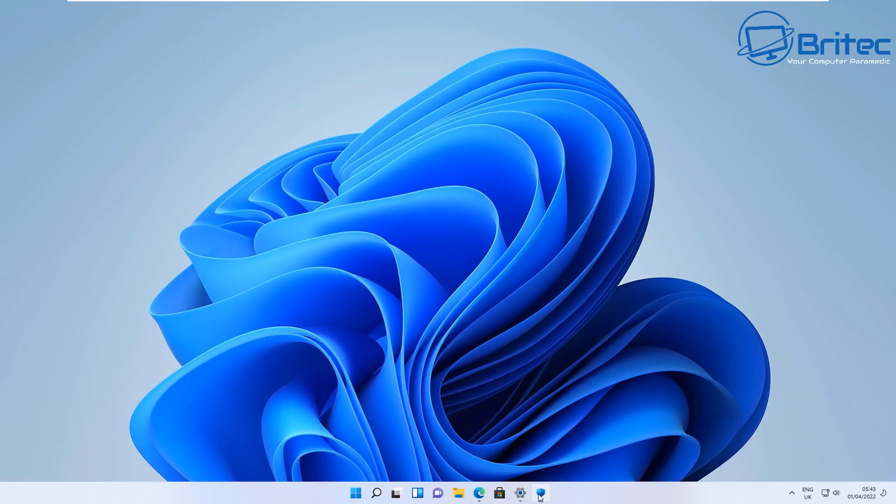
Step: Reopen Windows Security from Settings and show the Account protection page
left_click(519, 493)
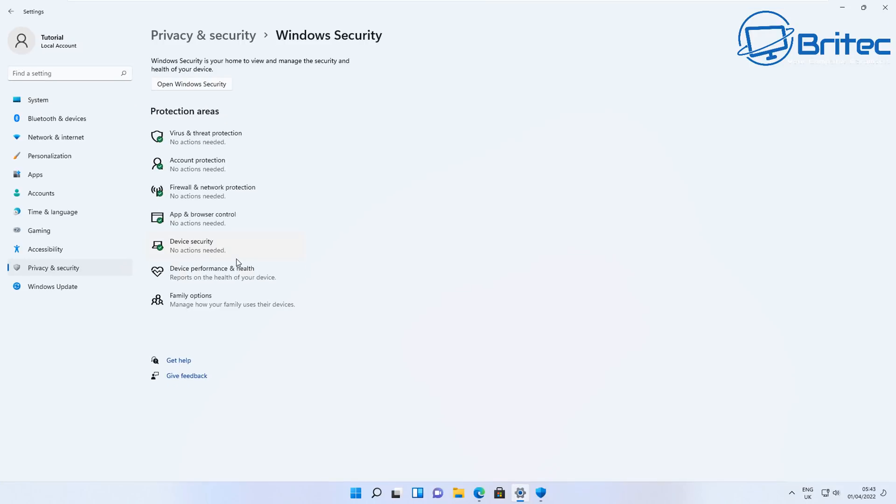
left_click(191, 84)
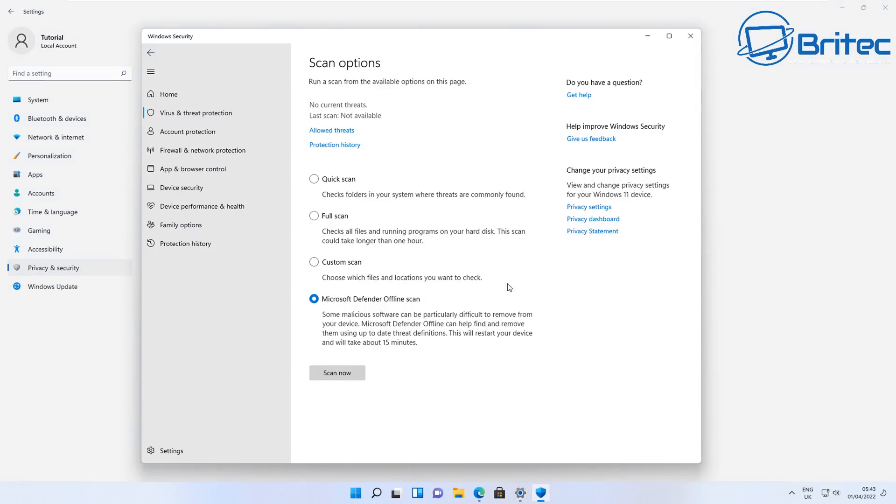
mouse_move(216, 127)
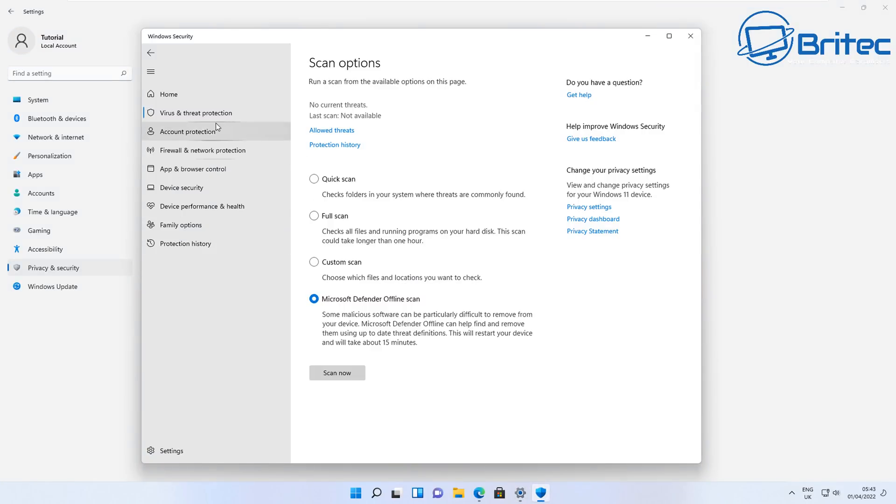
left_click(188, 131)
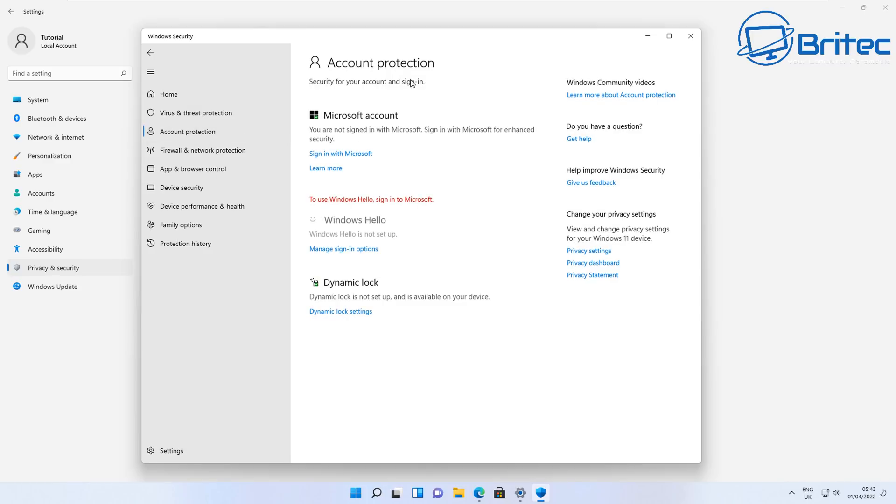
mouse_move(202, 150)
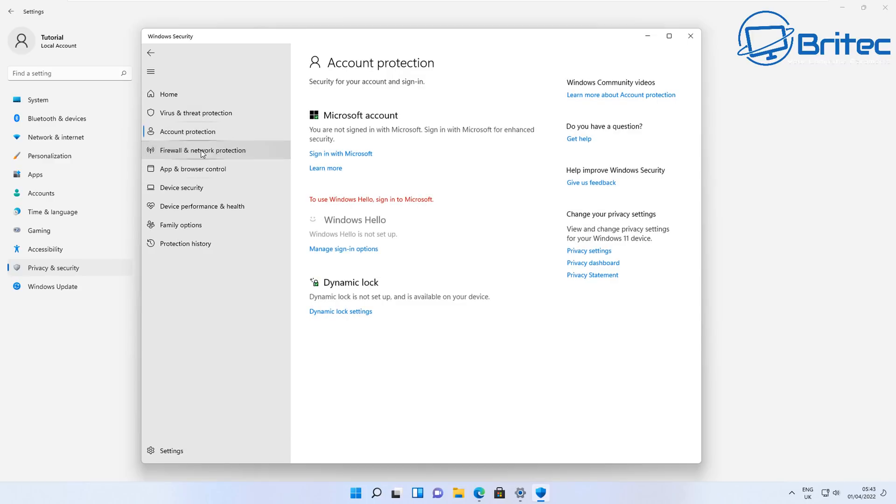
Step: View Firewall & network protection and review the apps allowed through the firewall
left_click(203, 150)
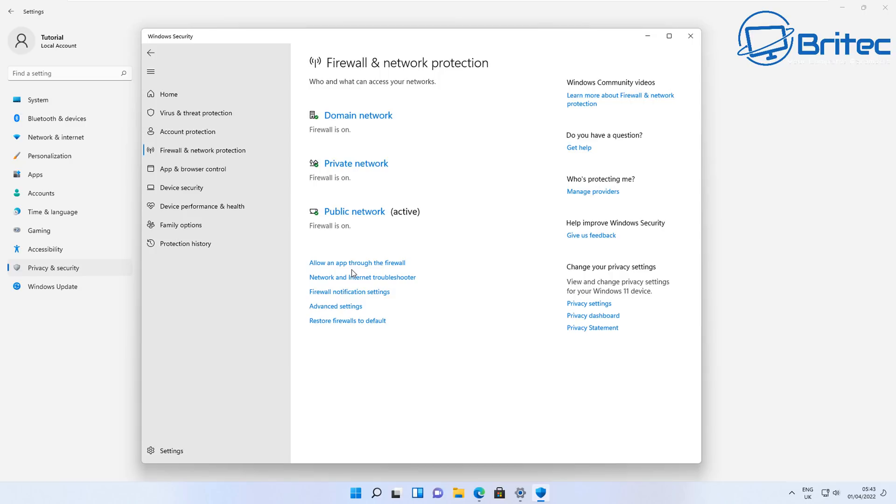
mouse_move(307, 212)
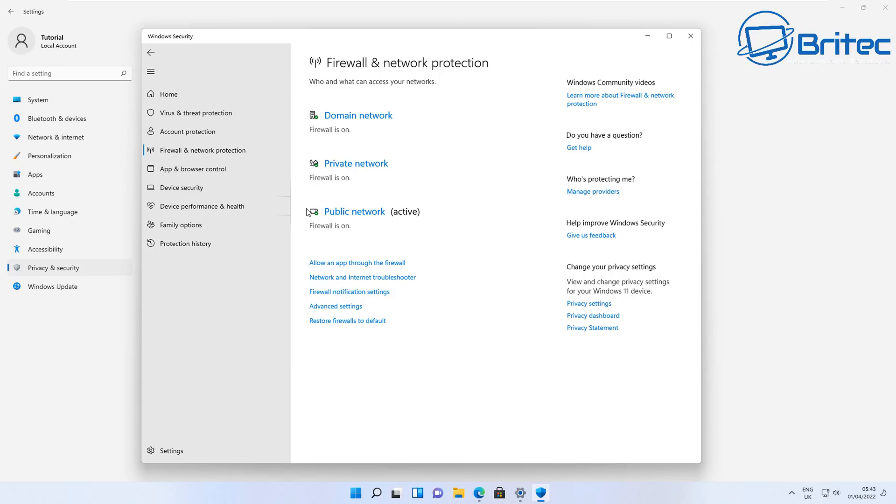
mouse_move(303, 214)
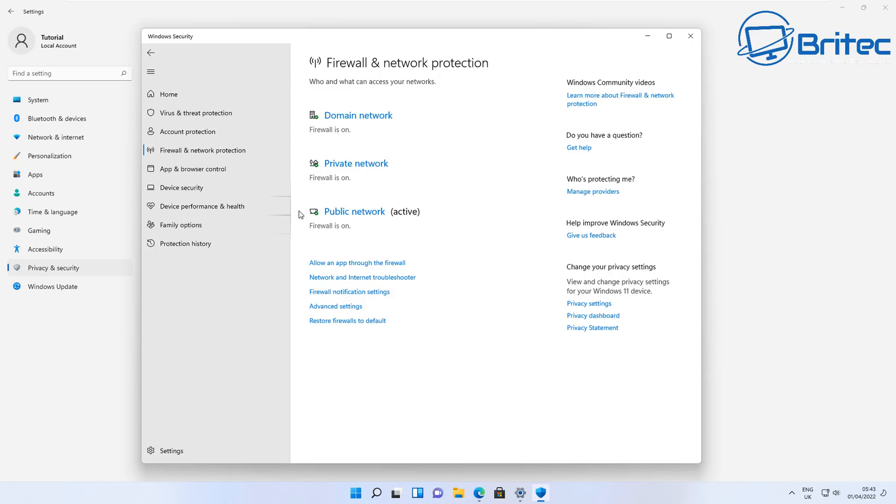
mouse_move(308, 272)
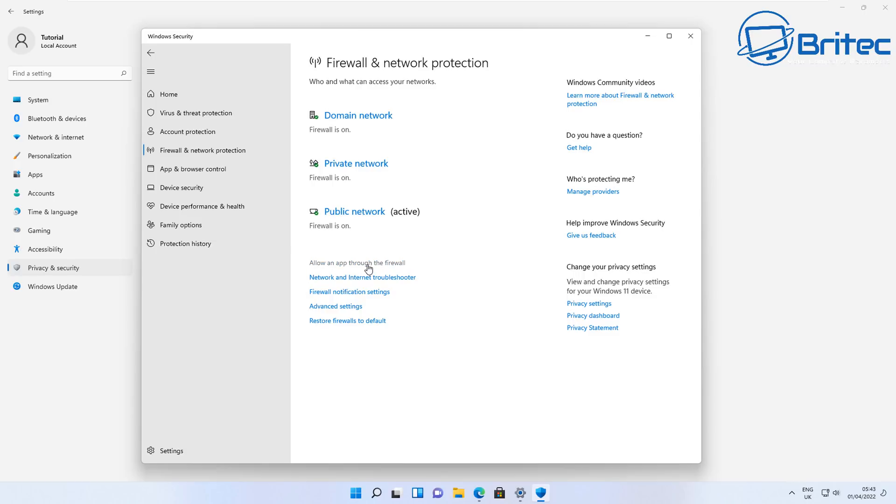
left_click(356, 263)
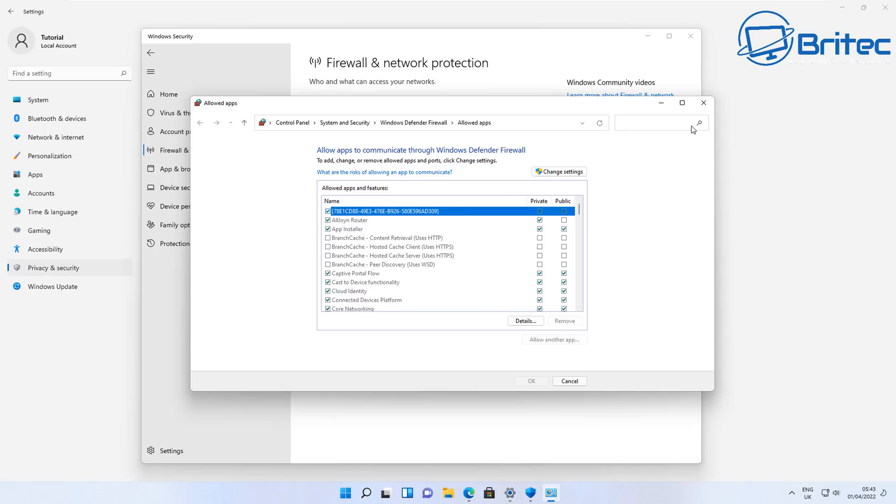
left_click(568, 380)
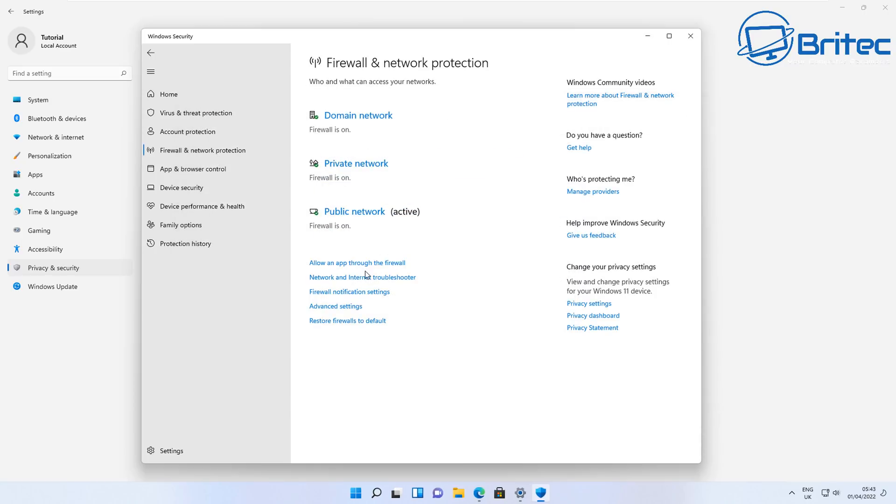
mouse_move(352, 284)
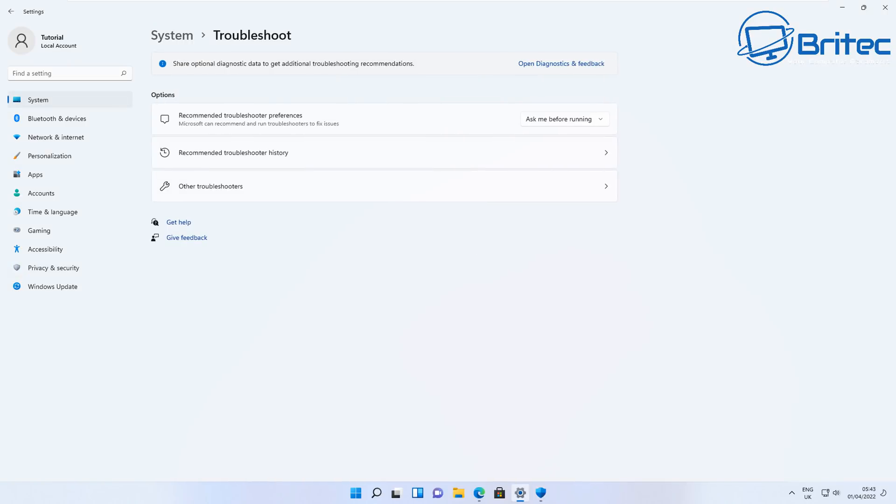
Step: Return to Firewall & network protection and open the Advanced settings firewall console
left_click(54, 267)
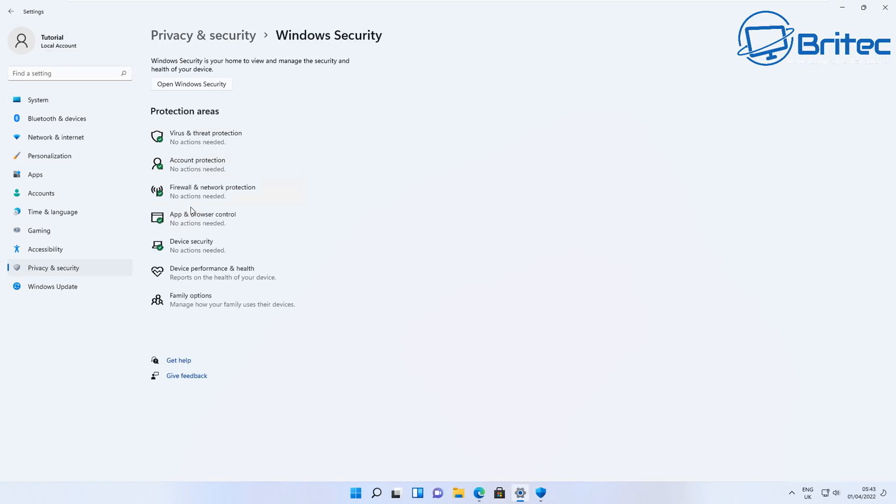
left_click(211, 191)
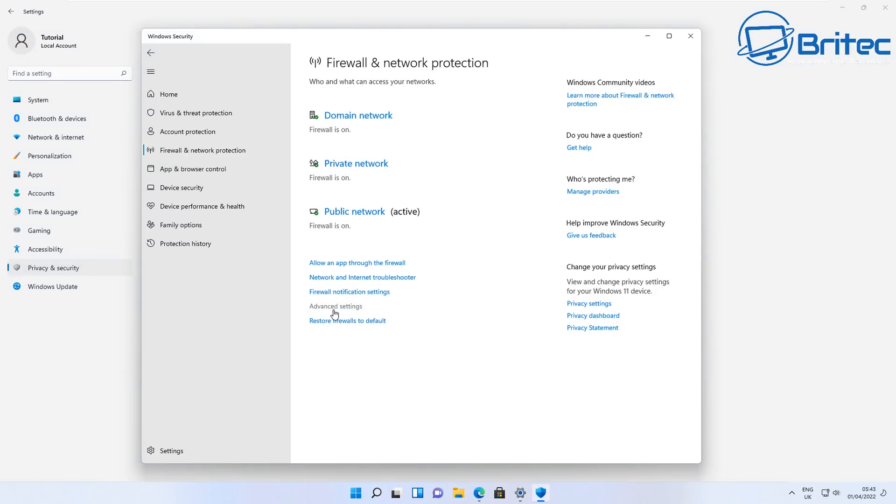
mouse_move(379, 294)
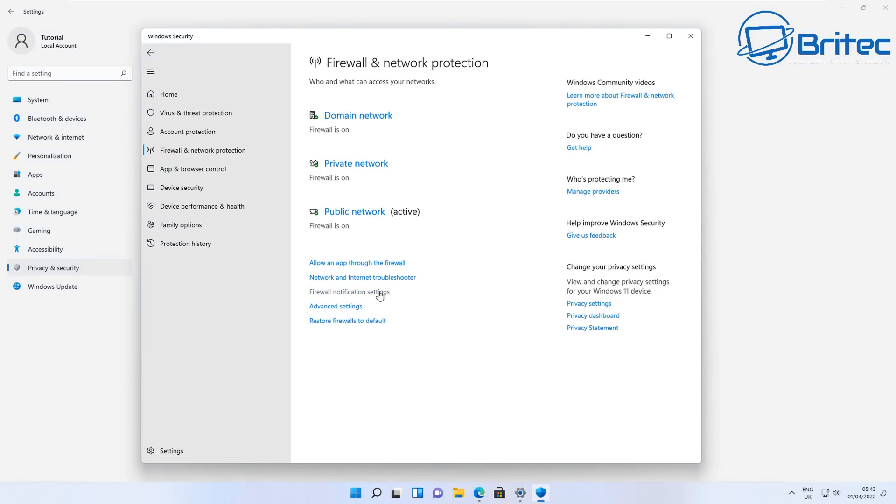
left_click(335, 306)
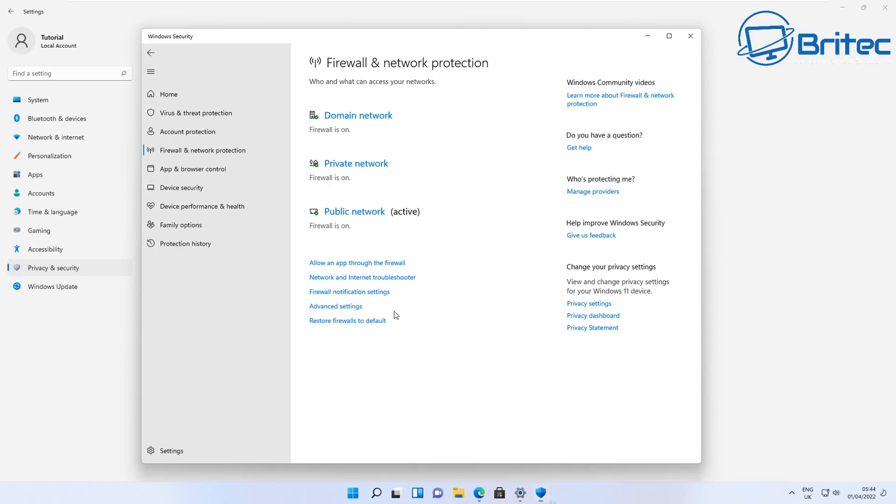
left_click(335, 306)
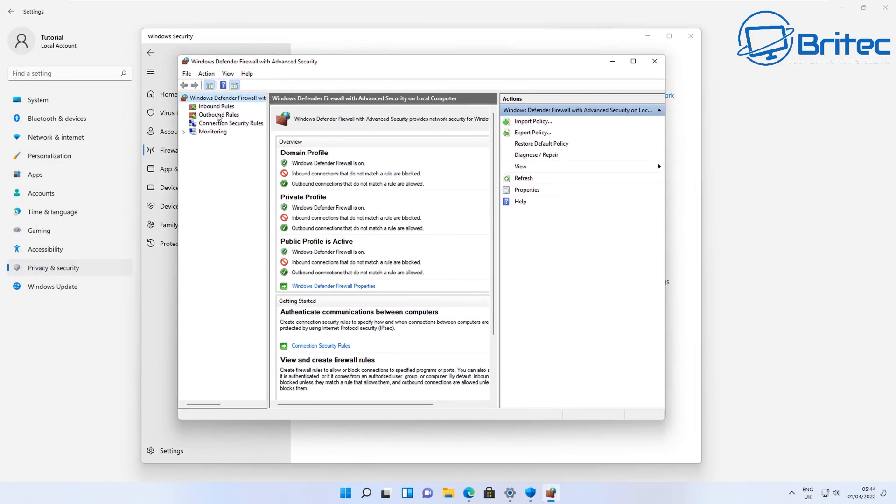
Step: Select Outbound Rules in the advanced firewall console's left tree
left_click(218, 115)
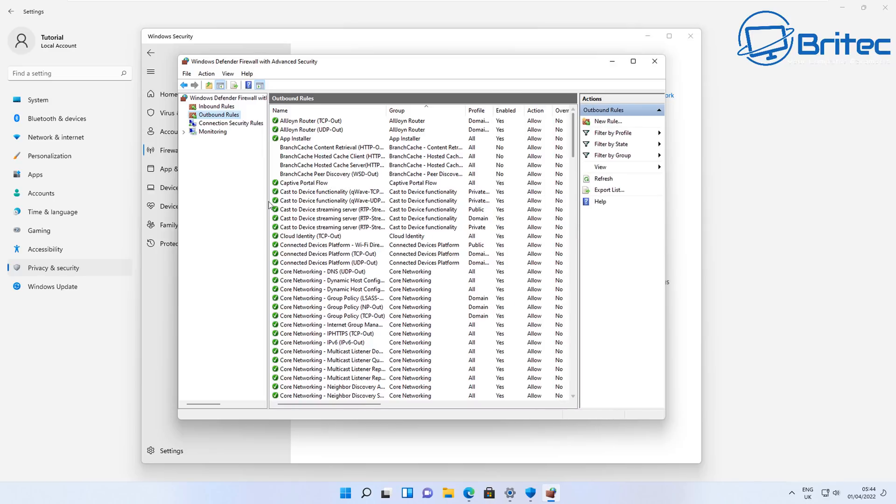
mouse_move(213, 139)
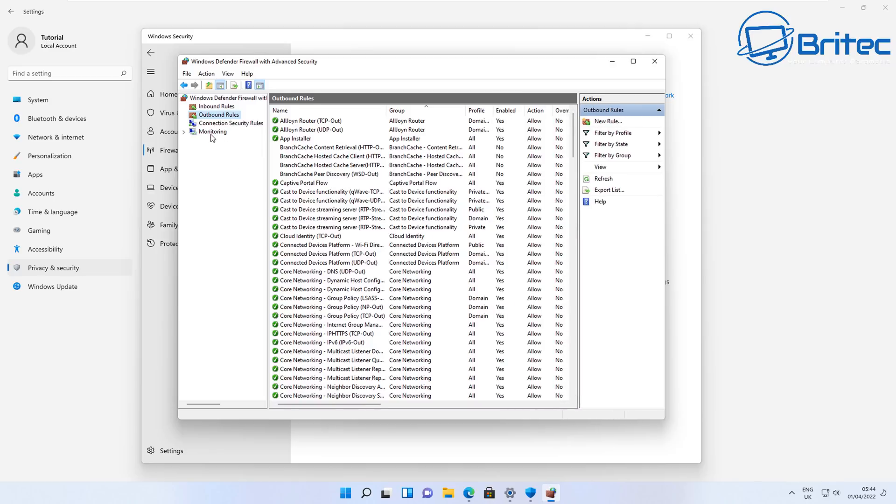
mouse_move(409, 199)
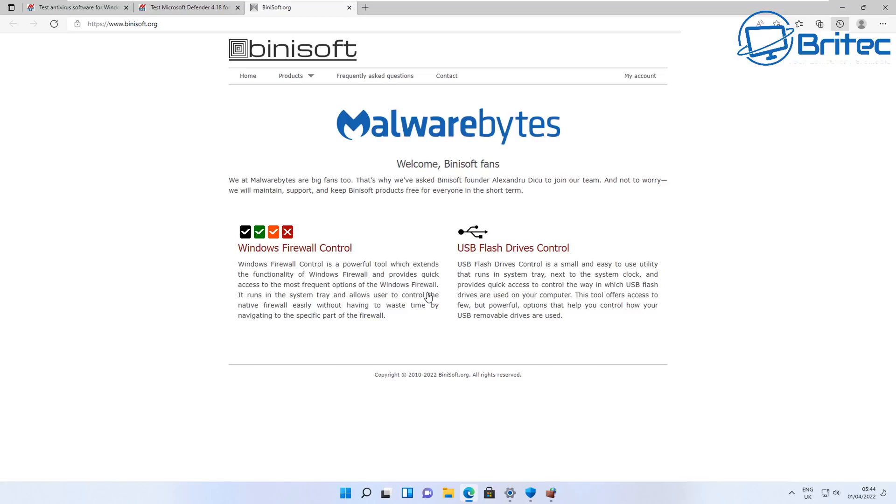
mouse_move(334, 273)
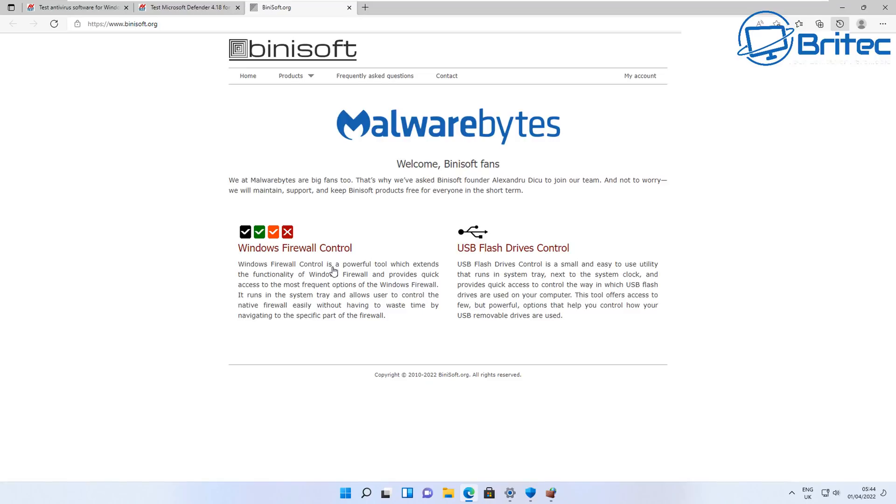
mouse_move(251, 277)
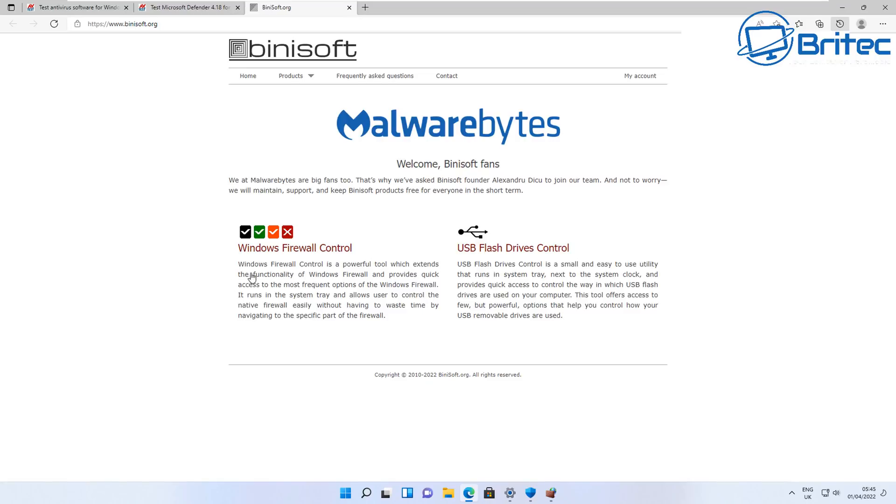
mouse_move(389, 279)
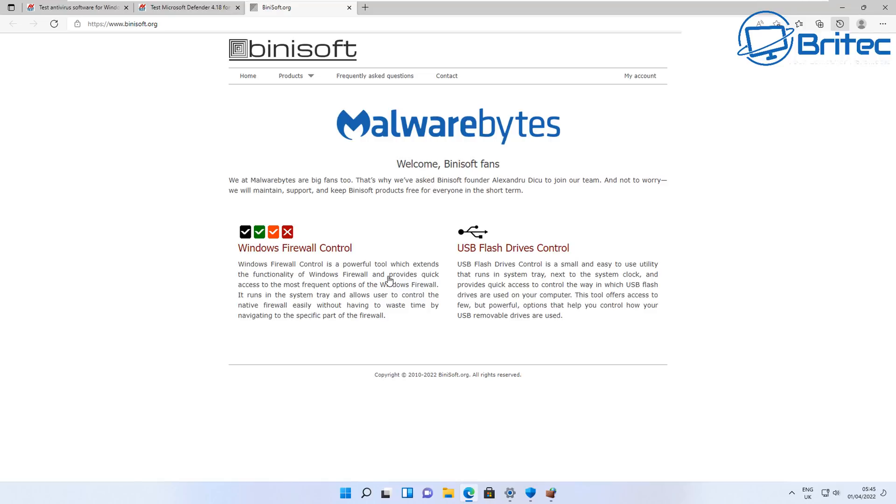
mouse_move(320, 293)
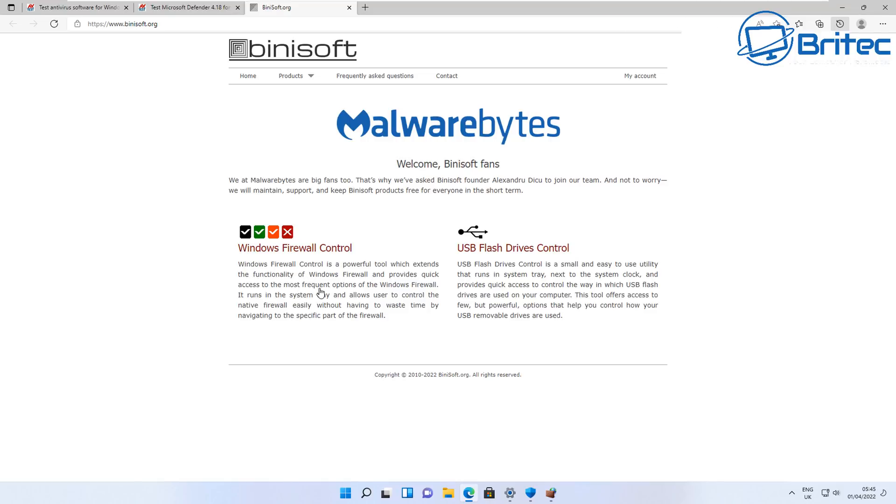
mouse_move(350, 297)
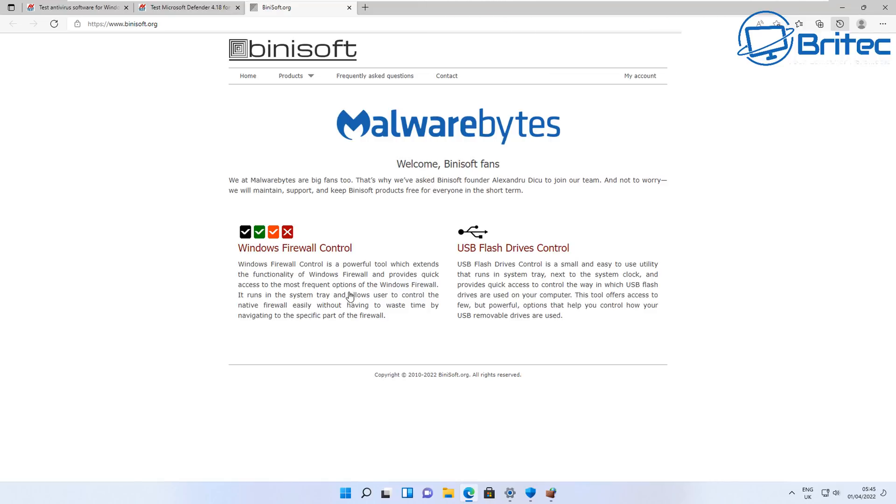
mouse_move(242, 251)
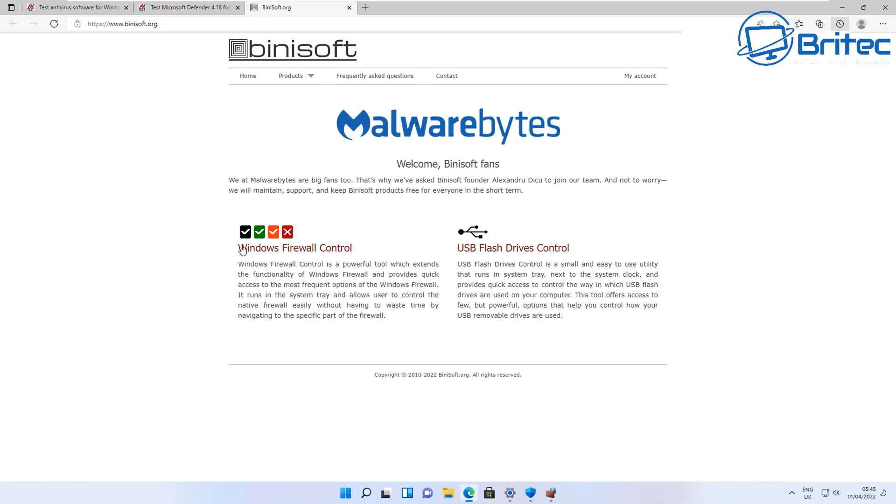
mouse_move(312, 82)
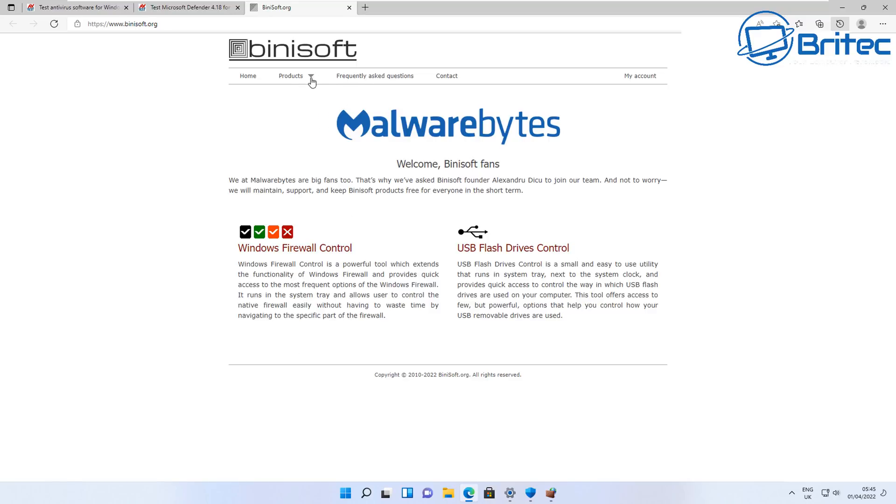
Step: Open Binisoft's Windows Firewall Control page in Edge and scroll through it
left_click(294, 247)
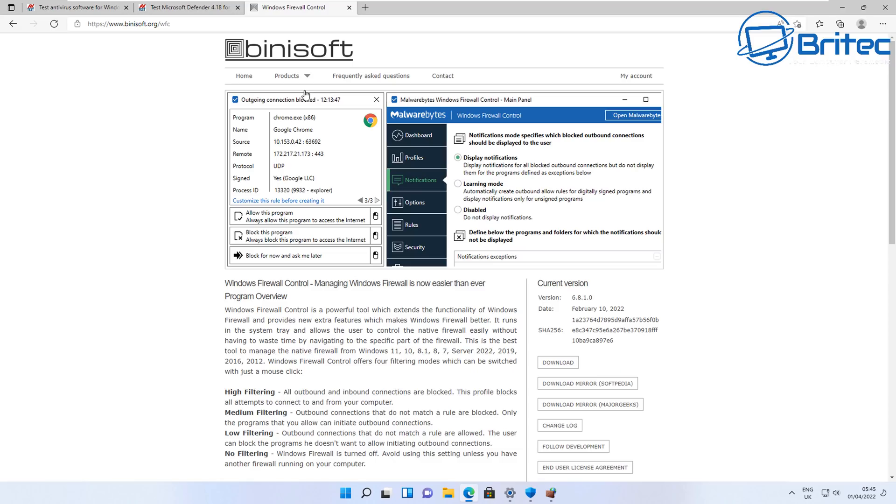
mouse_move(452, 326)
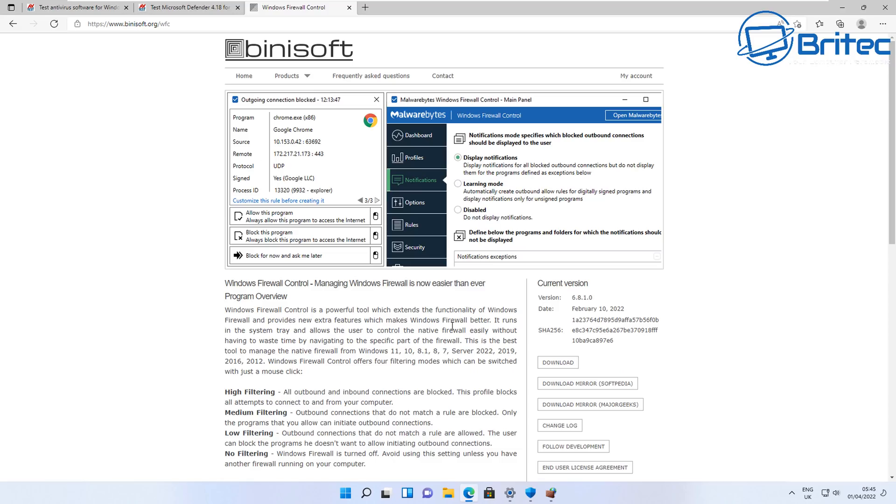
mouse_move(586, 341)
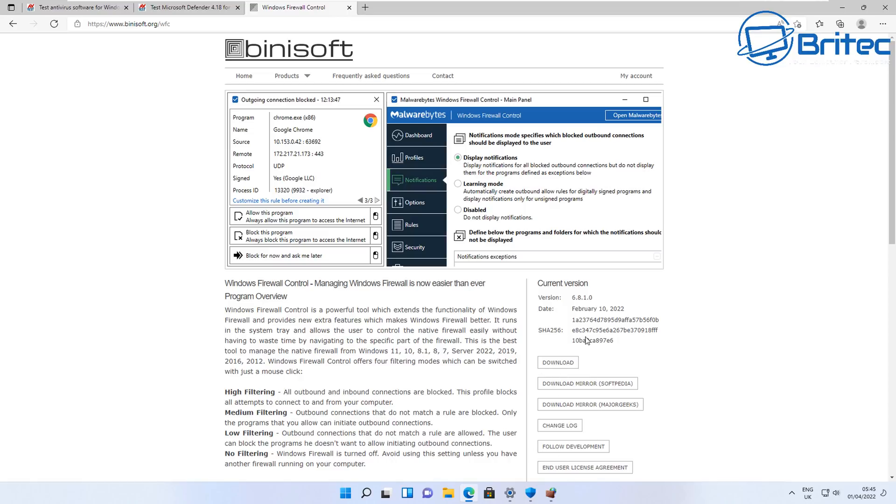
mouse_move(364, 216)
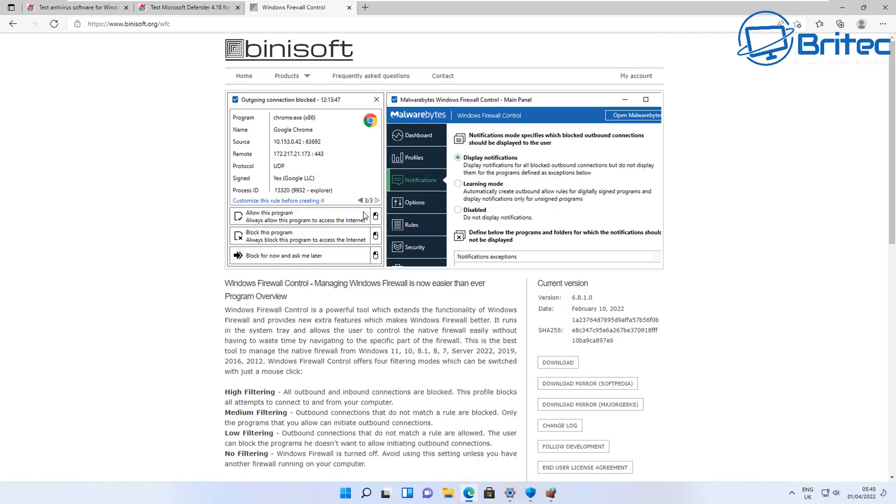
scroll("down", 3)
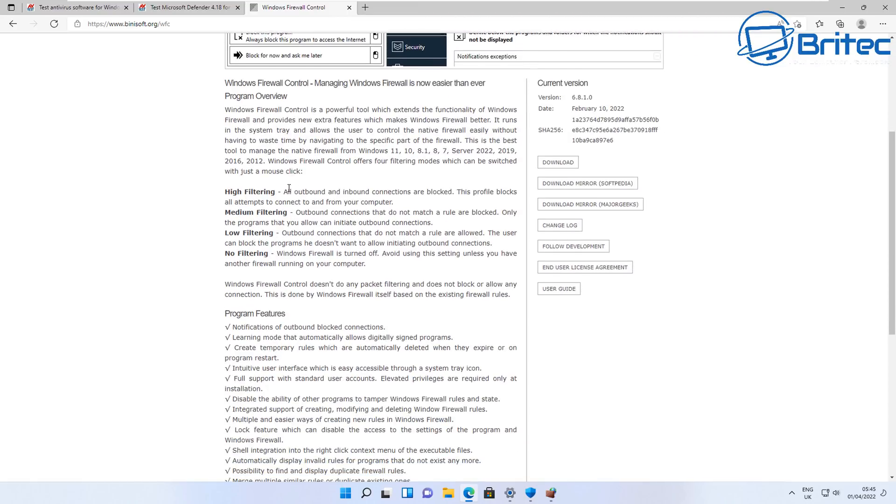
scroll("down", 3)
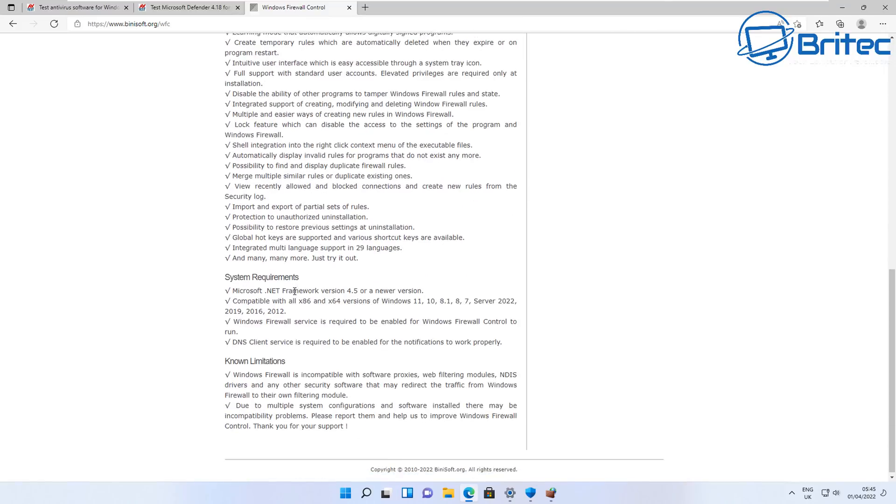
scroll("up", 3)
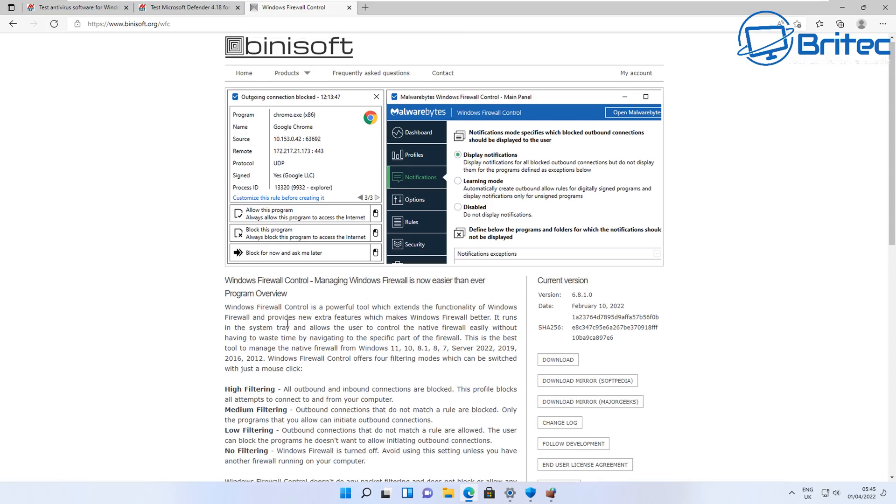
scroll("down", 3)
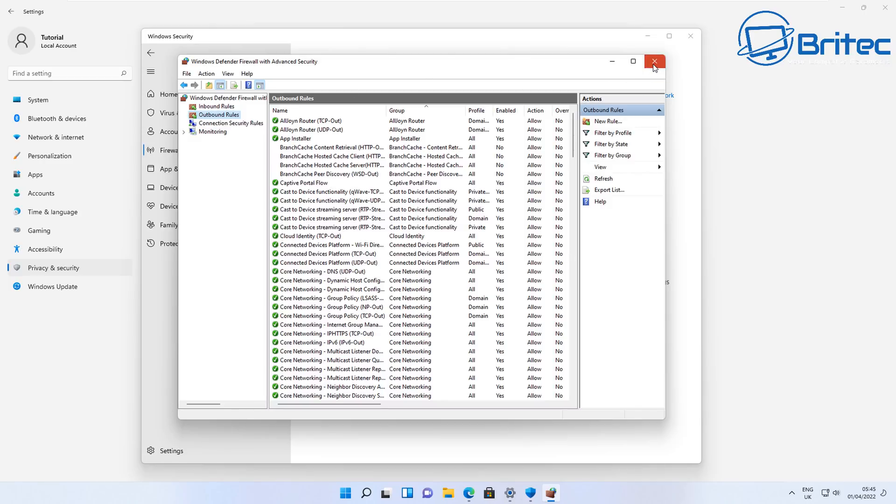
Step: Close the Windows Defender Firewall with Advanced Security window
left_click(654, 62)
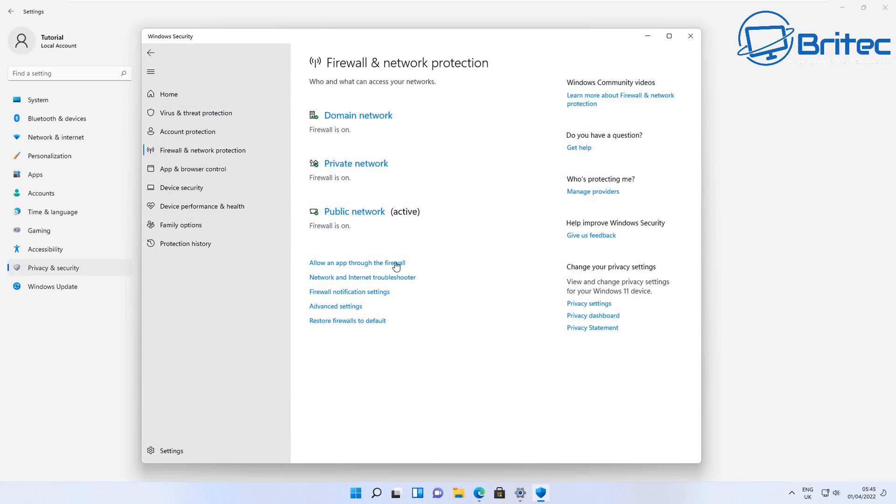
mouse_move(336, 326)
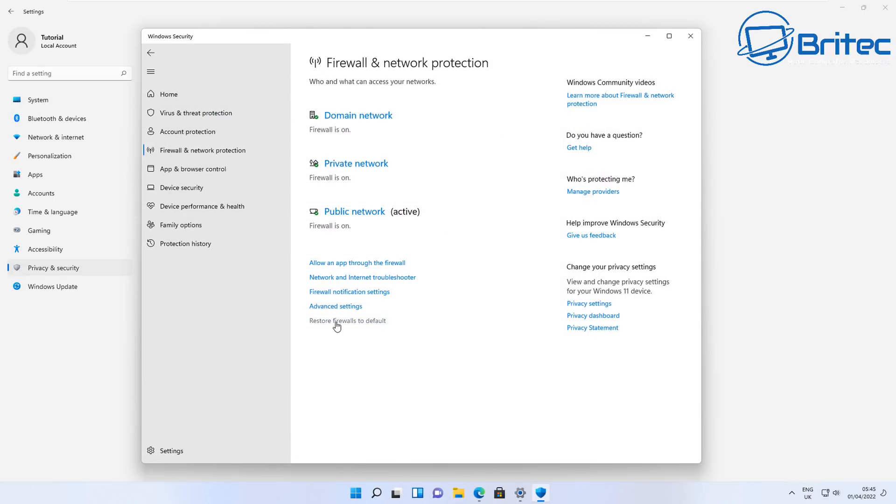
mouse_move(371, 320)
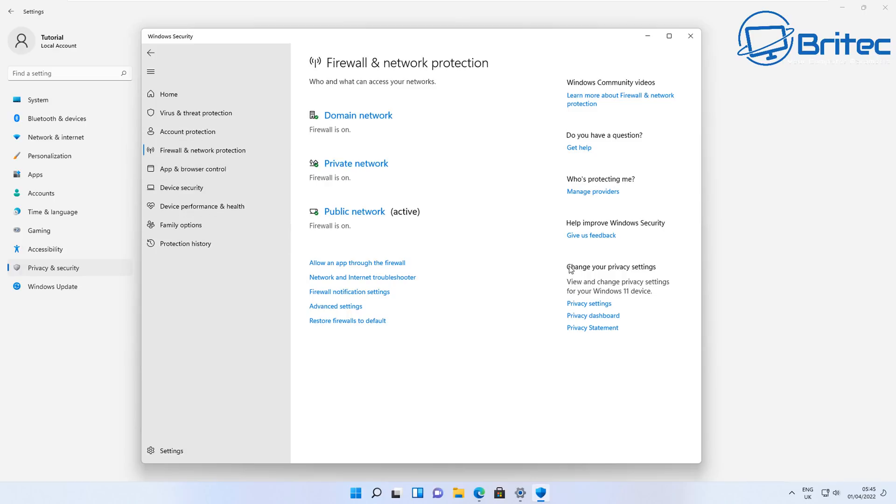
mouse_move(422, 267)
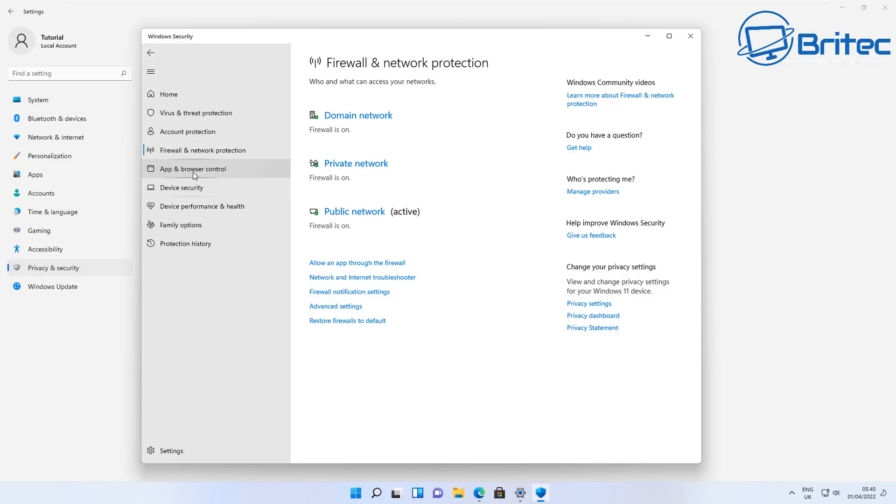
Step: From App & browser control, scroll through Exploit protection settings, then go back
left_click(194, 168)
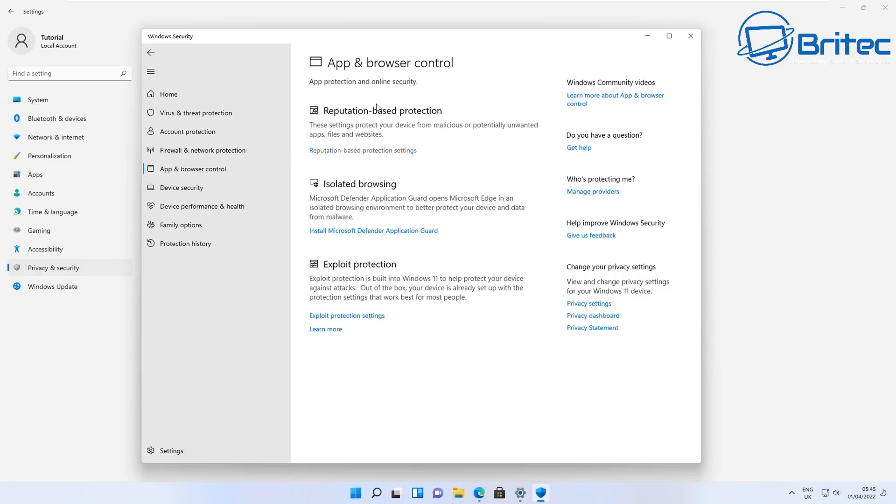
mouse_move(353, 155)
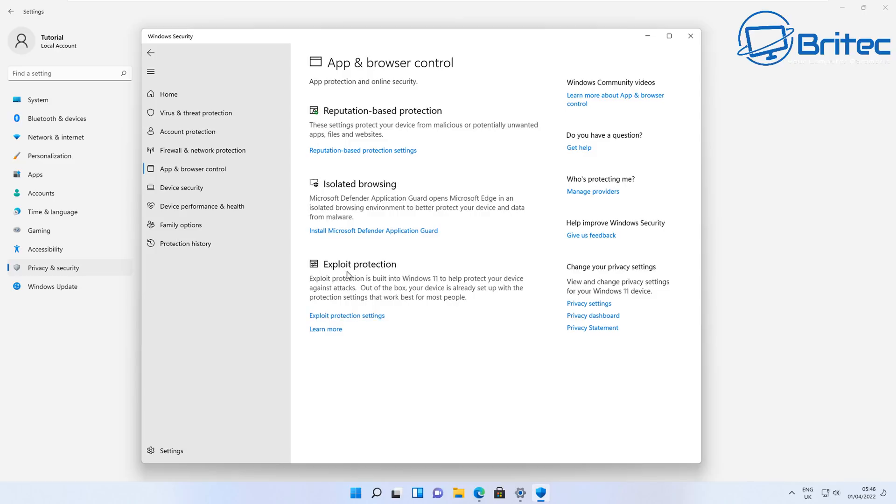
left_click(346, 315)
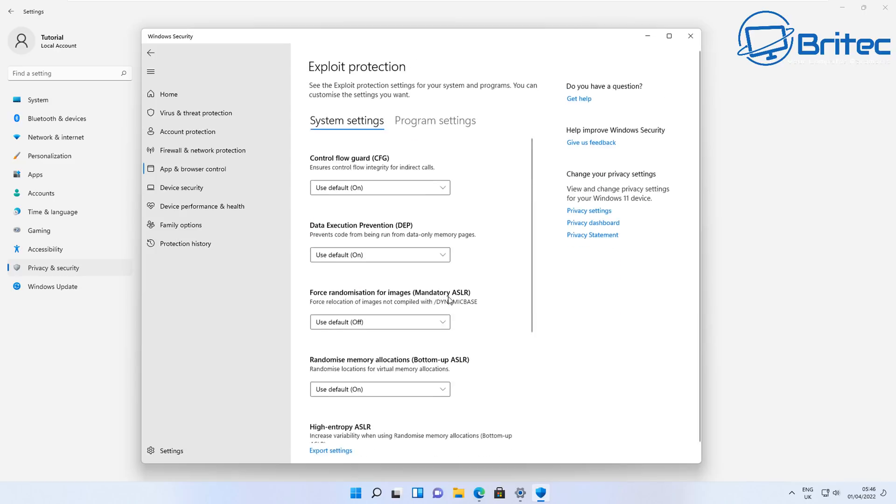
scroll("down", 3)
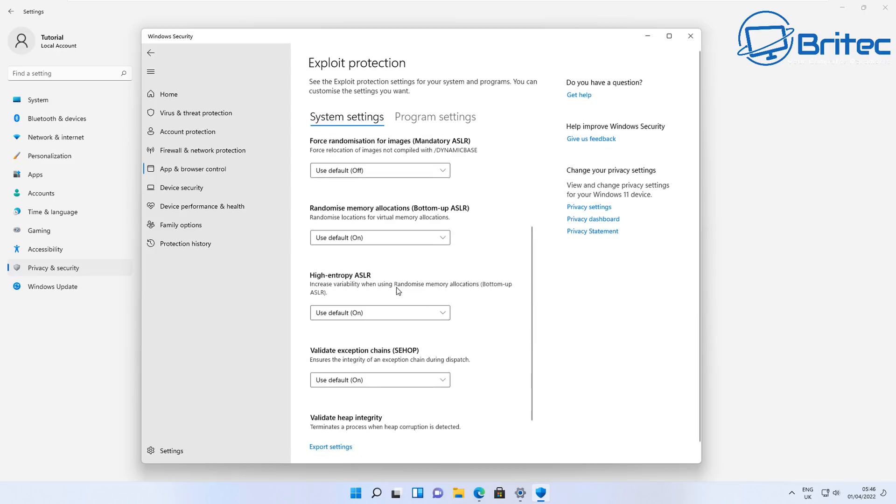
left_click(150, 53)
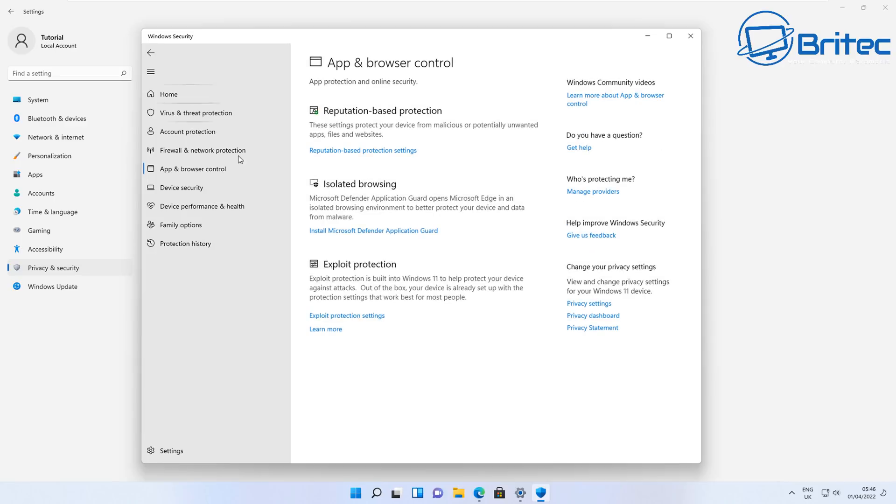
mouse_move(349, 205)
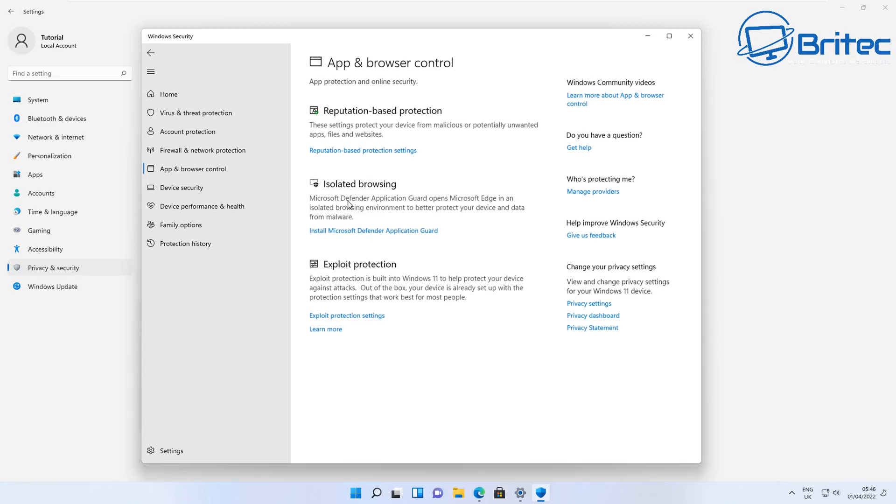
Step: View Device security's Core isolation details, then move on to the Device performance & health report
left_click(183, 188)
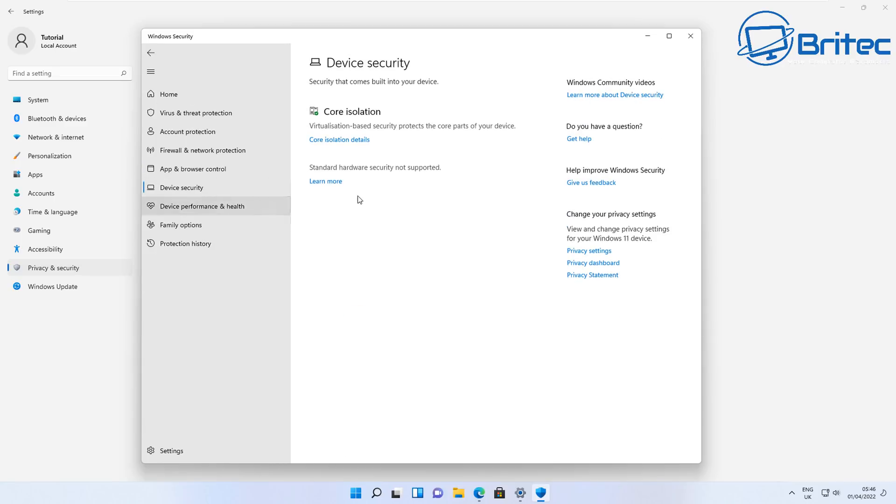
mouse_move(349, 147)
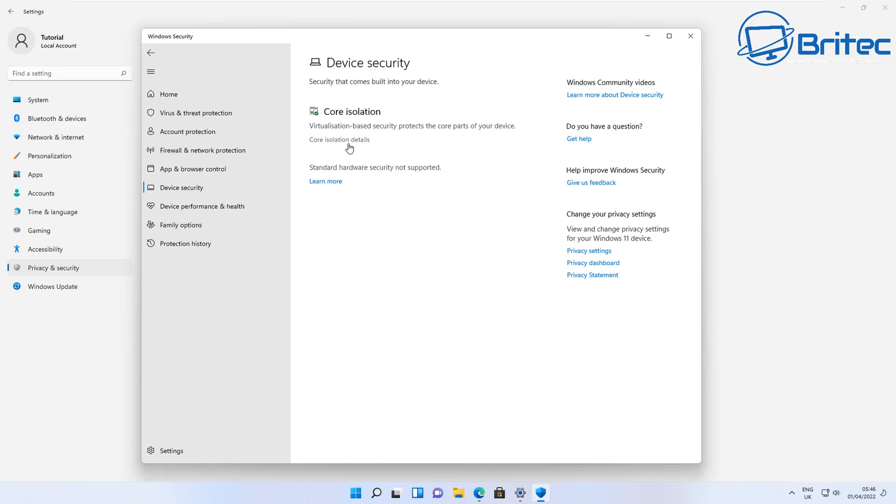
left_click(339, 139)
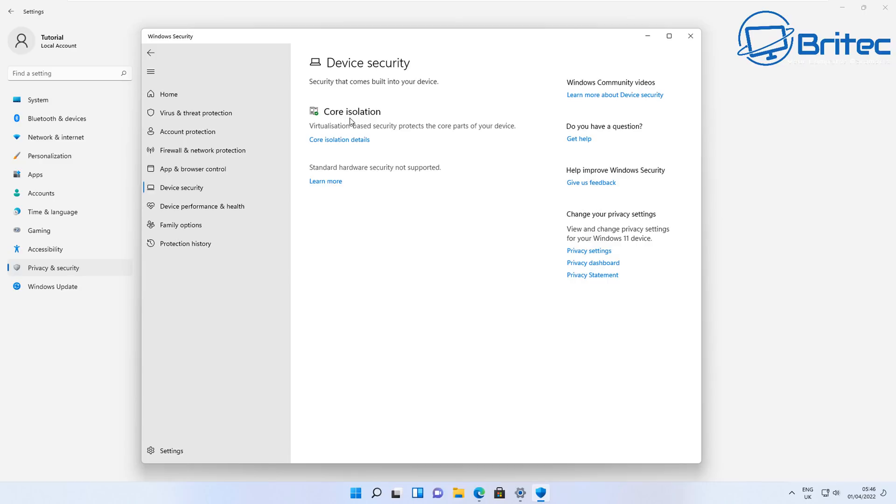
mouse_move(433, 140)
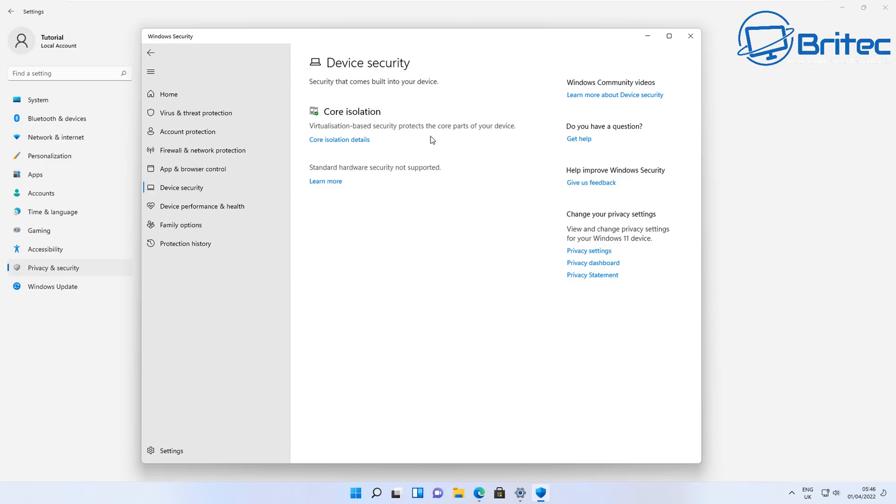
mouse_move(400, 137)
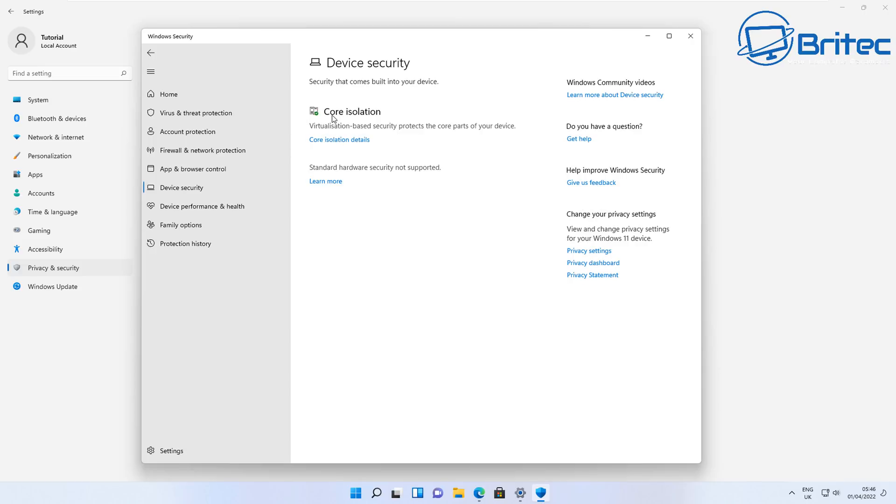
left_click(202, 205)
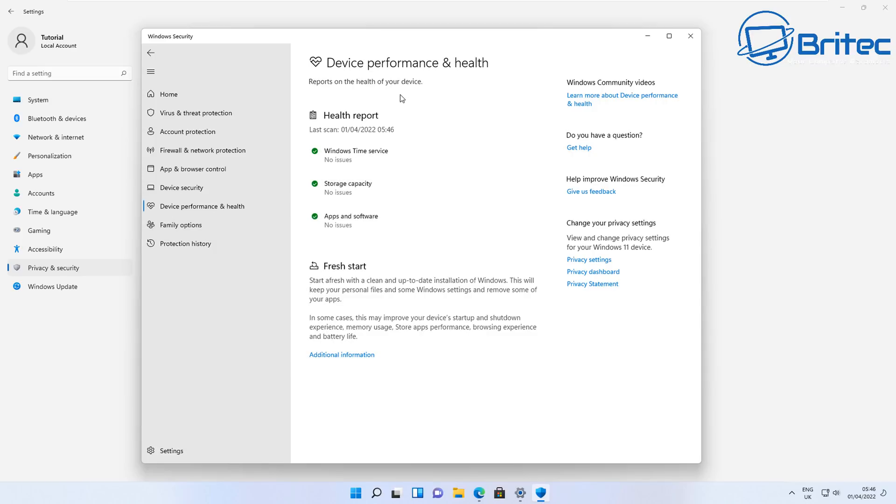
mouse_move(184, 243)
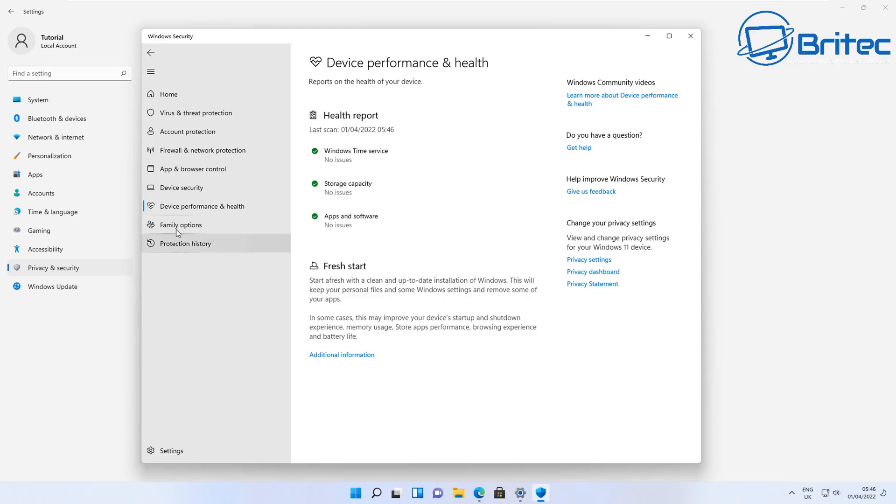
Step: Browse Family options, Protection history and Device security, landing on Firewall & network protection
left_click(181, 224)
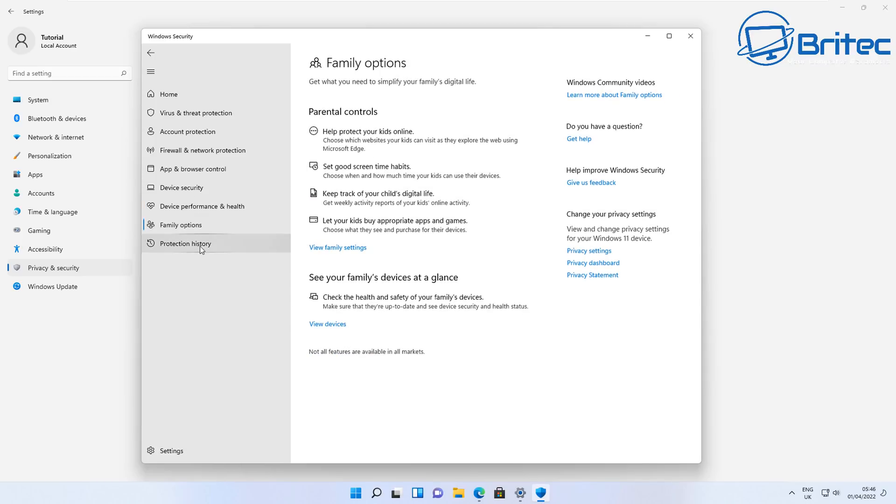
left_click(184, 244)
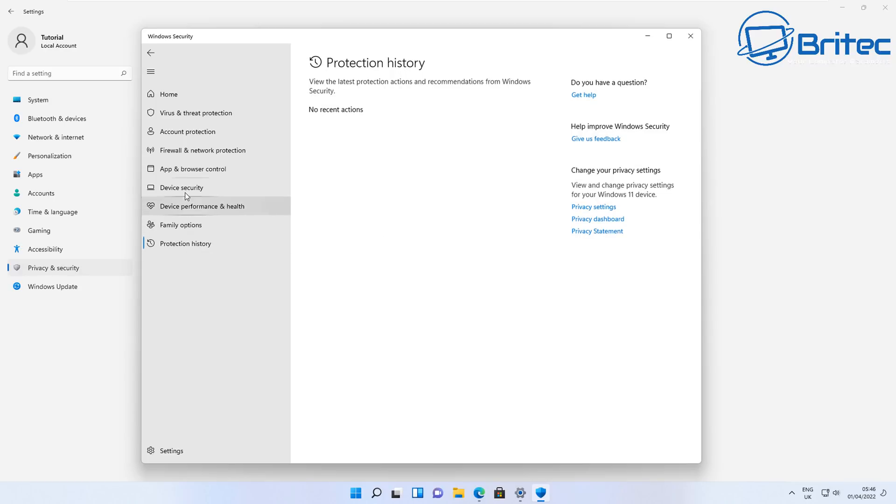
left_click(183, 188)
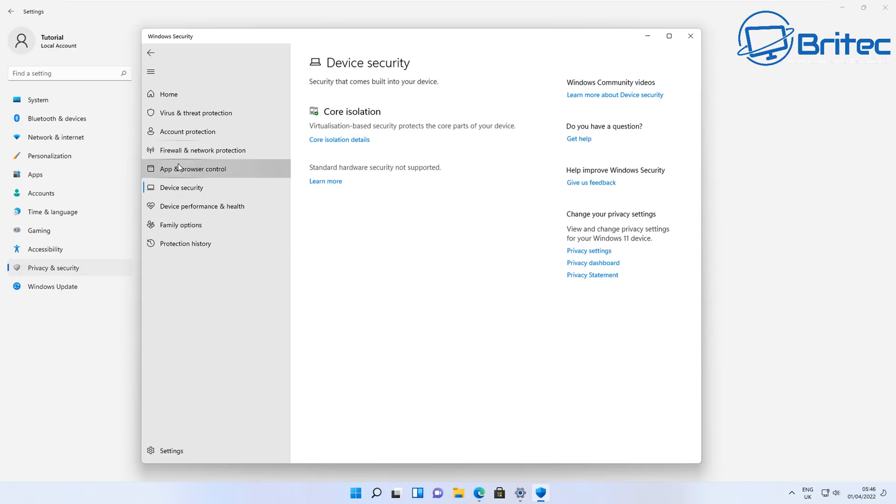
left_click(203, 149)
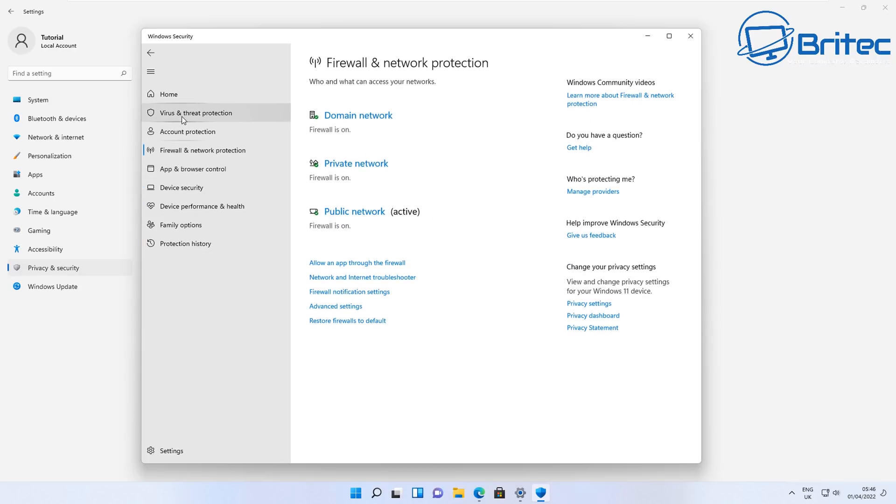
Step: Go from Virus & threat protection to Ransomware protection, where Controlled folder access is on
left_click(196, 113)
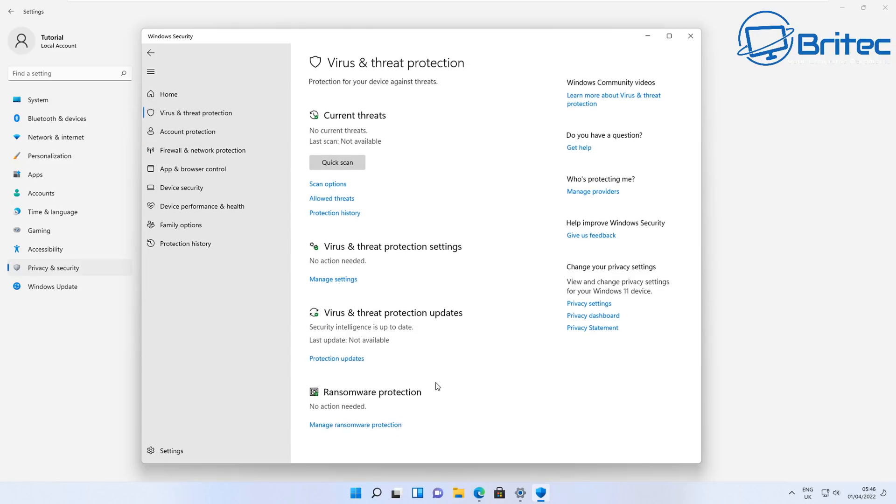
mouse_move(349, 429)
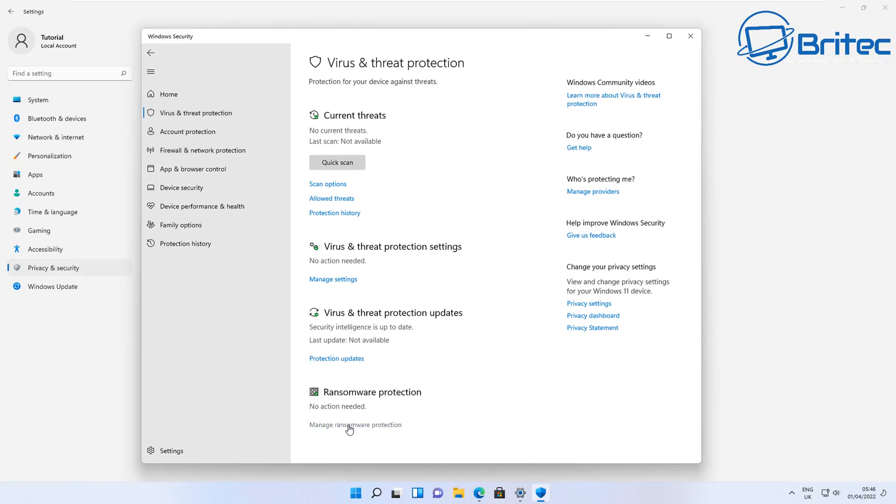
left_click(355, 424)
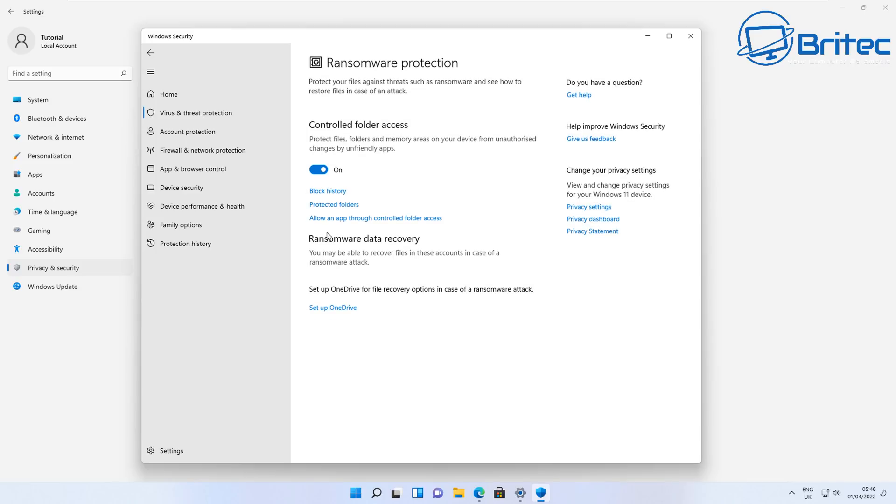
mouse_move(346, 260)
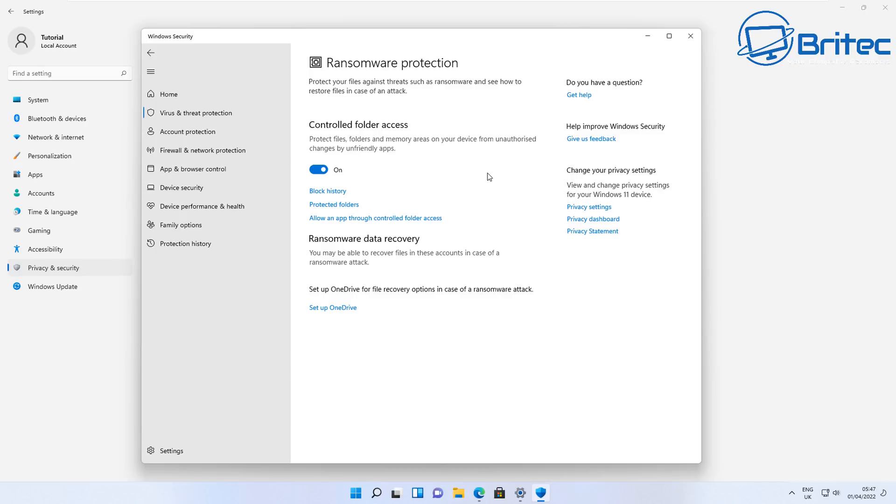
mouse_move(508, 135)
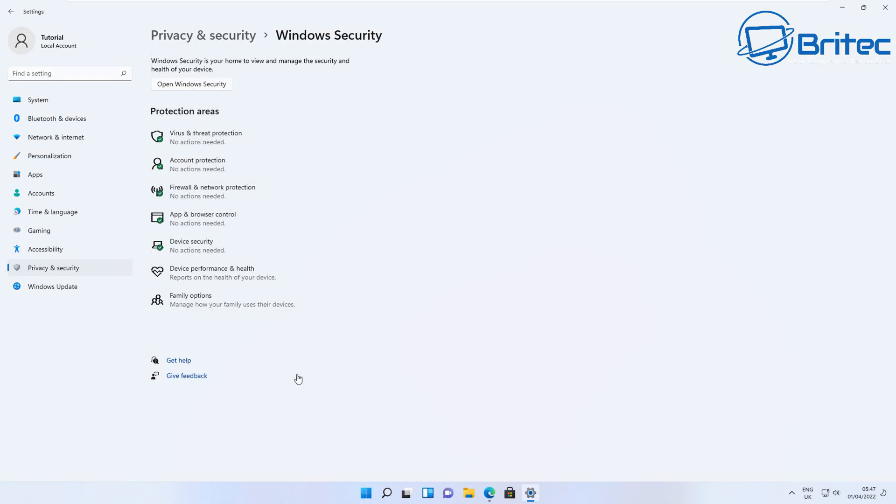
mouse_move(300, 377)
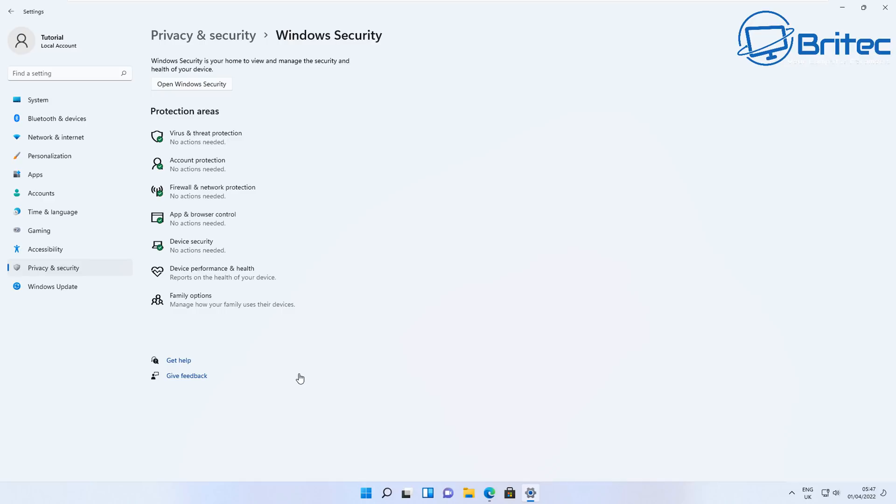
mouse_move(33, 226)
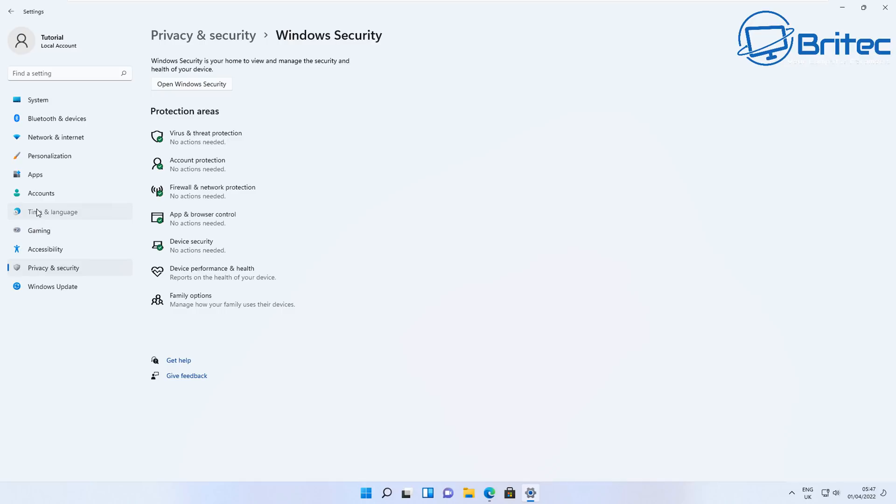
Step: Browse the Time & language, Accounts and Apps settings pages, ending in File Explorer
left_click(52, 211)
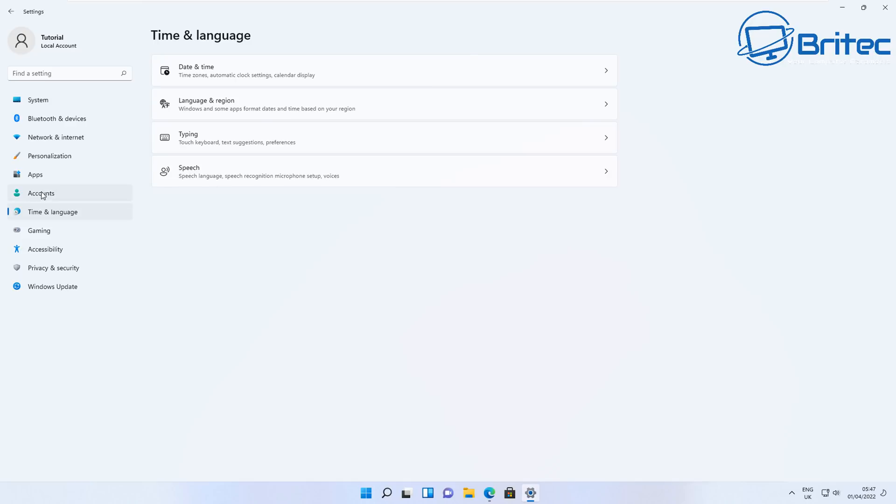
left_click(41, 193)
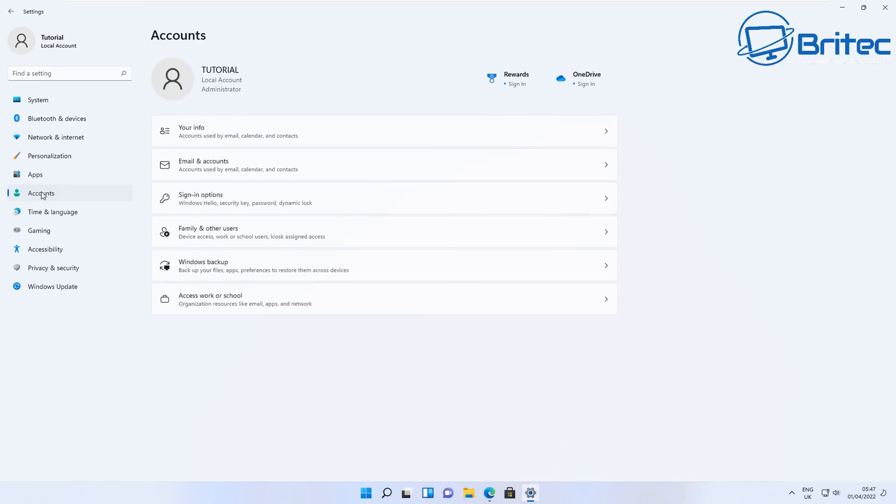
left_click(36, 174)
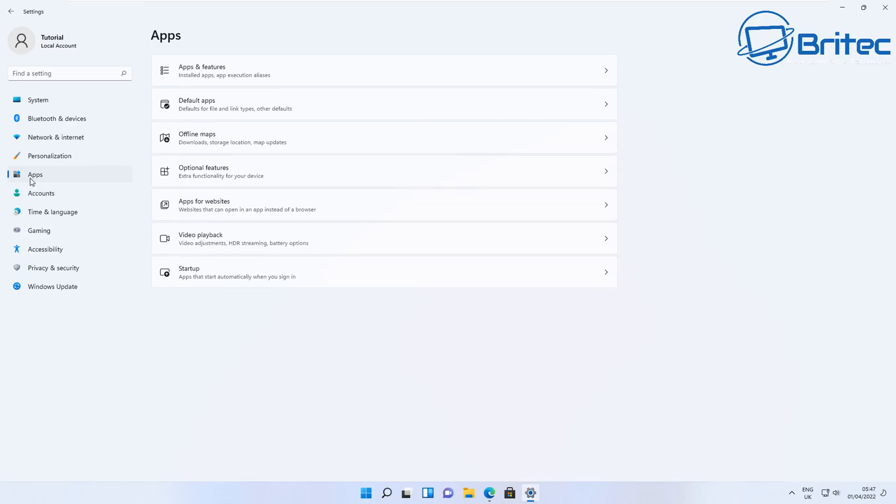
mouse_move(32, 180)
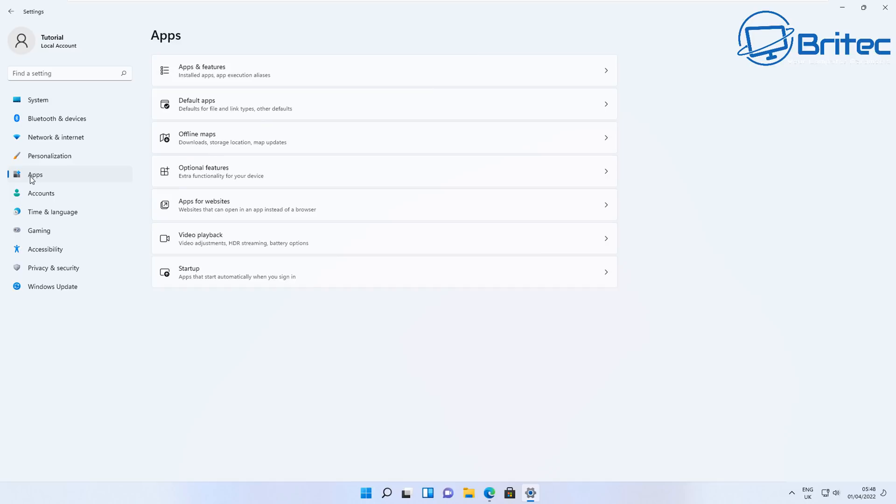
mouse_move(32, 181)
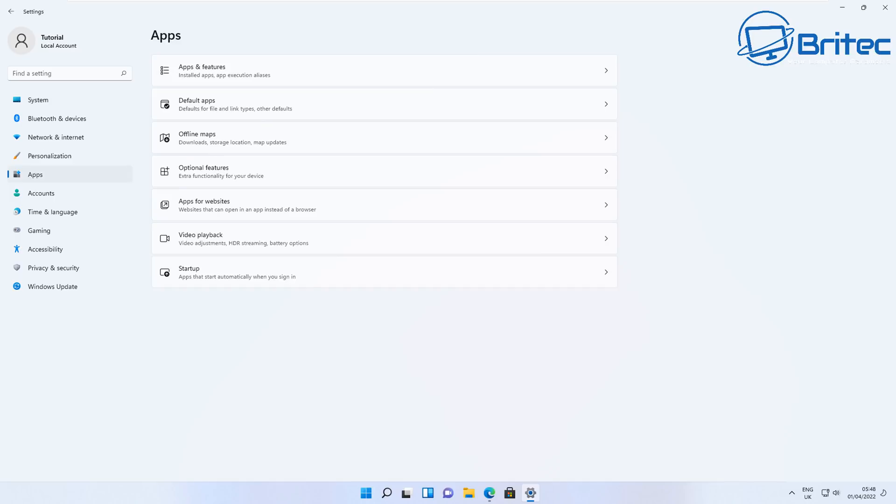
mouse_move(52, 142)
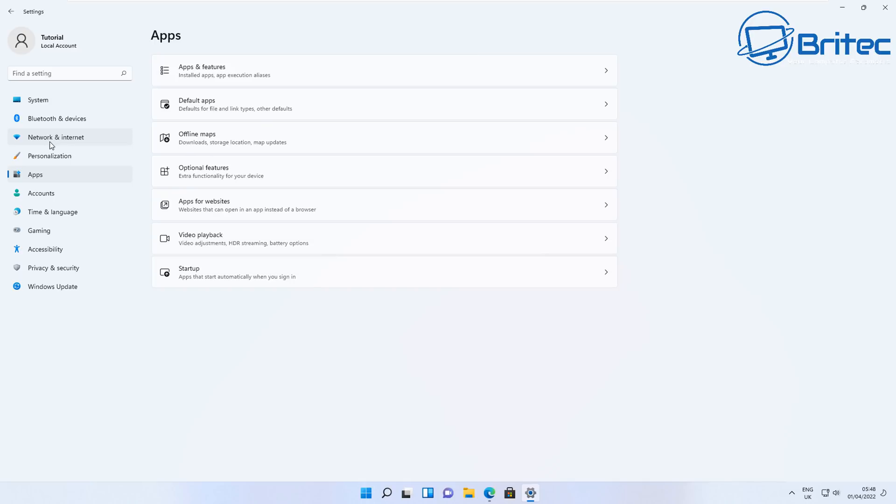
left_click(41, 192)
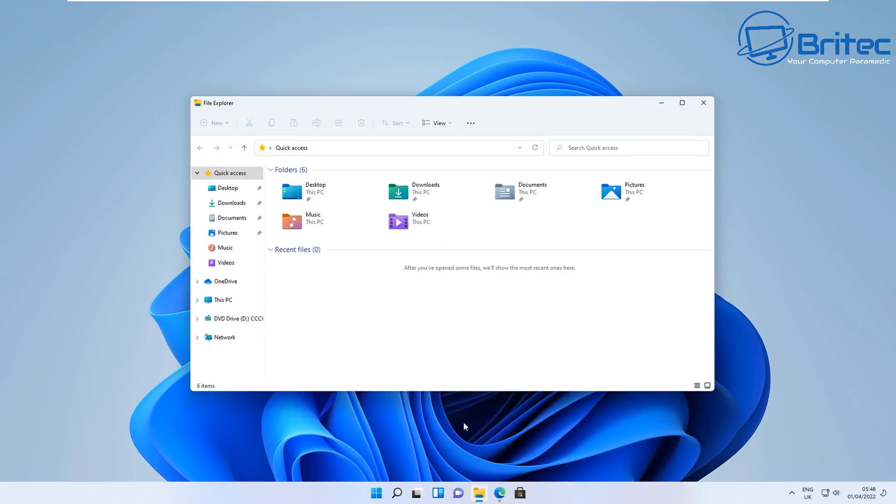
Step: Browse C:\Windows, scroll into System32, then return to the Windows folder
left_click(223, 299)
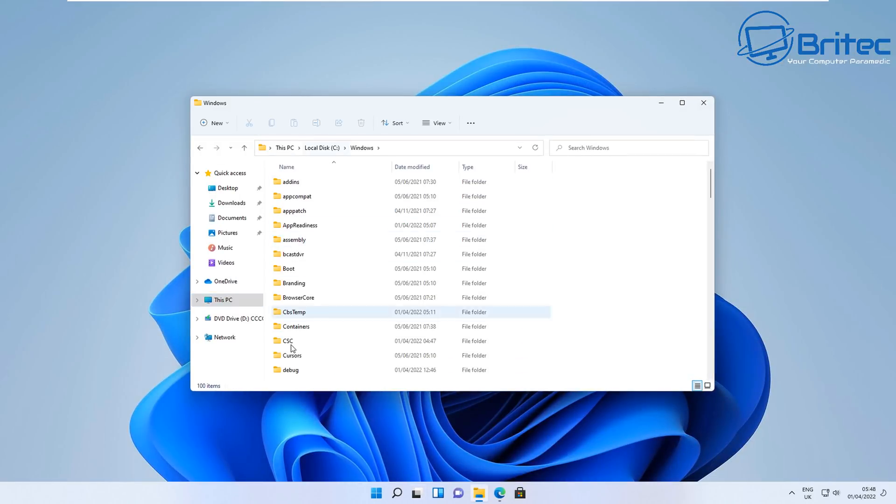
scroll("down", 3)
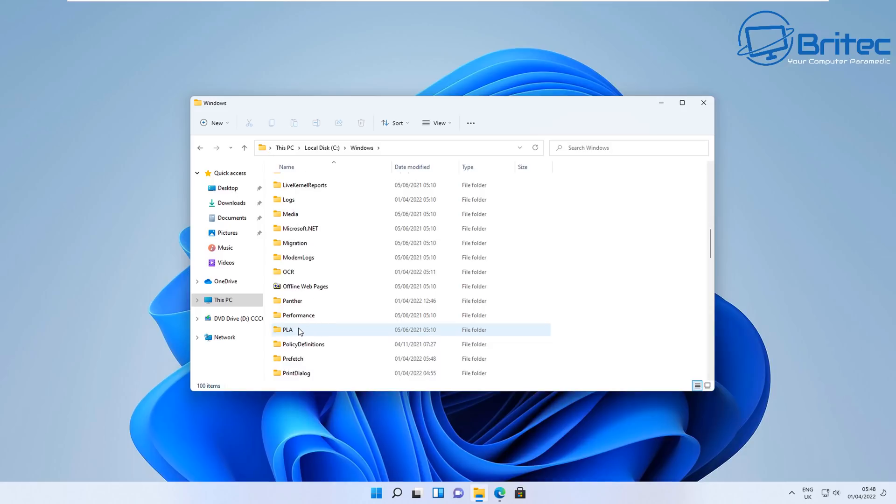
scroll("down", 3)
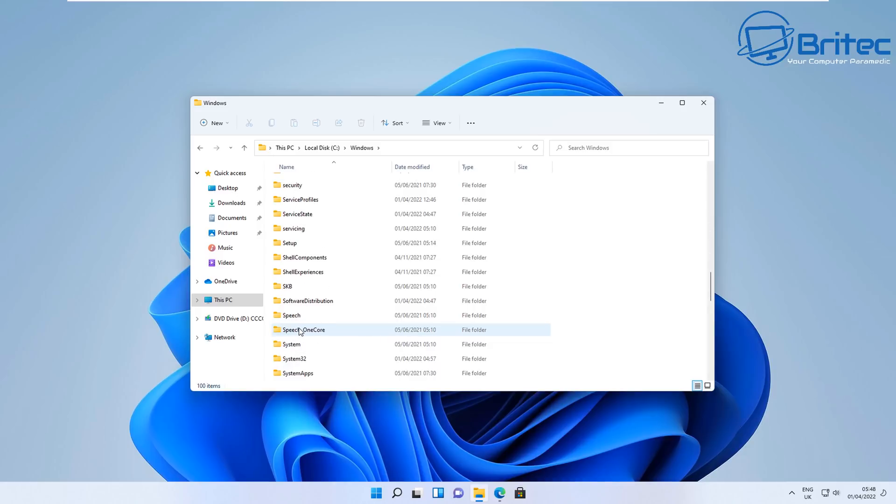
scroll("down", 3)
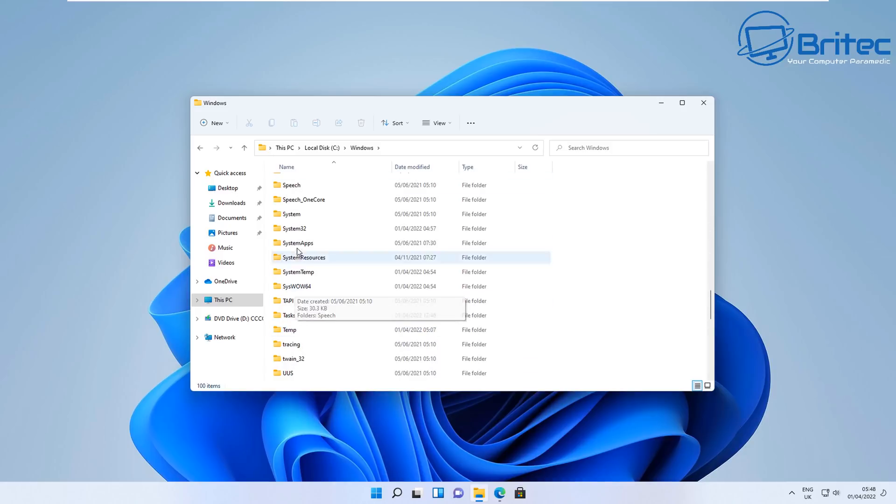
double_click(295, 228)
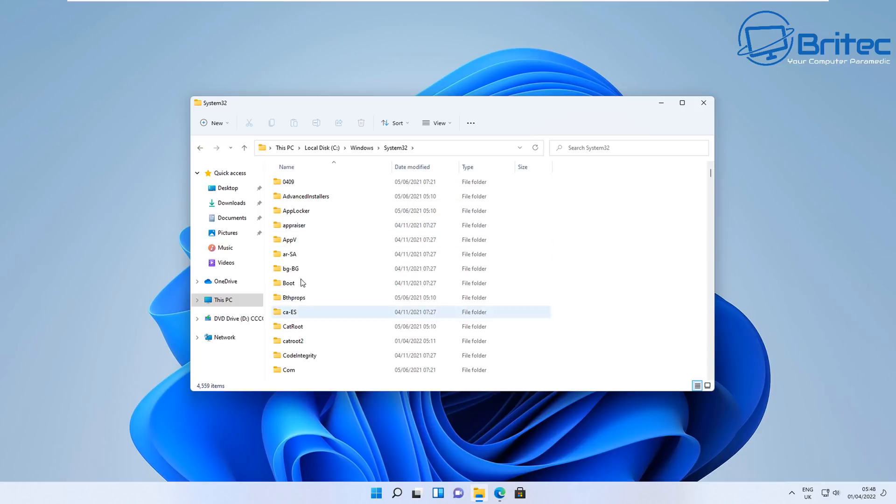
scroll("down", 3)
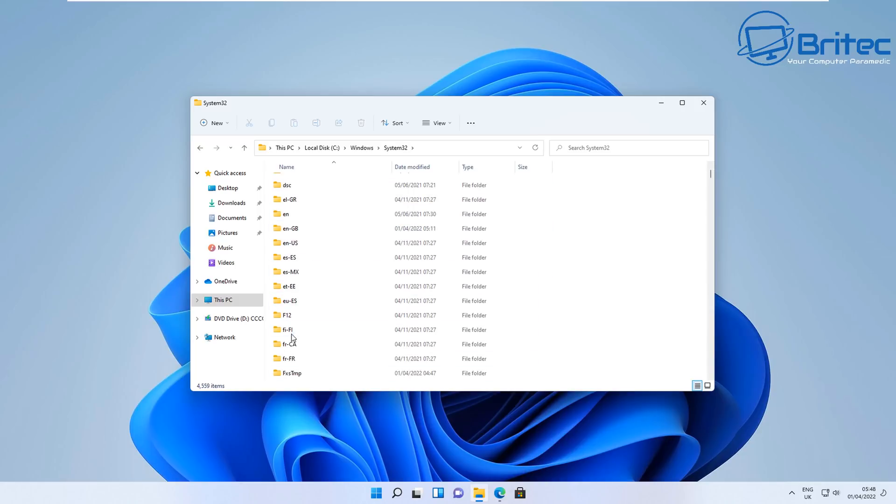
mouse_move(288, 330)
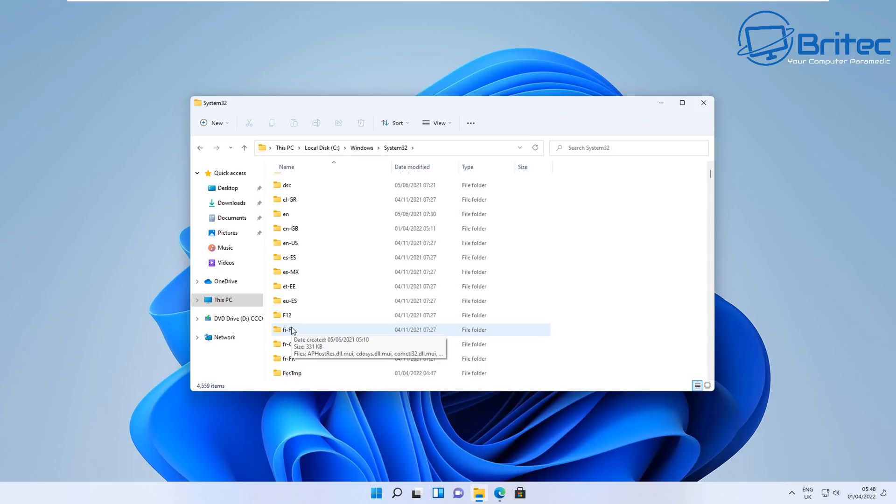
scroll("down", 3)
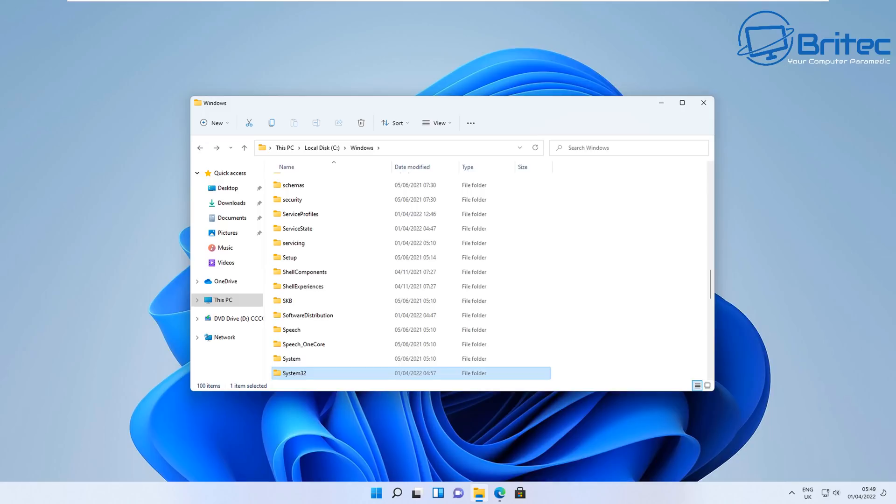
mouse_move(430, 493)
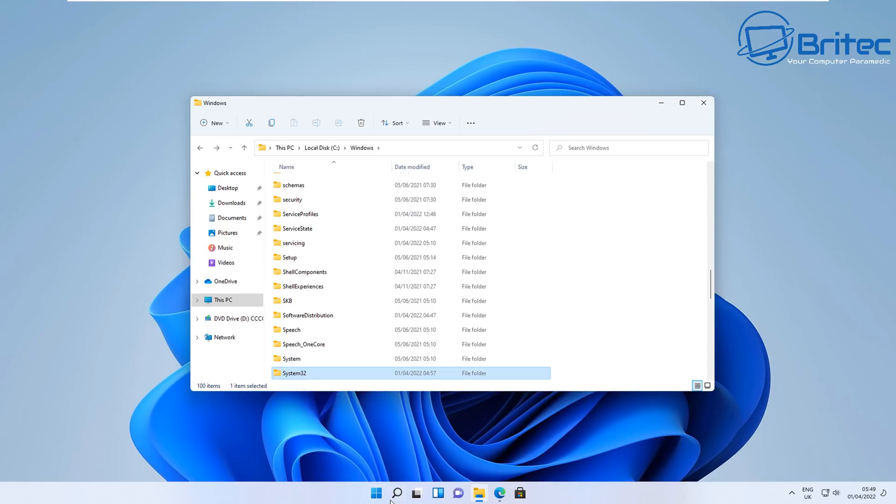
Step: Launch Settings, go to Privacy & security > Windows Security, and open the Windows Security app
left_click(376, 493)
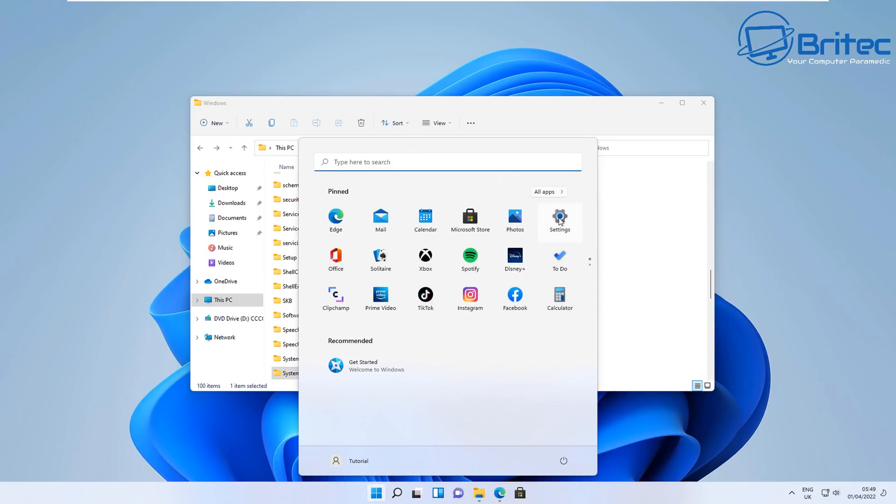
left_click(559, 222)
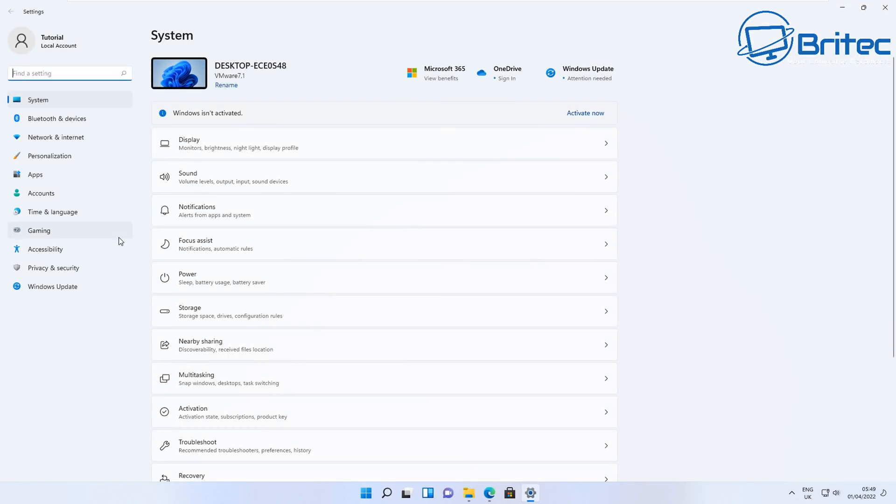
left_click(53, 267)
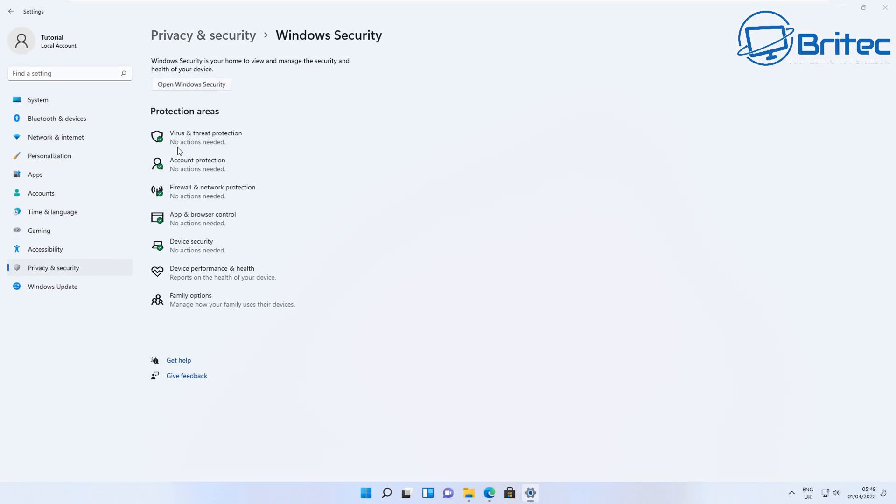
left_click(191, 84)
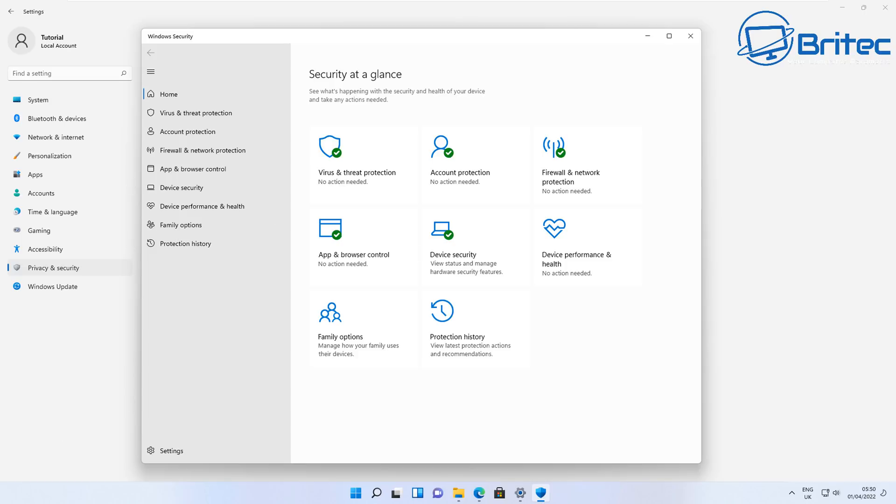
mouse_move(124, 395)
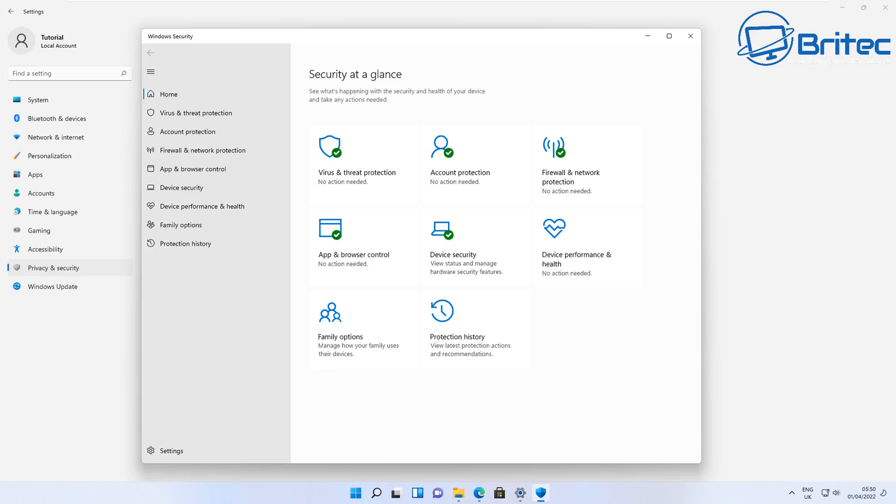
Step: View Account protection, Firewall & network protection and App & browser control, returning to Virus & threat protection
left_click(187, 132)
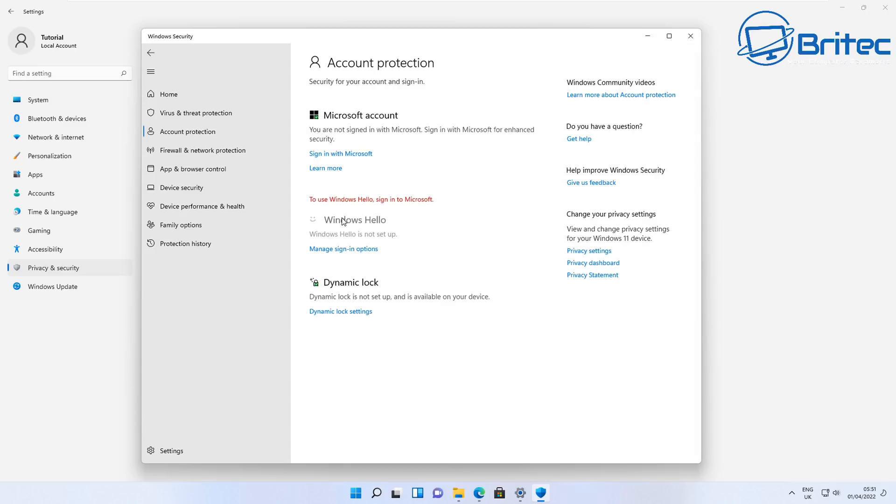
mouse_move(203, 149)
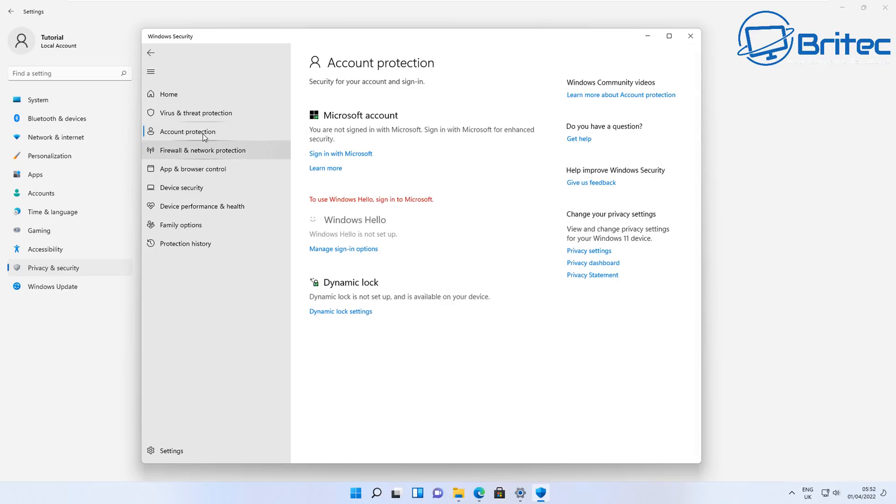
left_click(196, 112)
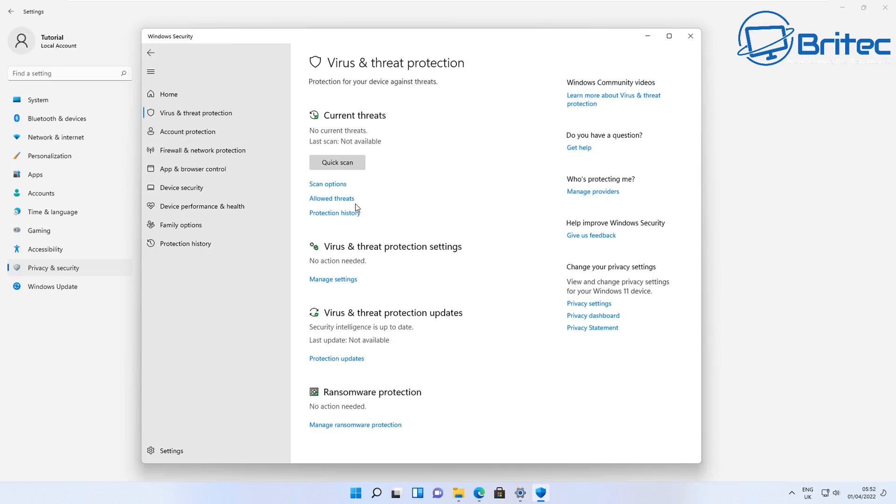
mouse_move(370, 204)
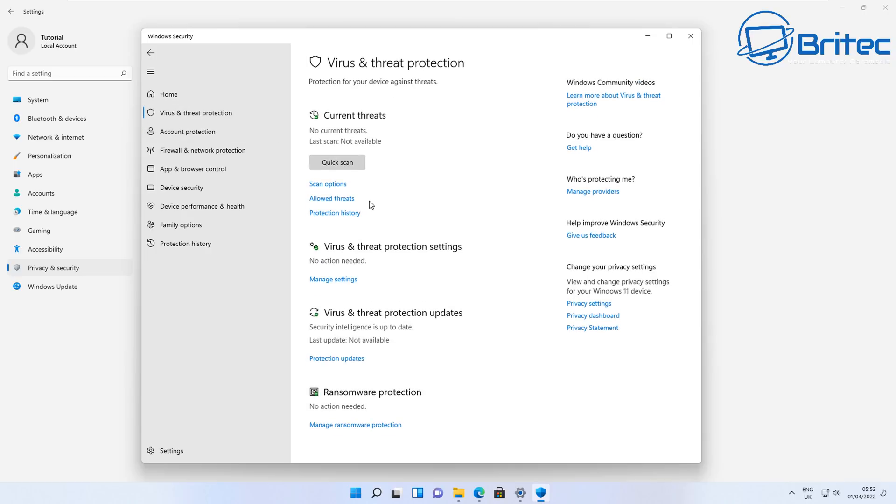
mouse_move(377, 217)
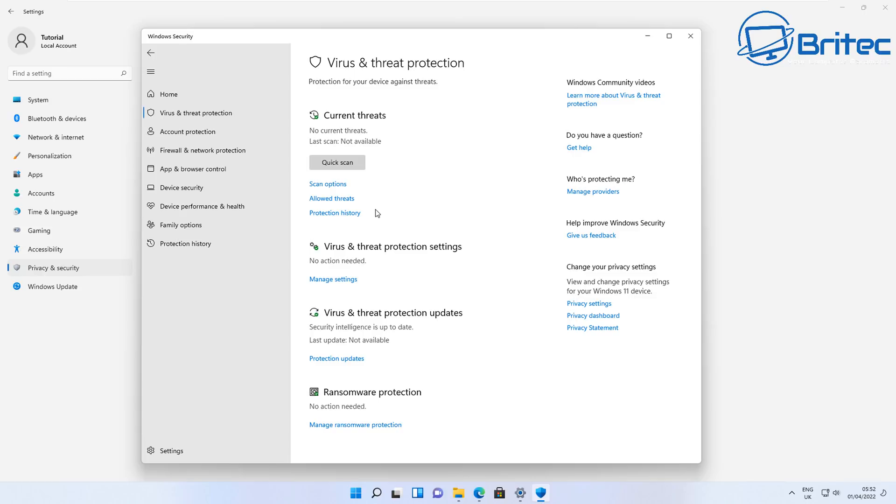
mouse_move(373, 216)
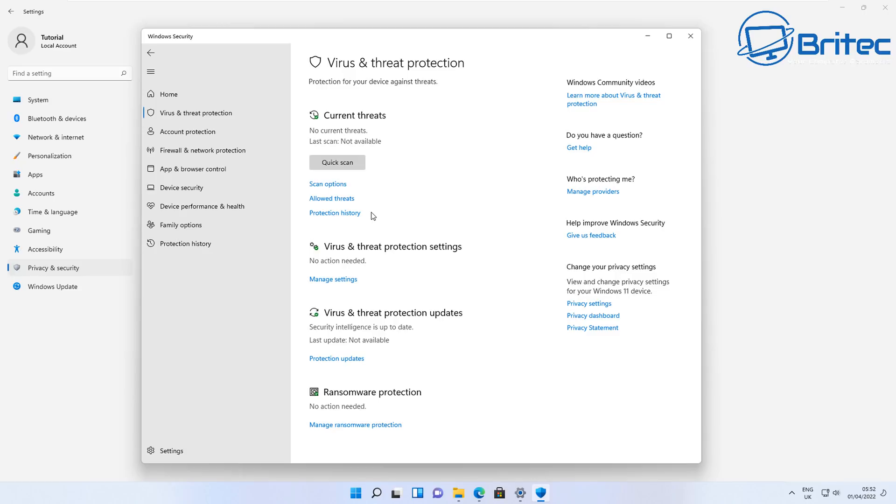
mouse_move(364, 207)
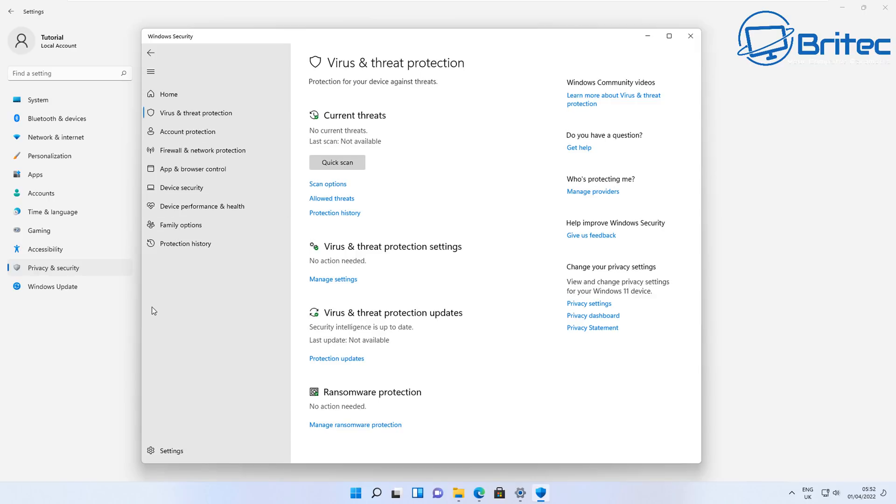
mouse_move(162, 257)
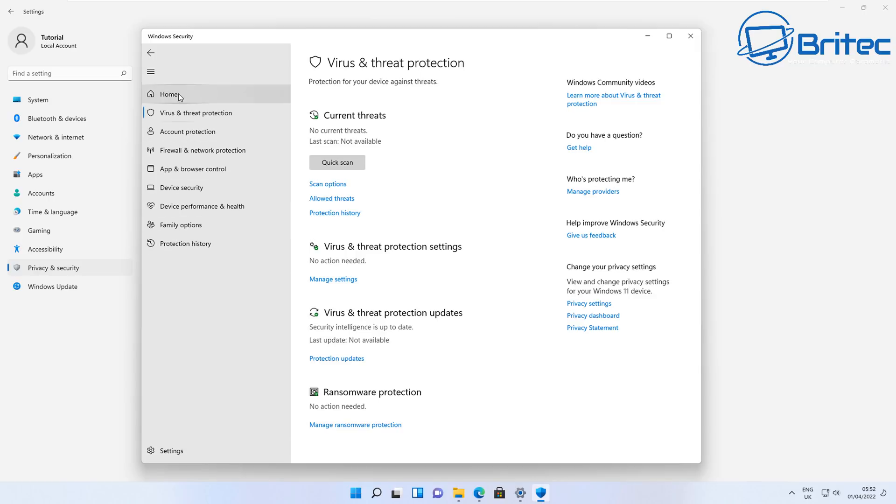
mouse_move(423, 280)
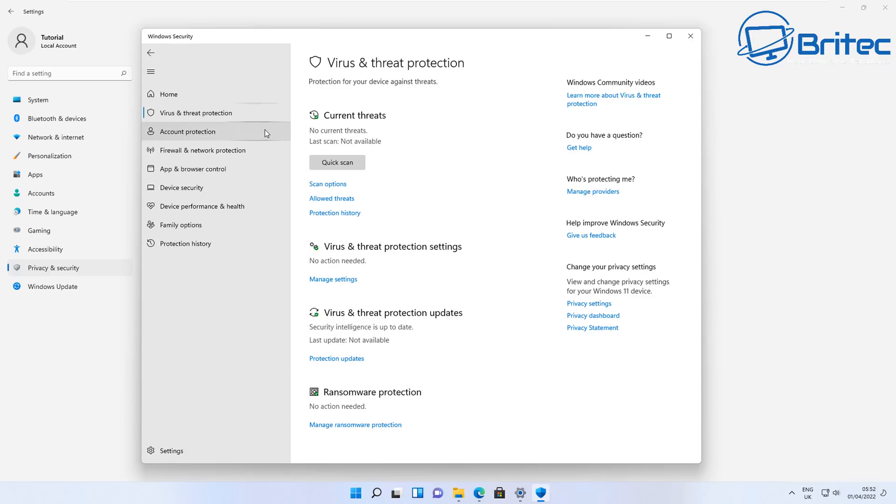
mouse_move(272, 150)
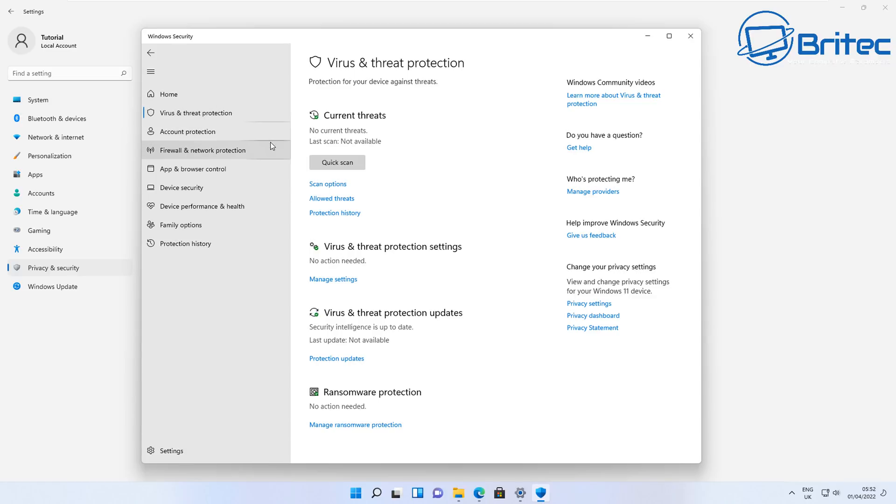
mouse_move(260, 147)
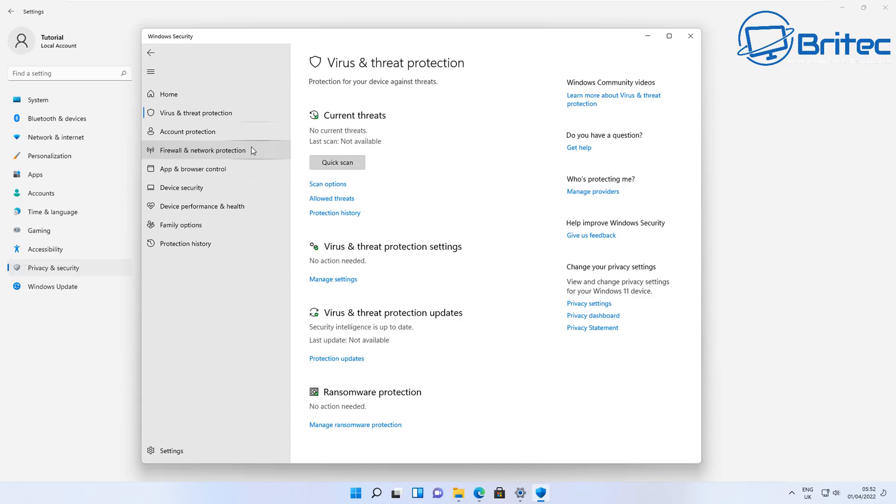
mouse_move(222, 112)
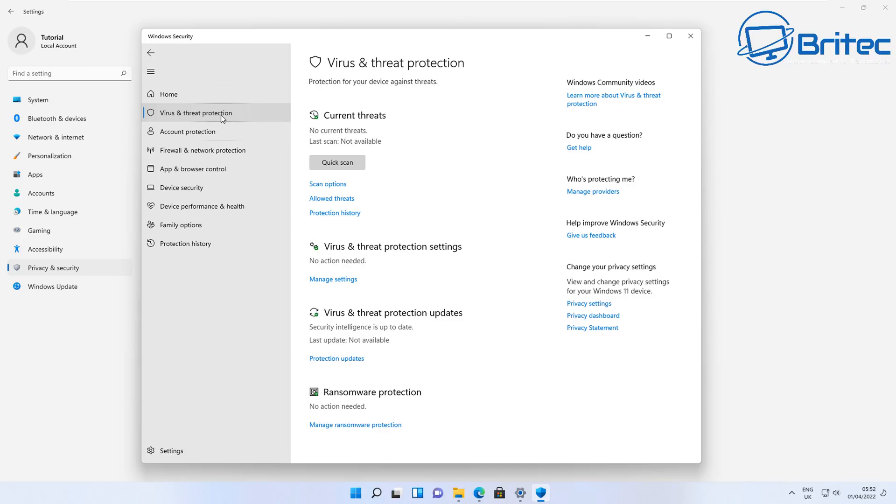
left_click(188, 132)
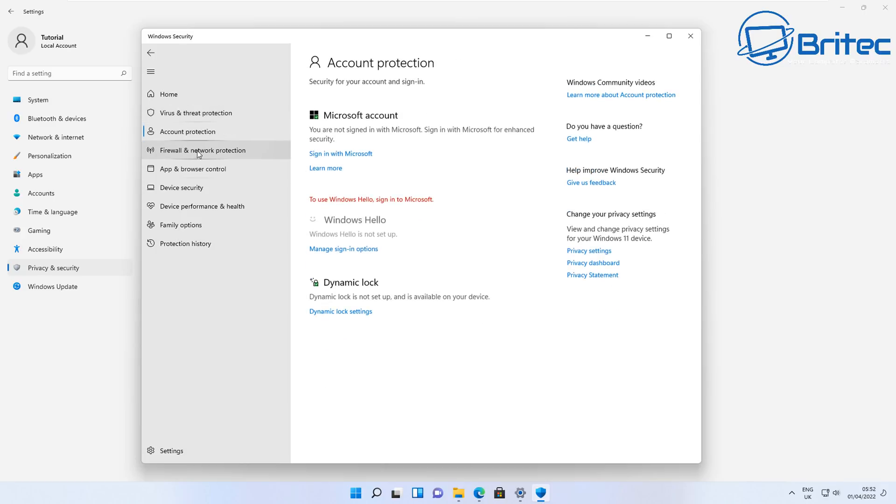
left_click(203, 150)
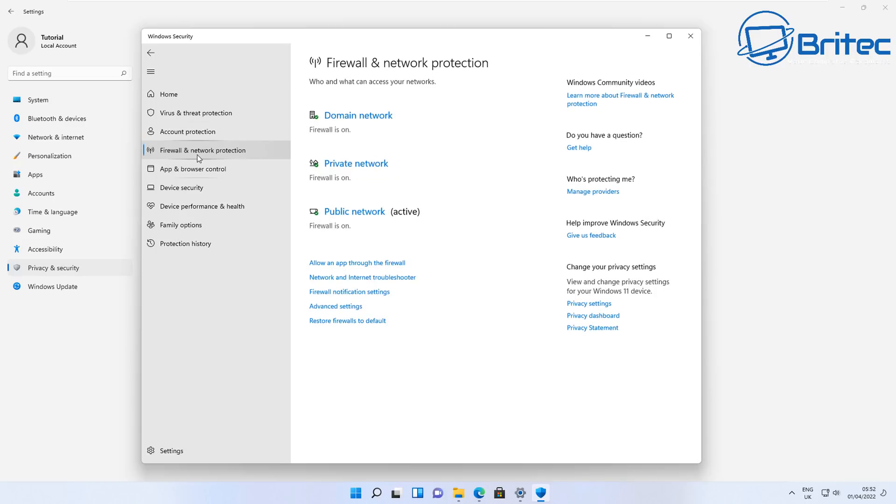
left_click(193, 168)
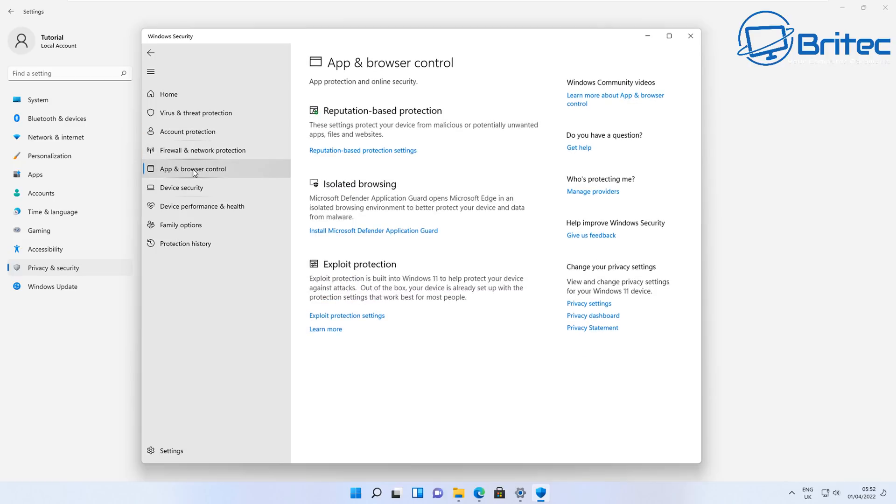
left_click(196, 113)
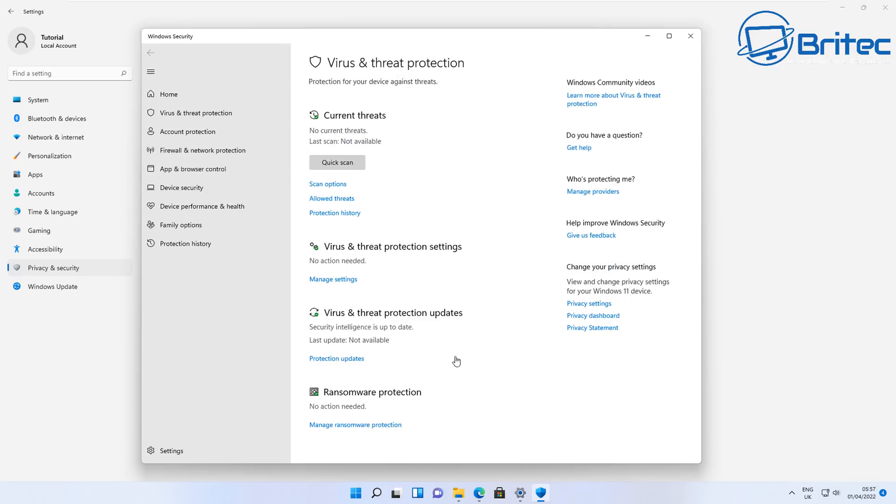
mouse_move(349, 285)
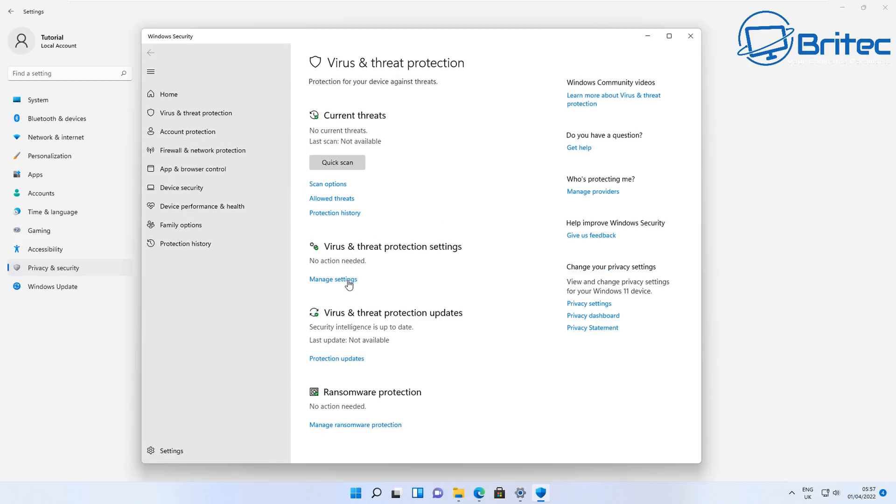
mouse_move(355, 244)
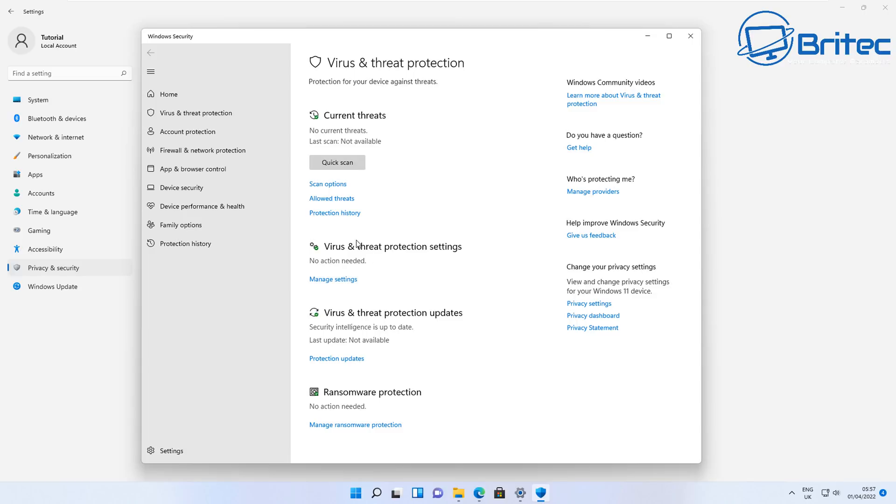
Step: Scroll through Virus & threat protection settings: real-time, cloud-delivered, sample submission and tamper protection on
left_click(333, 279)
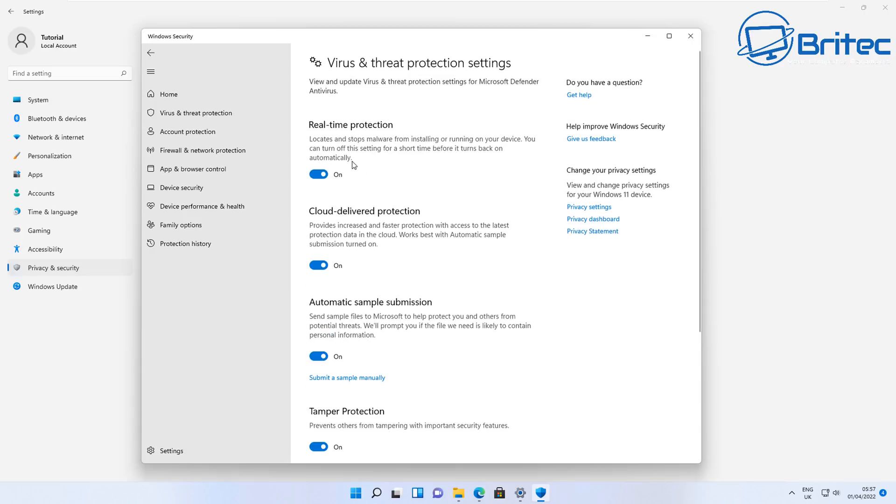
mouse_move(333, 217)
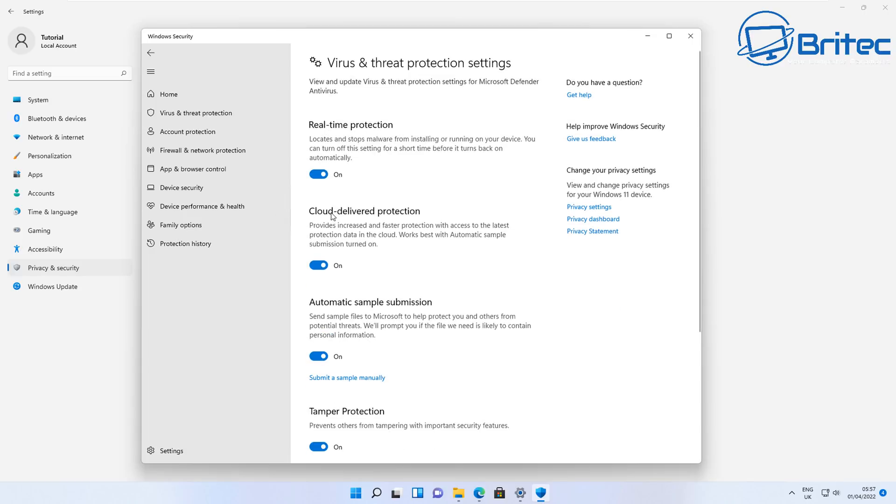
mouse_move(405, 229)
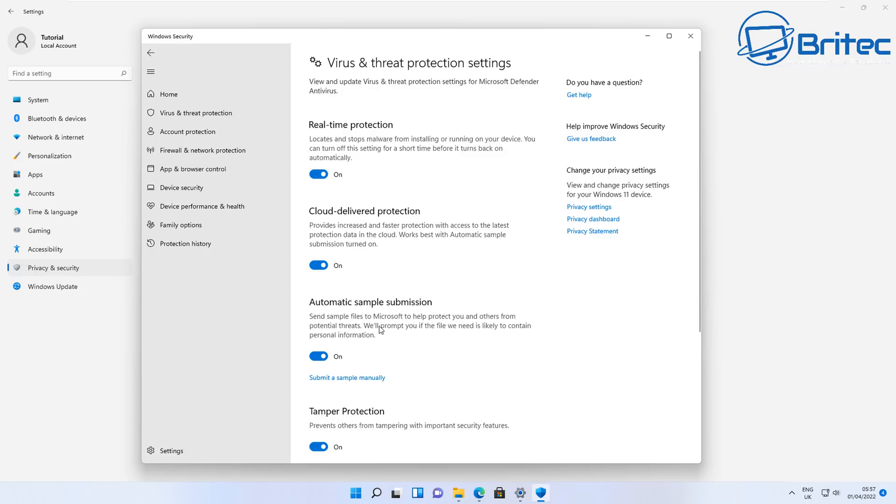
scroll("down", 3)
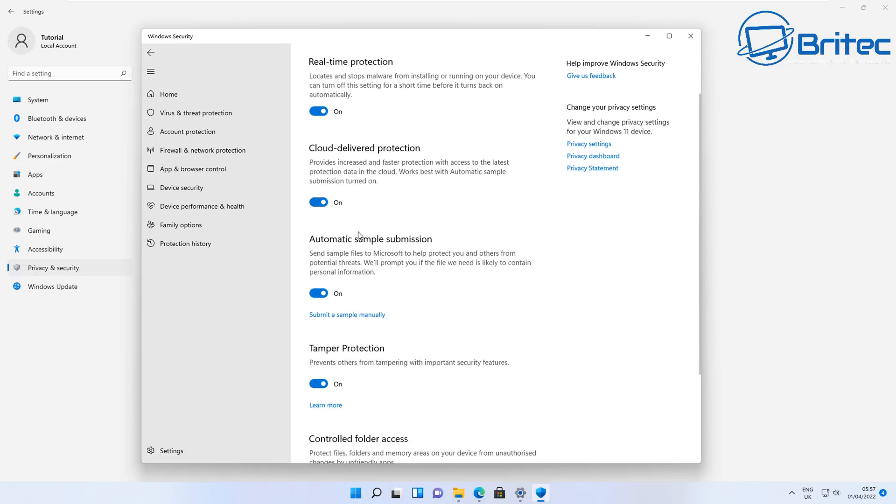
mouse_move(345, 248)
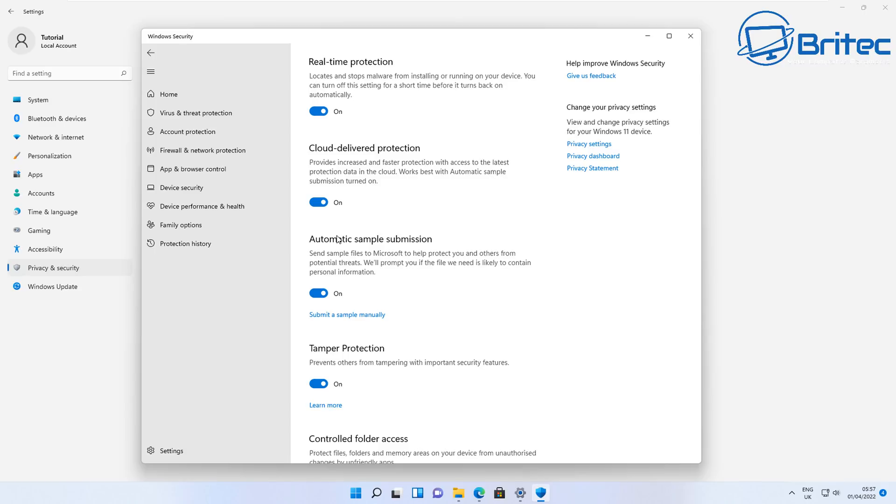
scroll("down", 3)
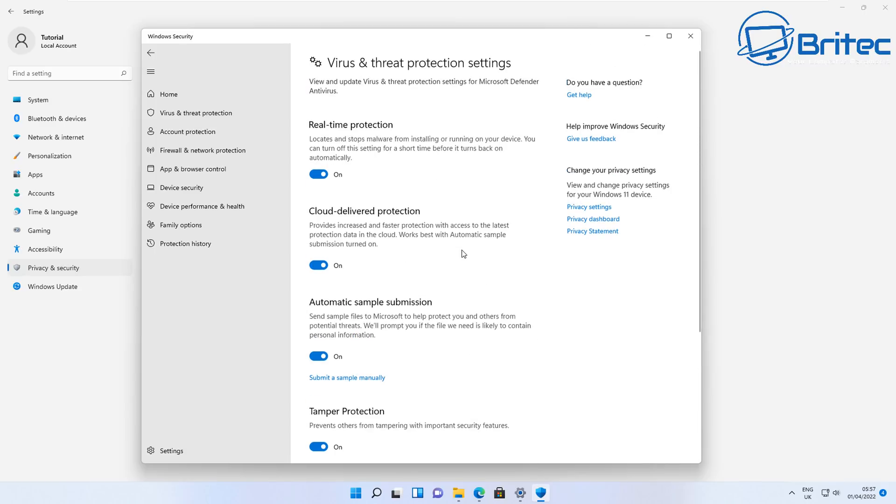
mouse_move(354, 257)
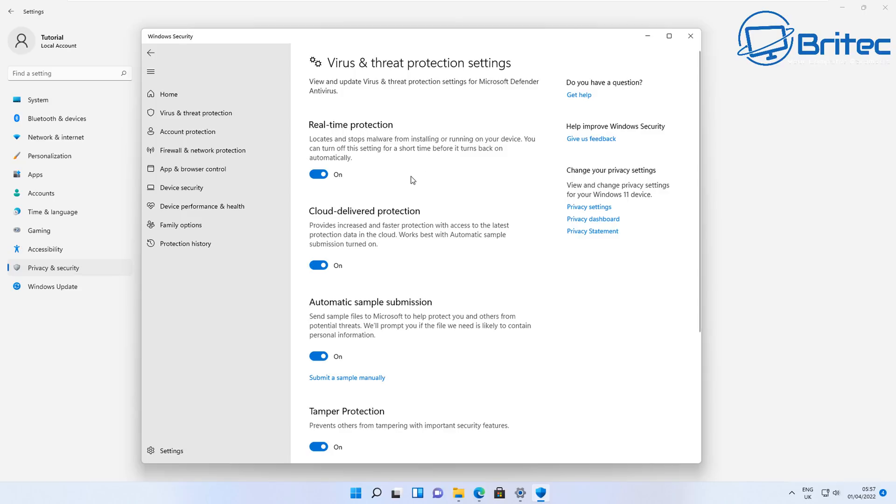
mouse_move(399, 186)
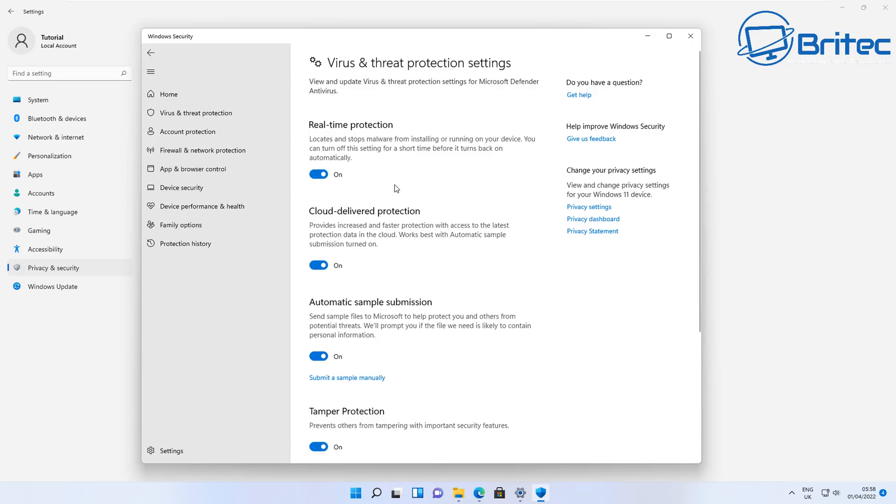
mouse_move(201, 262)
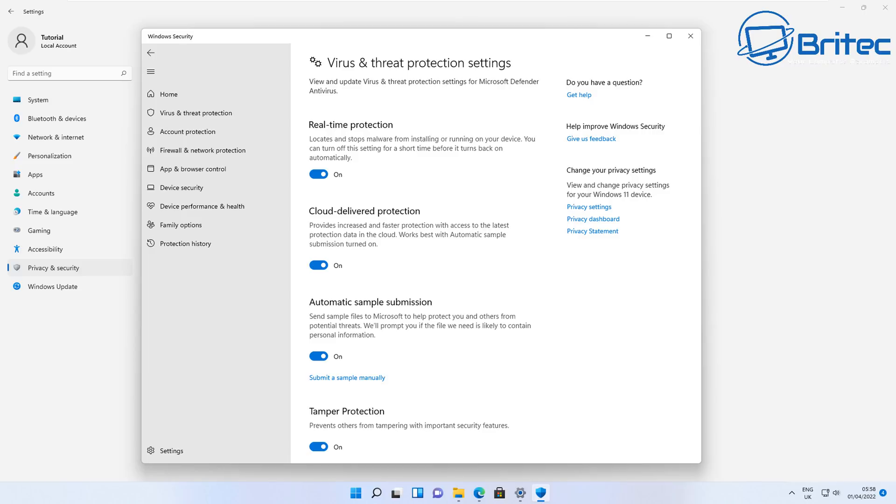
Step: Go back, then view Firewall, Device security and Device health before returning to Virus & threat protection
left_click(150, 52)
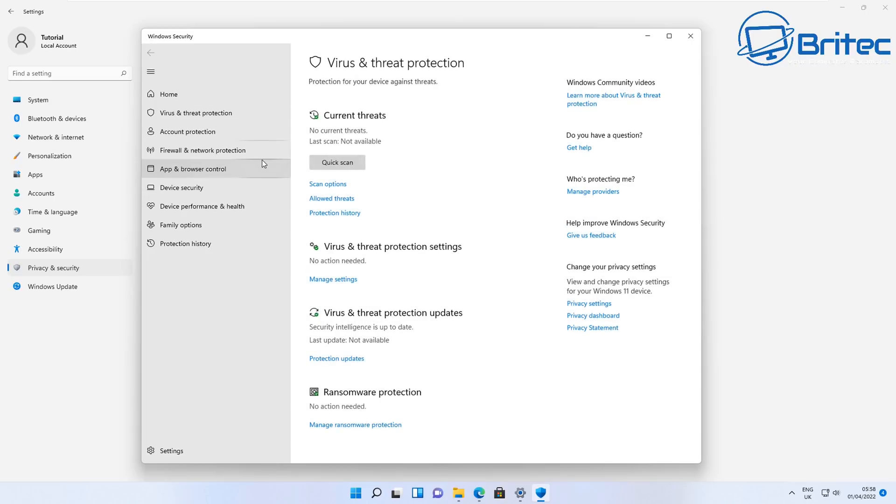
mouse_move(197, 112)
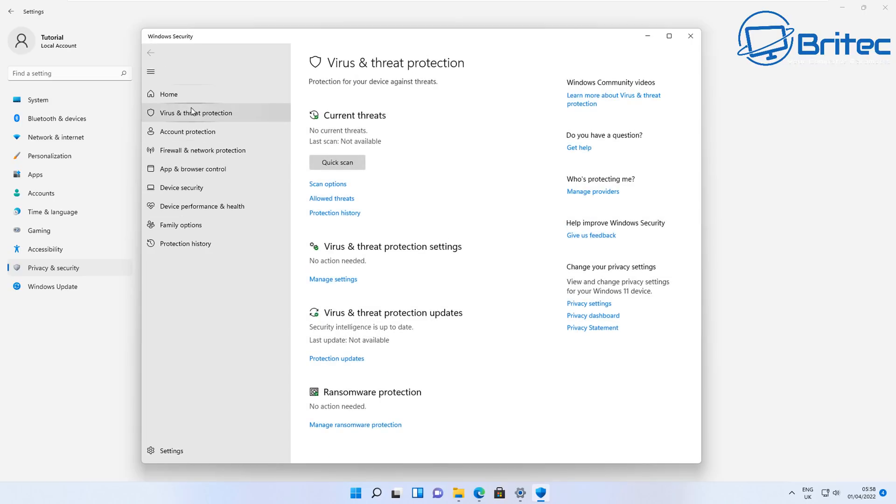
mouse_move(186, 131)
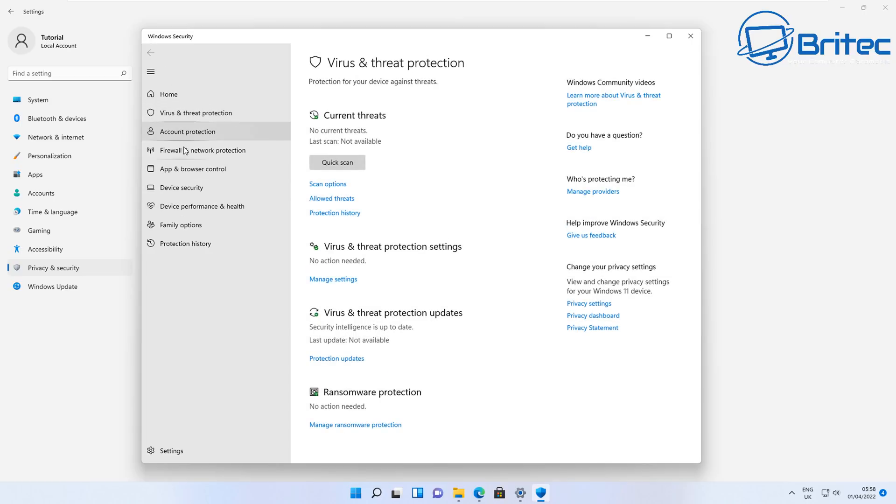
left_click(202, 150)
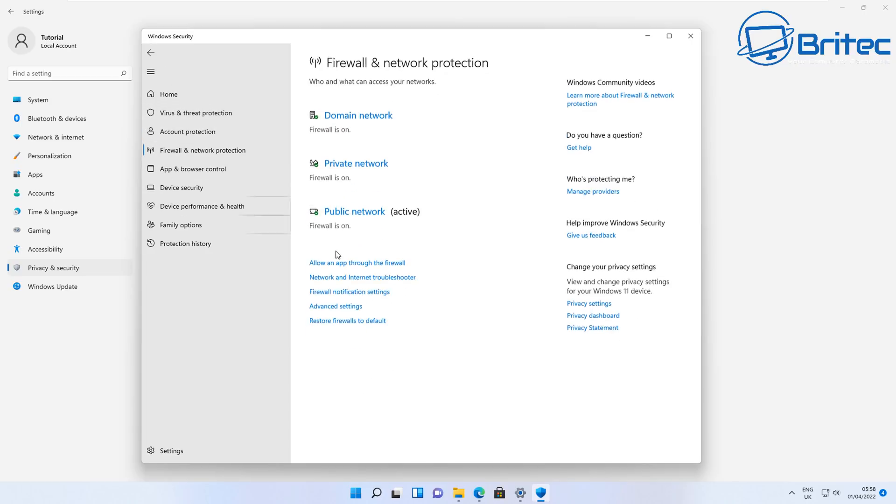
mouse_move(223, 272)
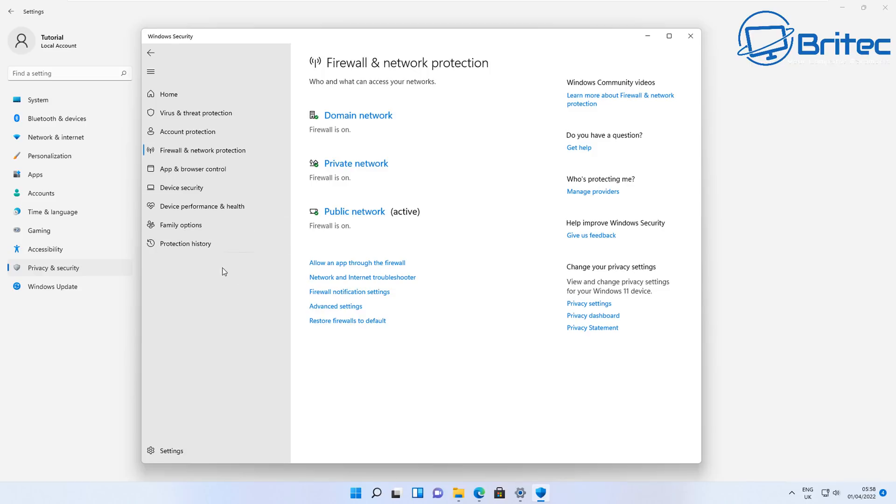
left_click(183, 188)
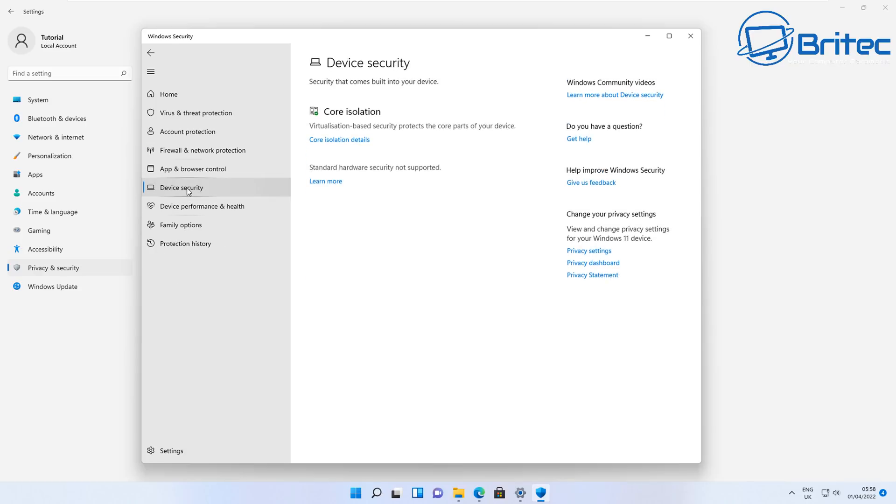
left_click(202, 206)
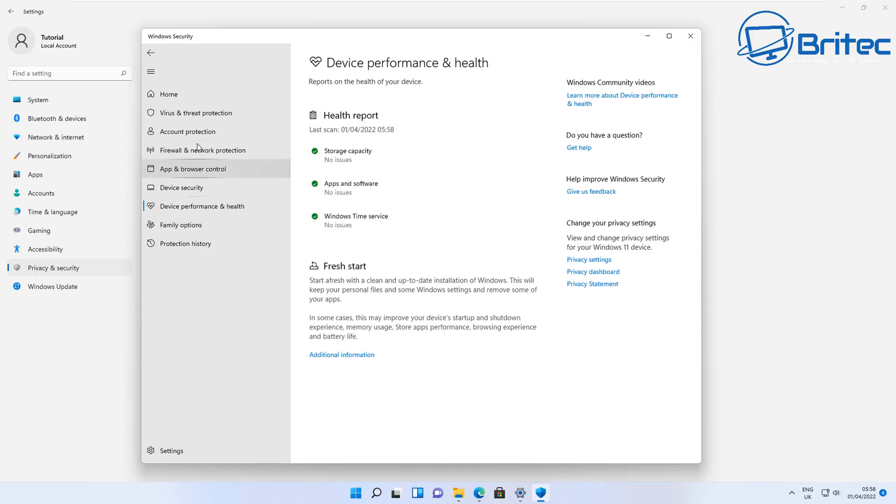
left_click(197, 113)
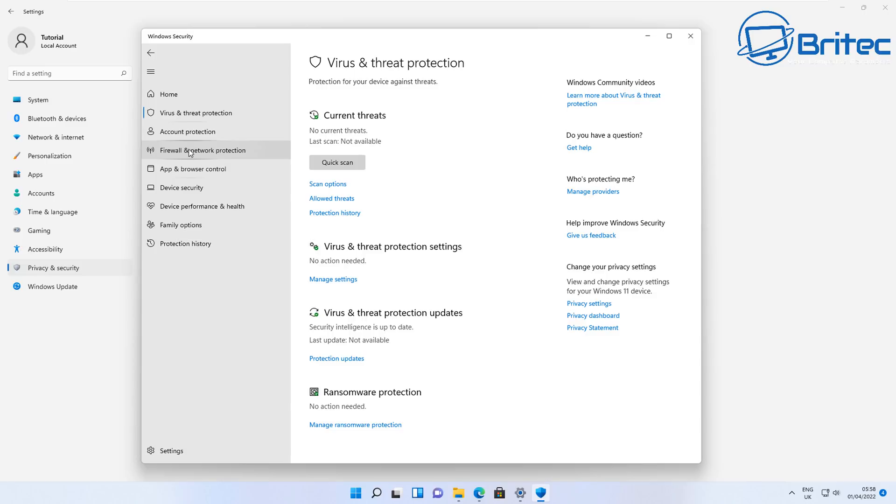
mouse_move(210, 246)
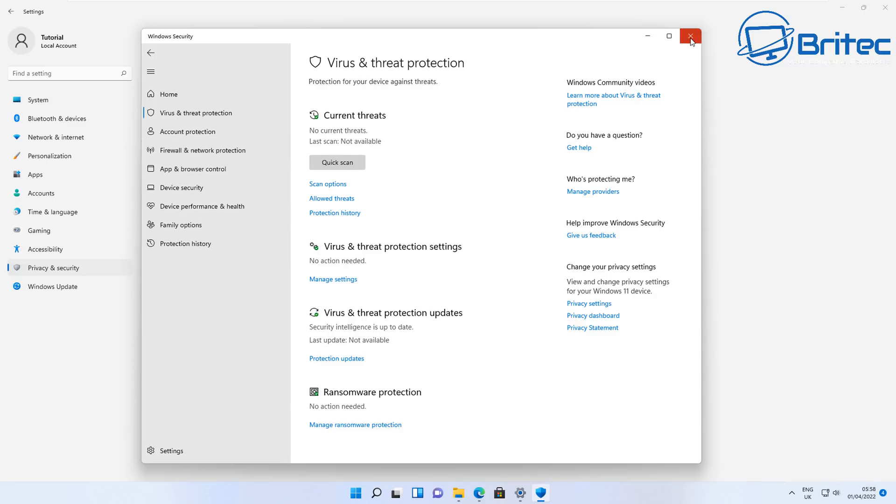
mouse_move(592, 95)
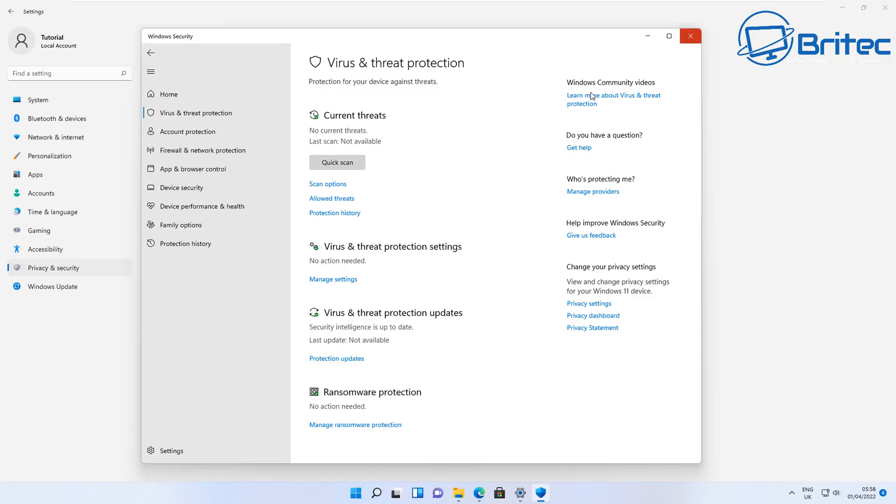
Step: Close and relaunch Windows Security from Settings, then open Virus & threat protection with tamper protection on
left_click(690, 35)
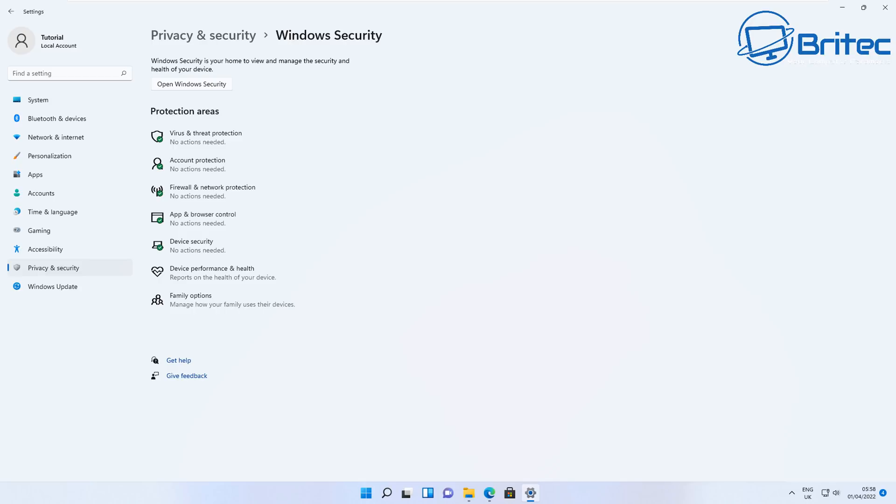
mouse_move(200, 78)
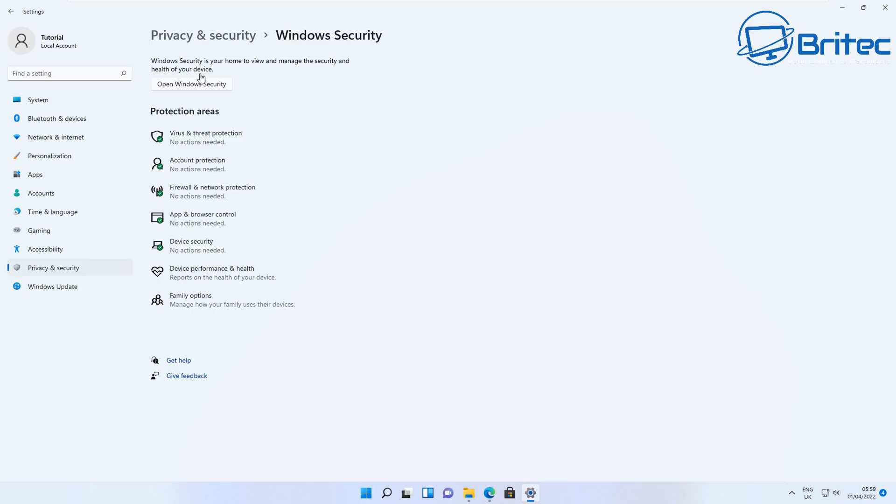
left_click(191, 84)
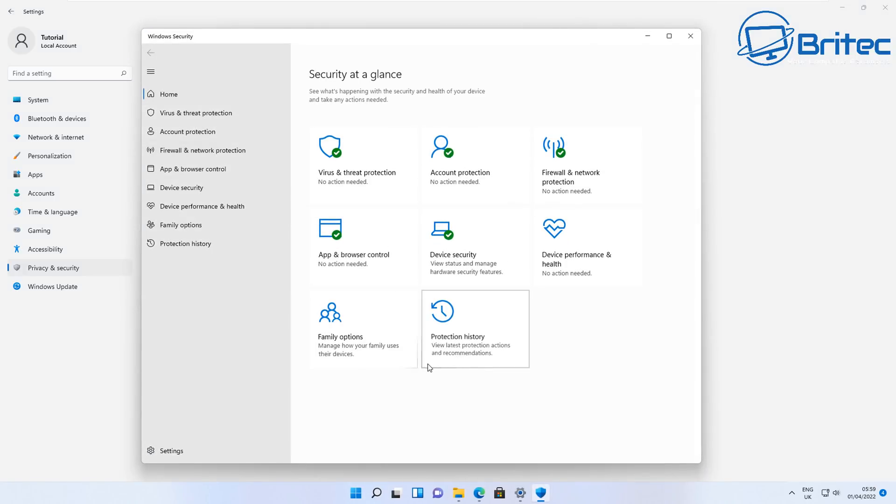
mouse_move(585, 391)
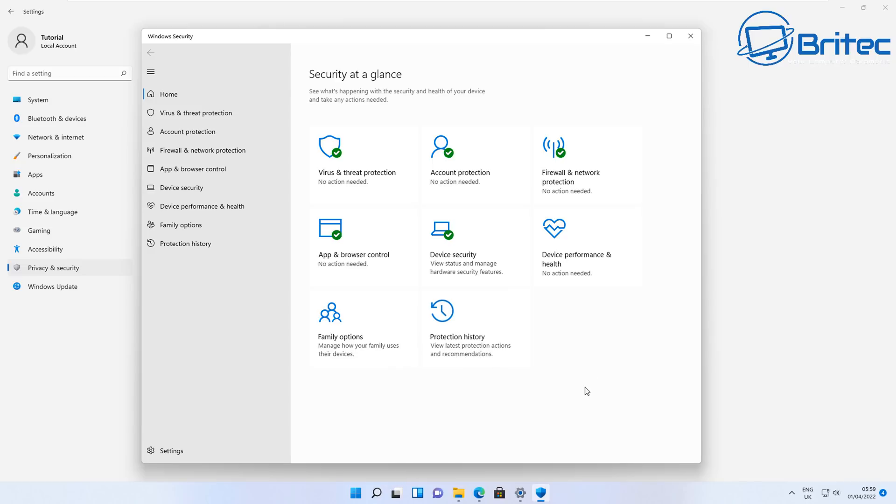
mouse_move(363, 329)
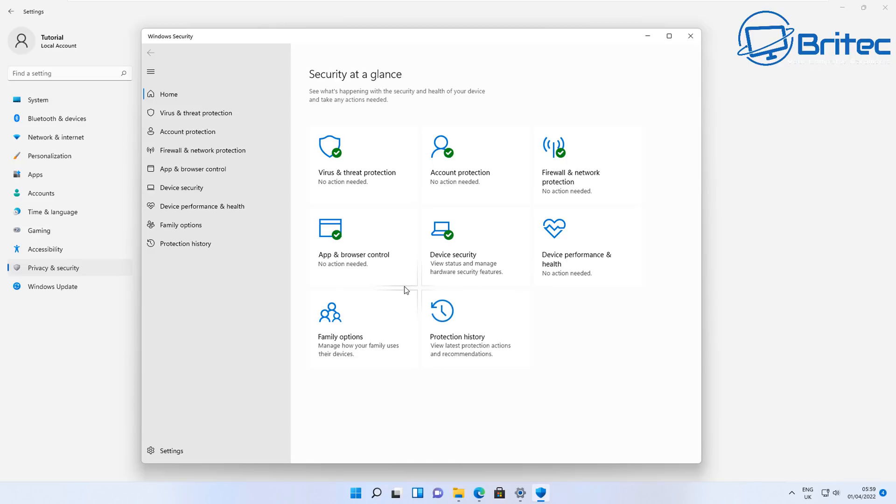
mouse_move(257, 252)
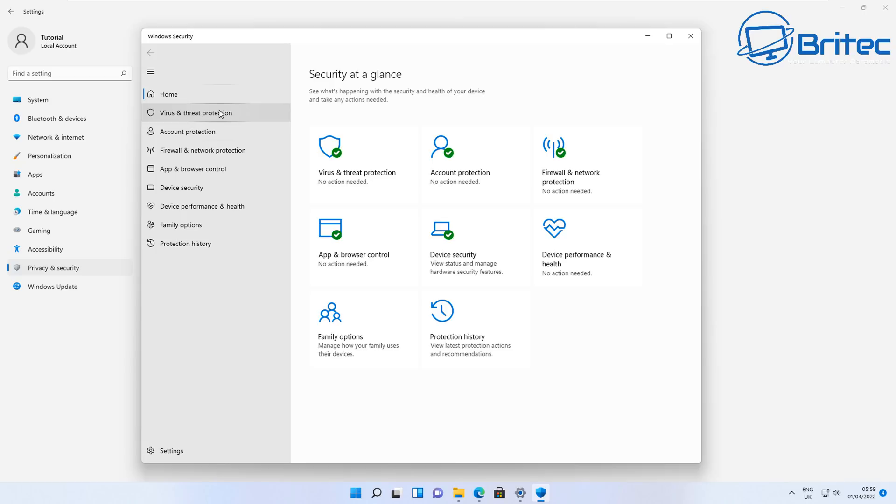
left_click(197, 113)
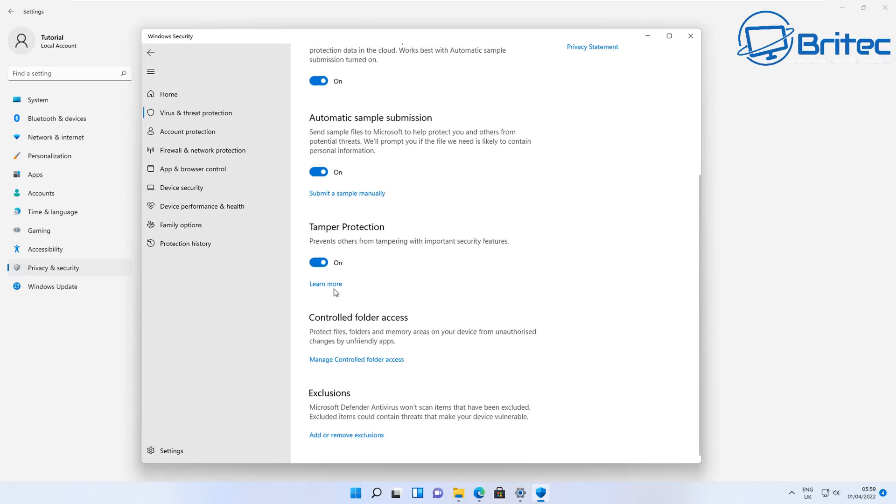
mouse_move(366, 384)
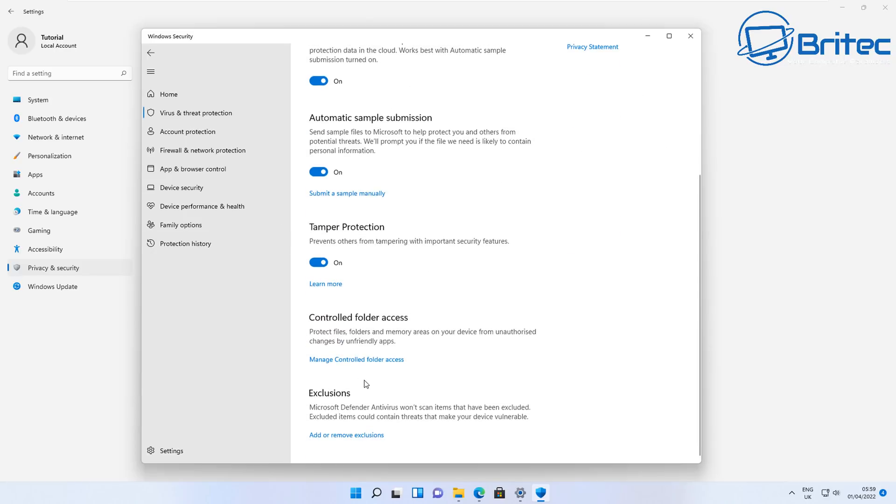
mouse_move(451, 352)
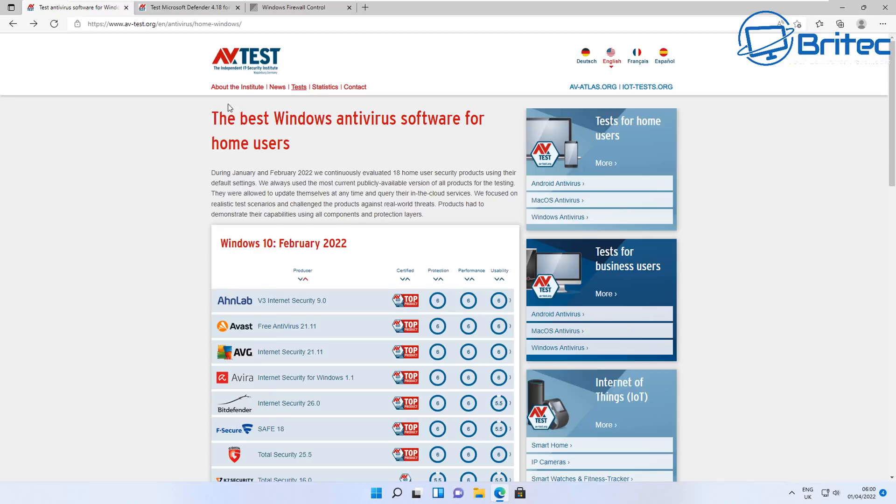
mouse_move(165, 246)
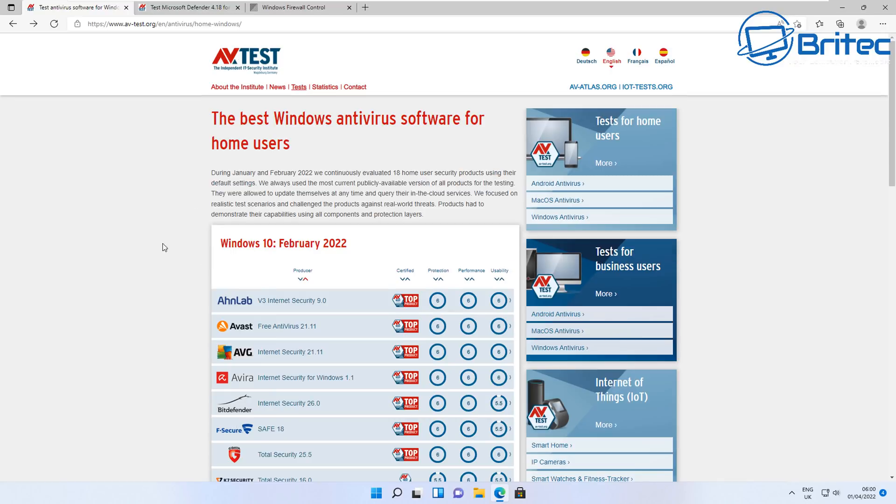
Step: Browse the Windows antivirus ratings and open the Bitdefender Internet Security test report
scroll("down", 3)
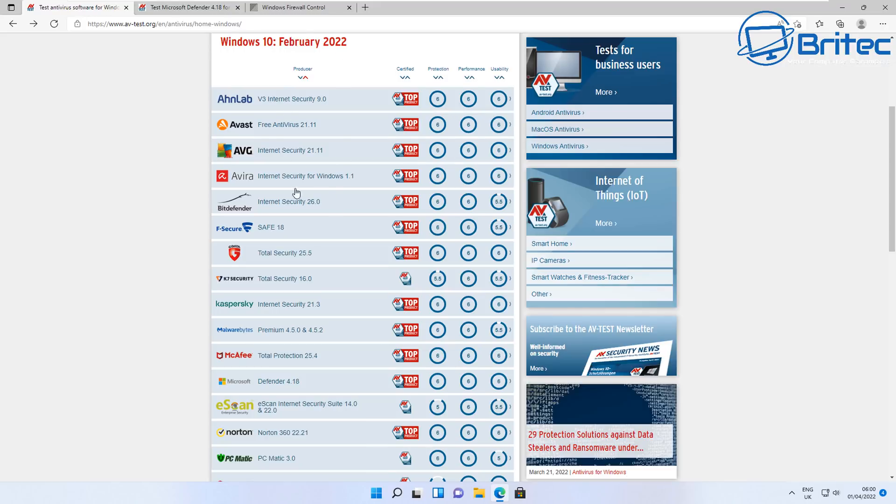
scroll("down", 3)
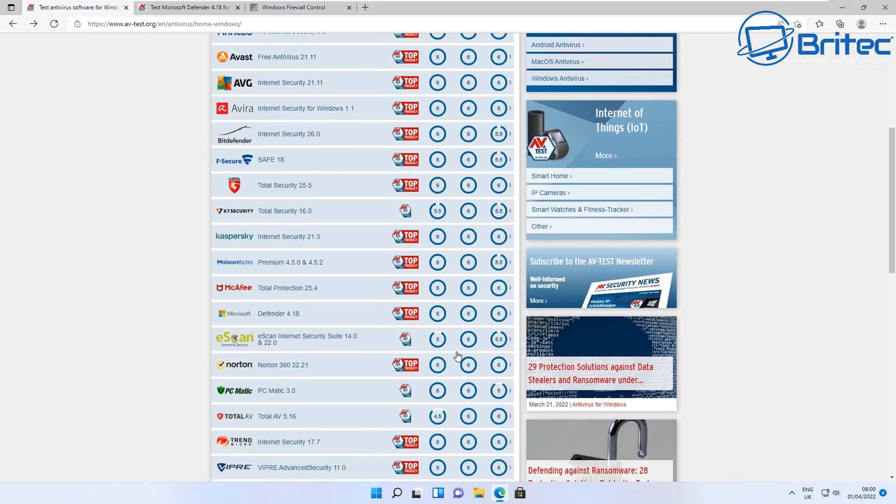
scroll("down", 3)
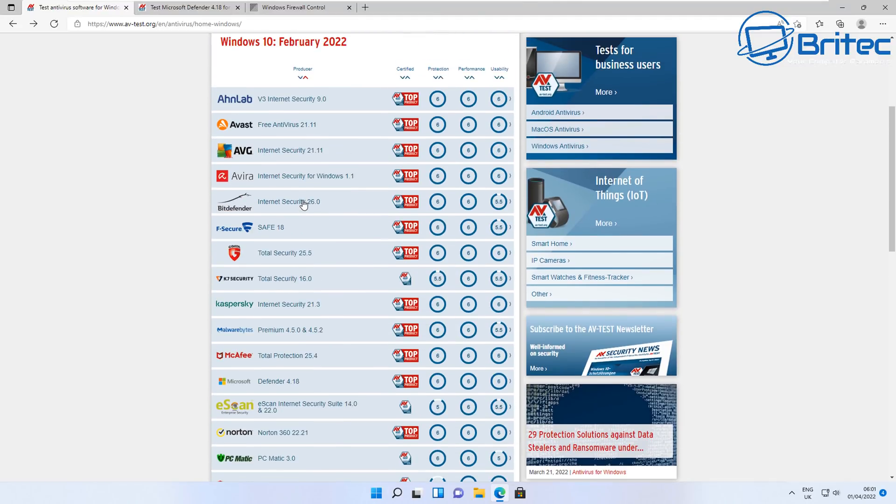
mouse_move(290, 206)
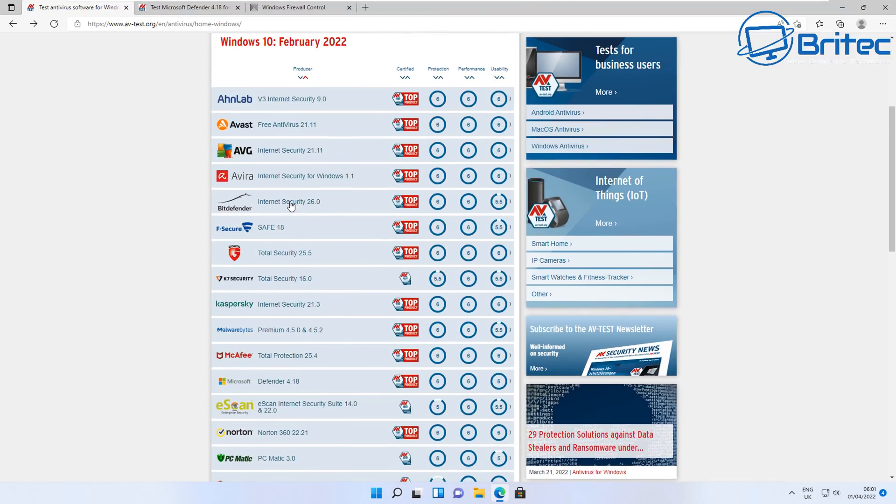
left_click(288, 201)
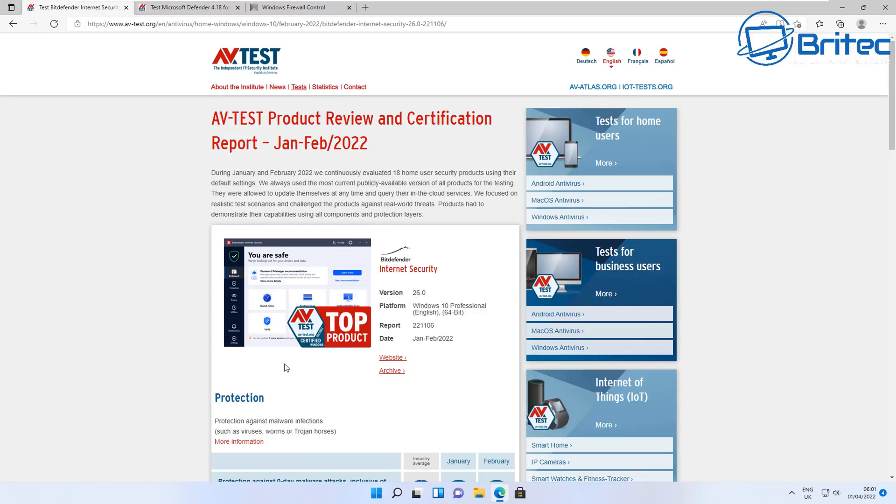
scroll("down", 3)
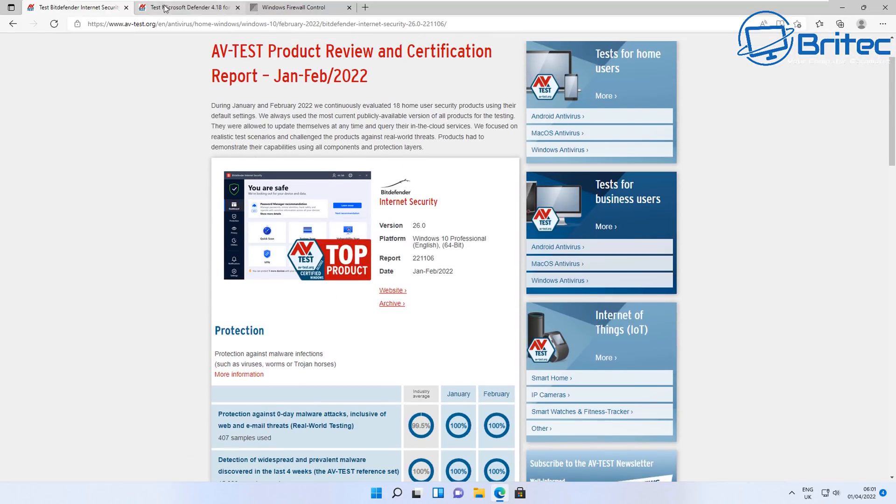
Step: Read the Microsoft Defender 4.18 report's protection and performance results
left_click(185, 8)
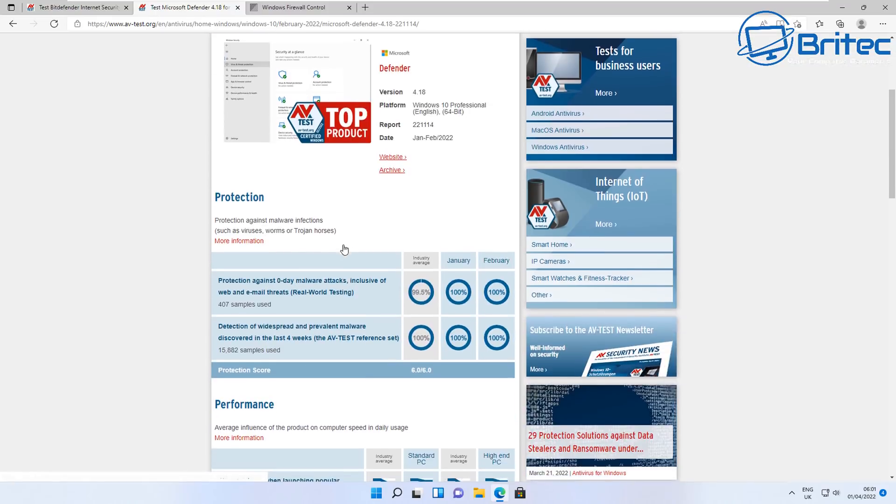
scroll("down", 3)
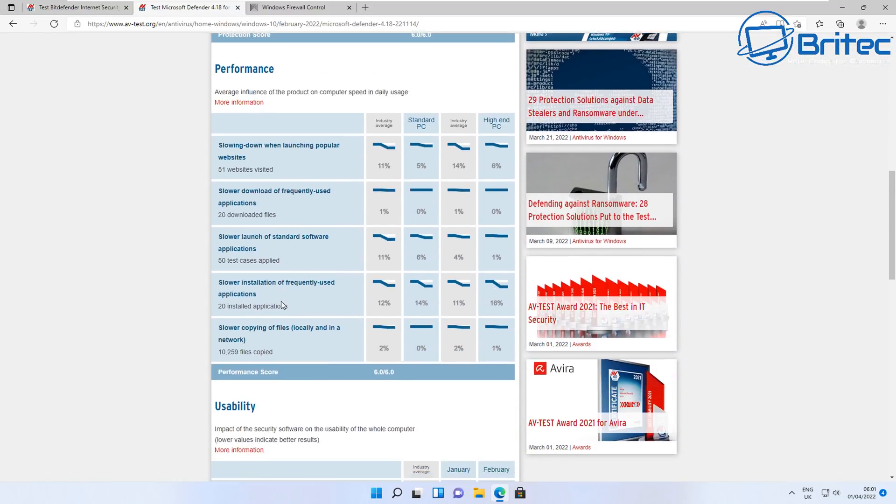
scroll("down", 3)
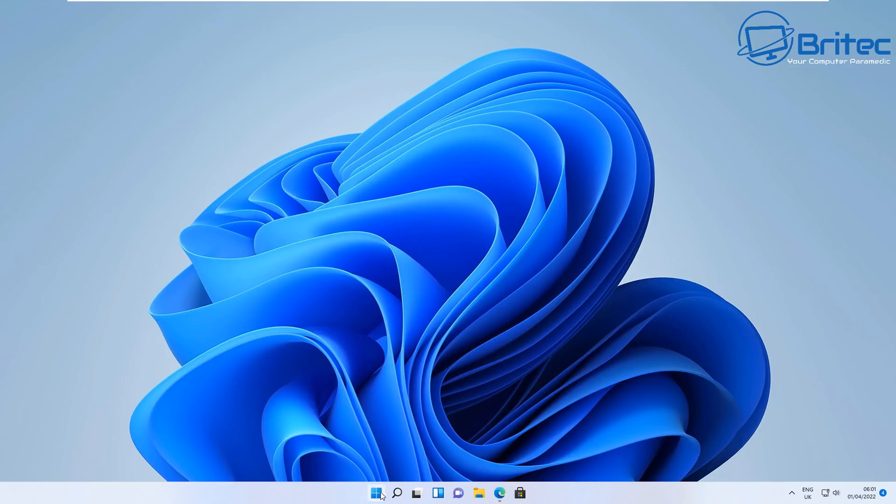
left_click(376, 493)
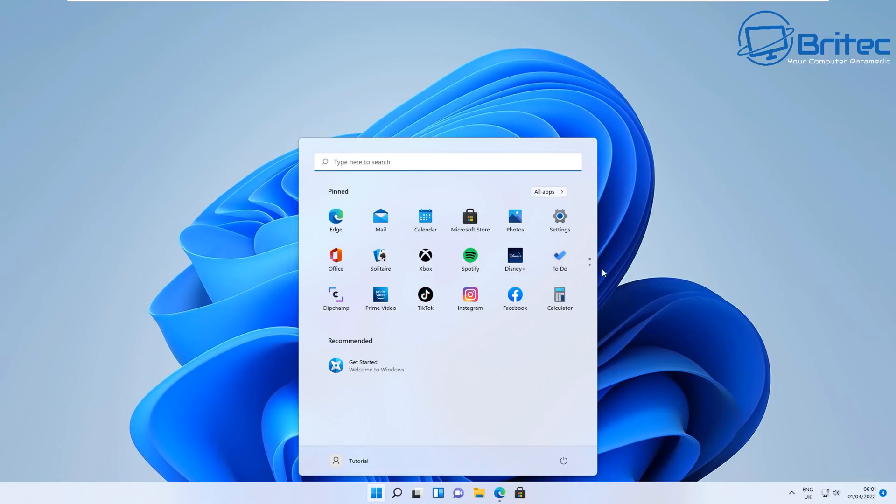
left_click(559, 217)
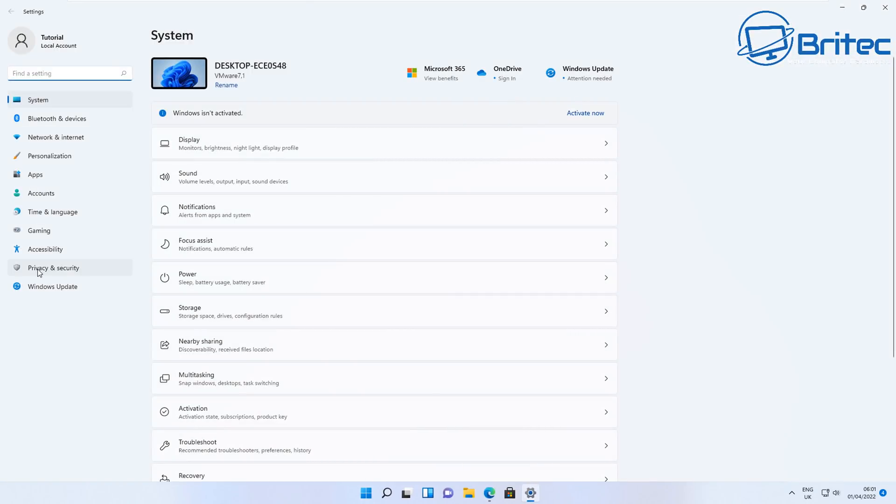
left_click(53, 267)
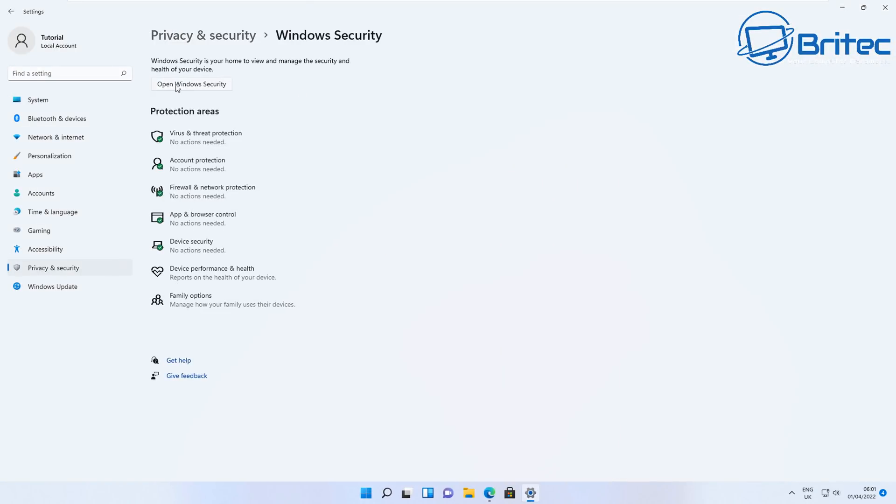
left_click(191, 84)
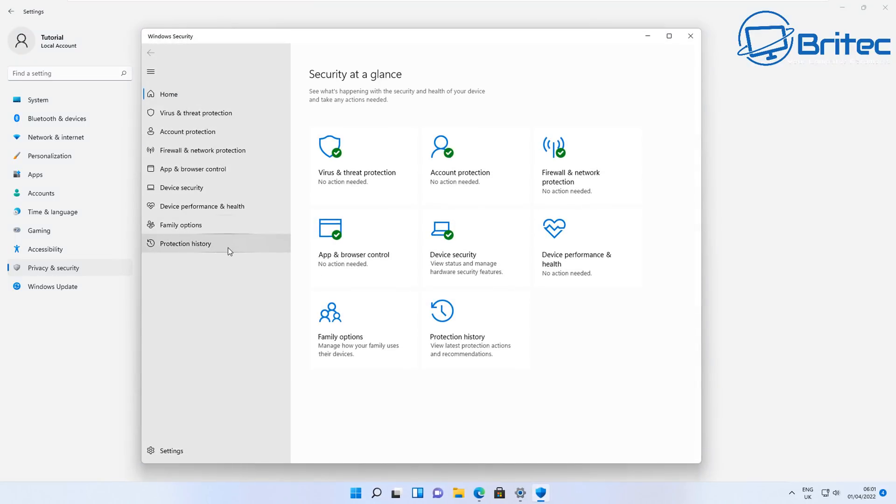
mouse_move(547, 290)
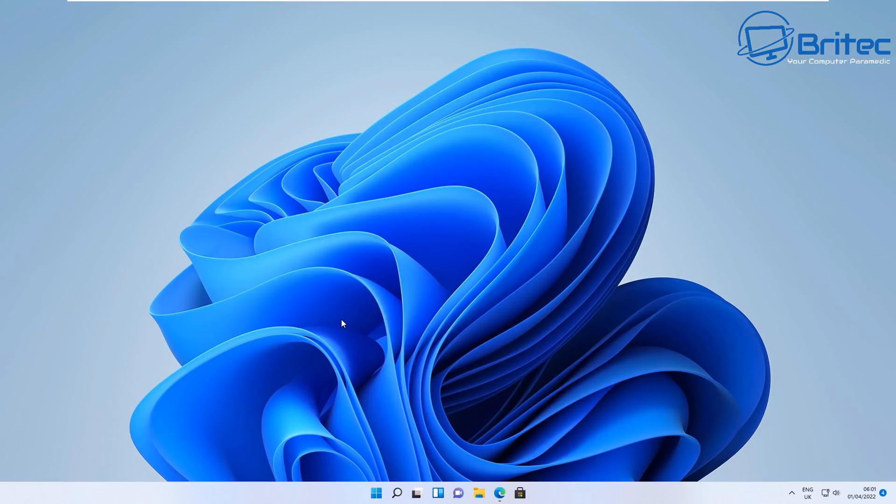
mouse_move(381, 473)
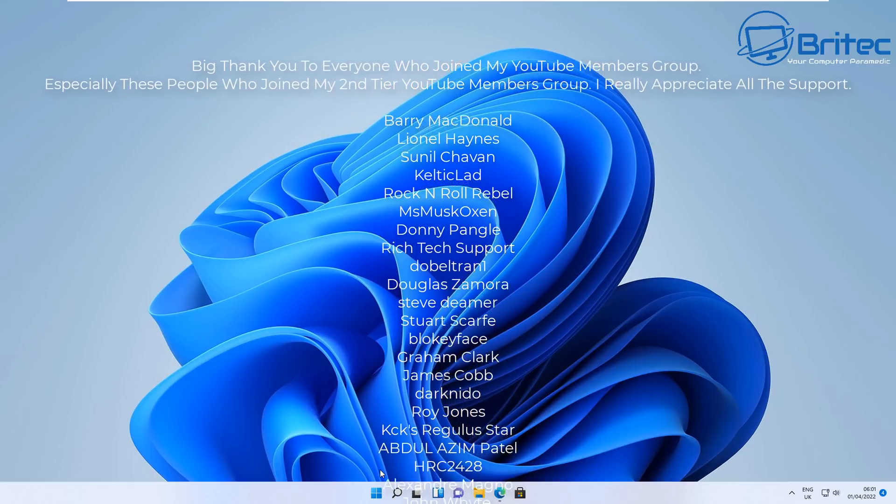
scroll("down", 3)
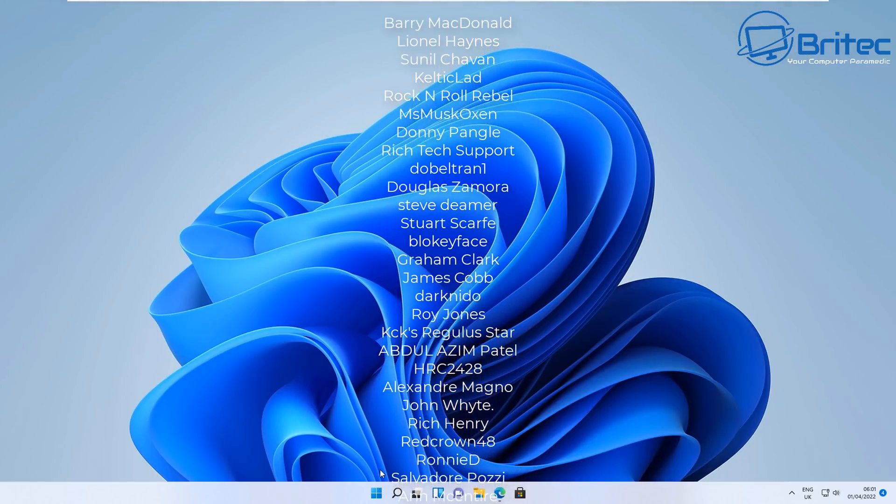
scroll("down", 3)
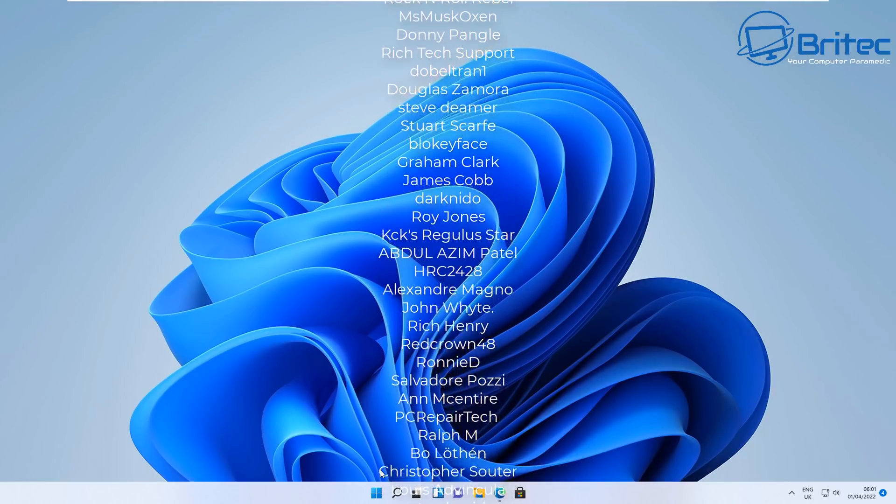
scroll("down", 3)
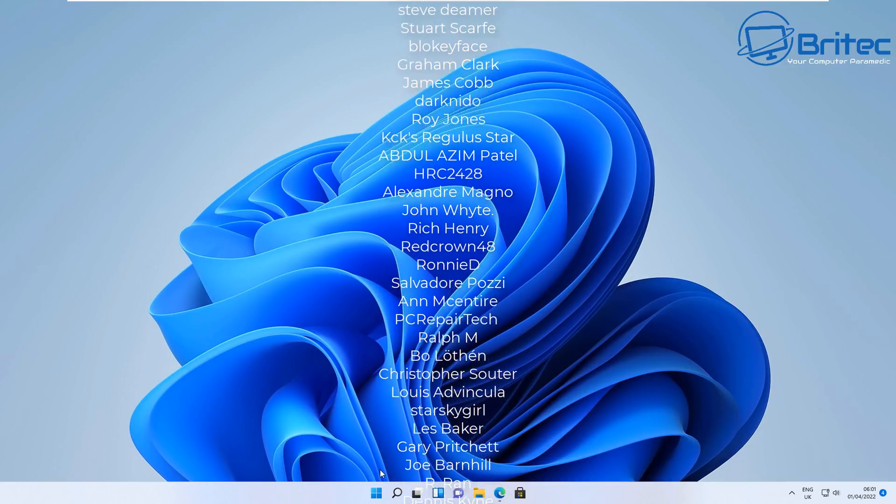
scroll("down", 3)
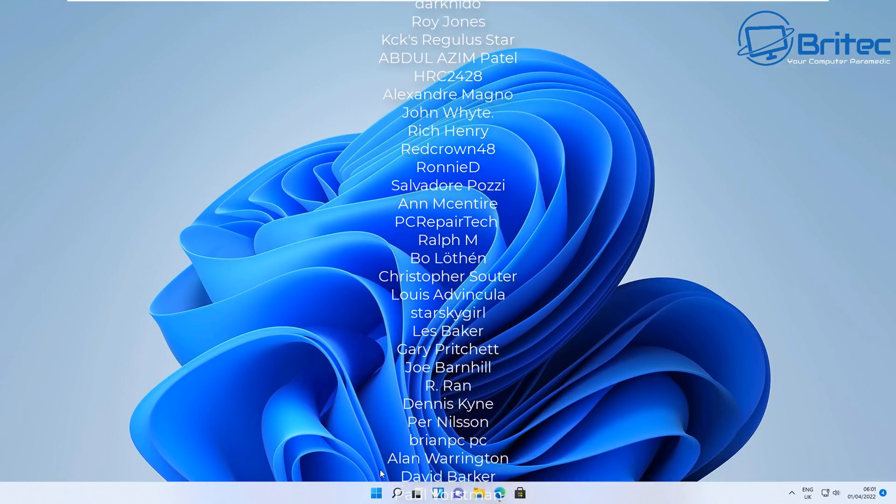
scroll("down", 3)
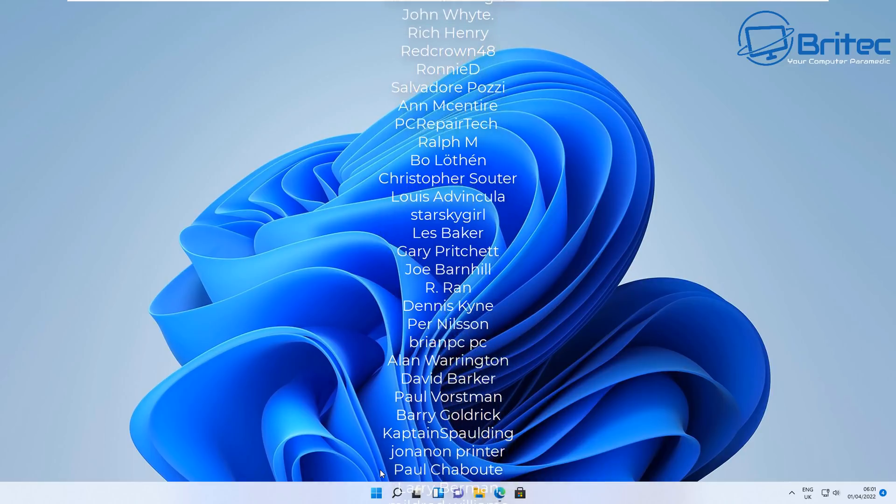
scroll("down", 3)
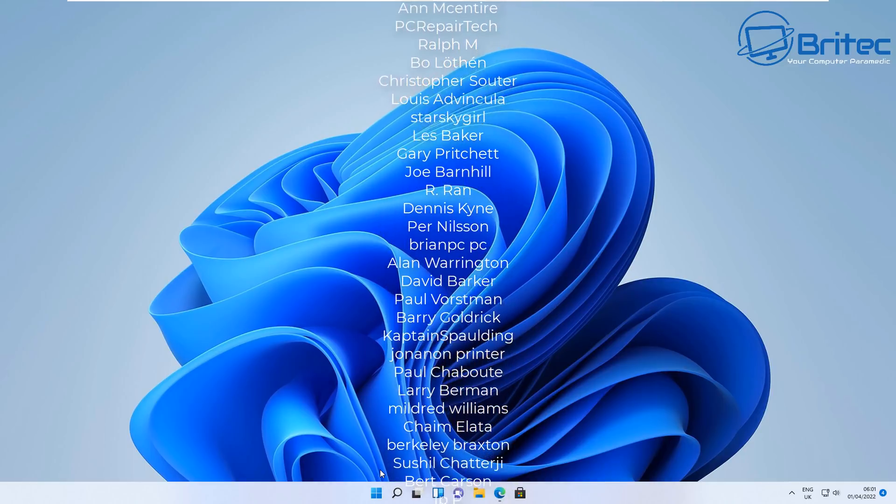